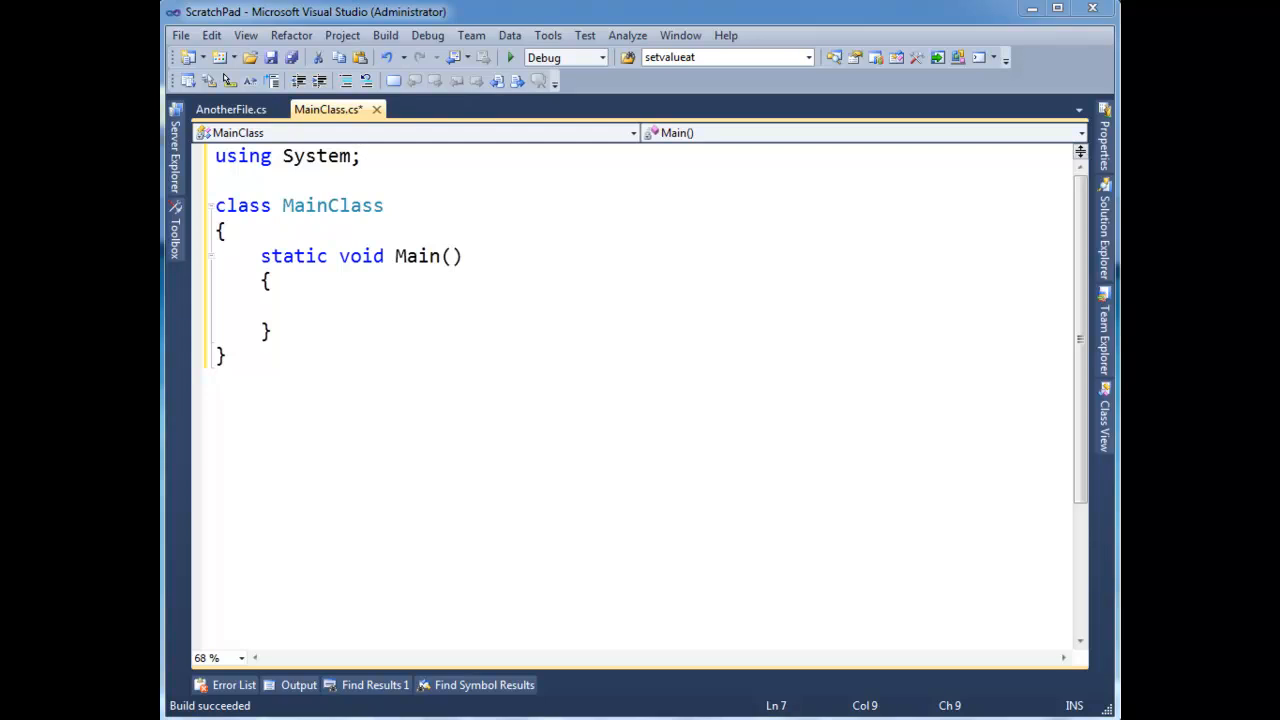
pyautogui.moveTo(948, 641)
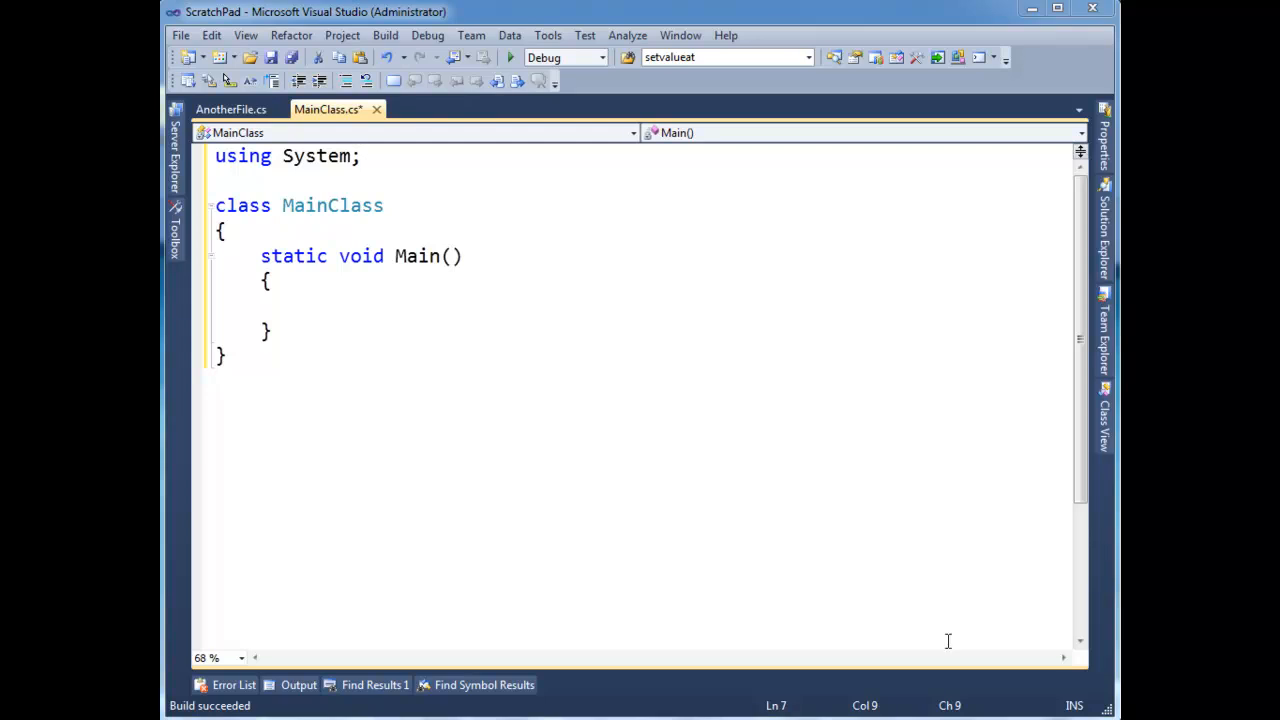
# In Main, declare var but = new Button() and var form = new Form()
pyautogui.write('v')
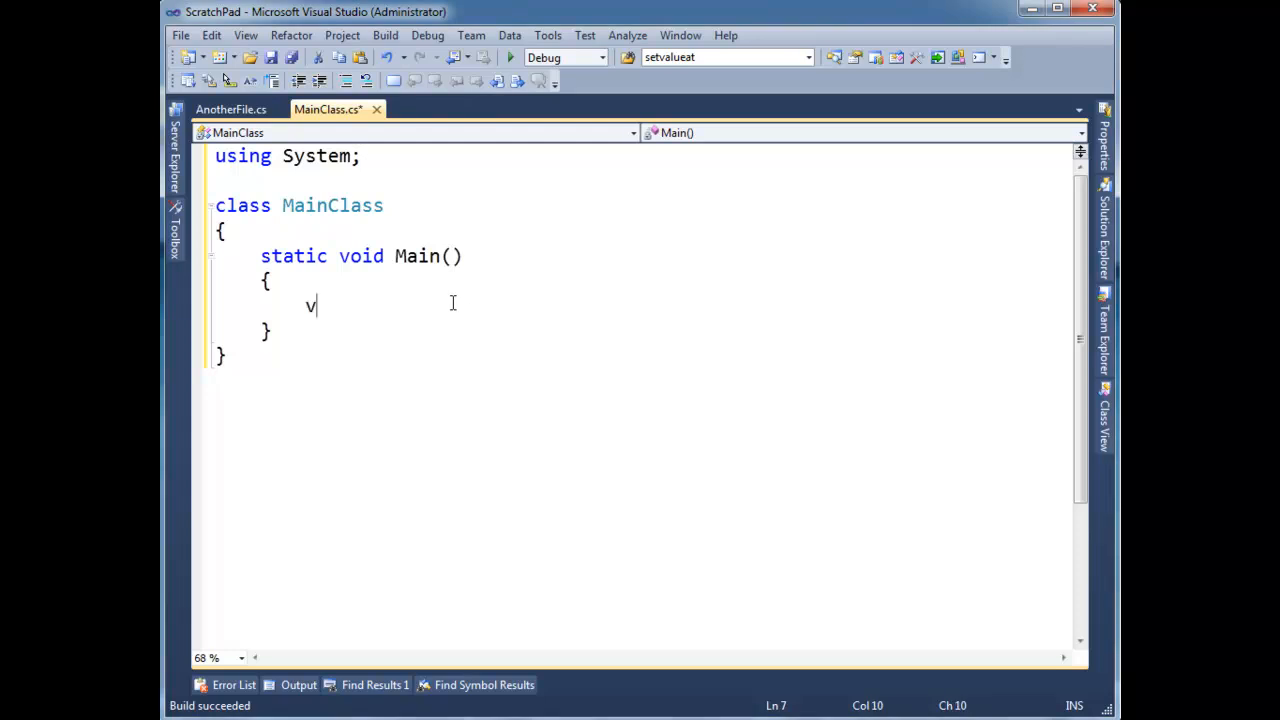
pyautogui.write('ar but = new Button')
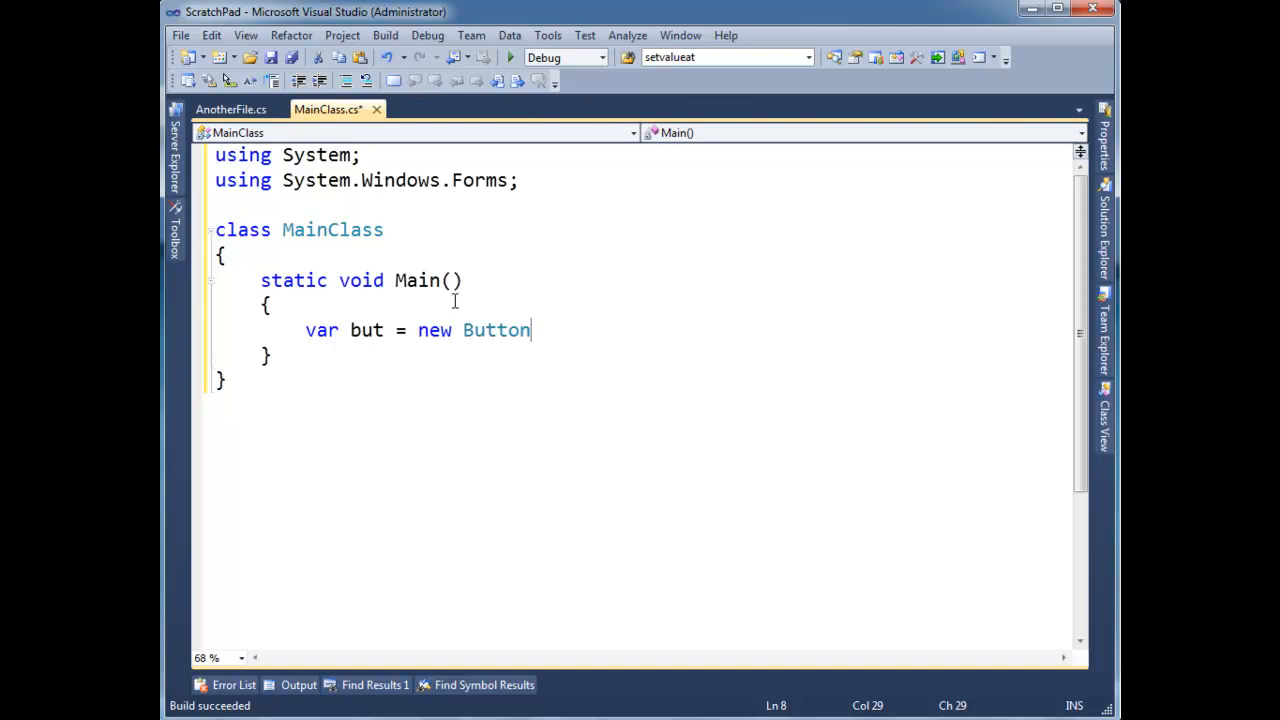
pyautogui.moveTo(606, 337)
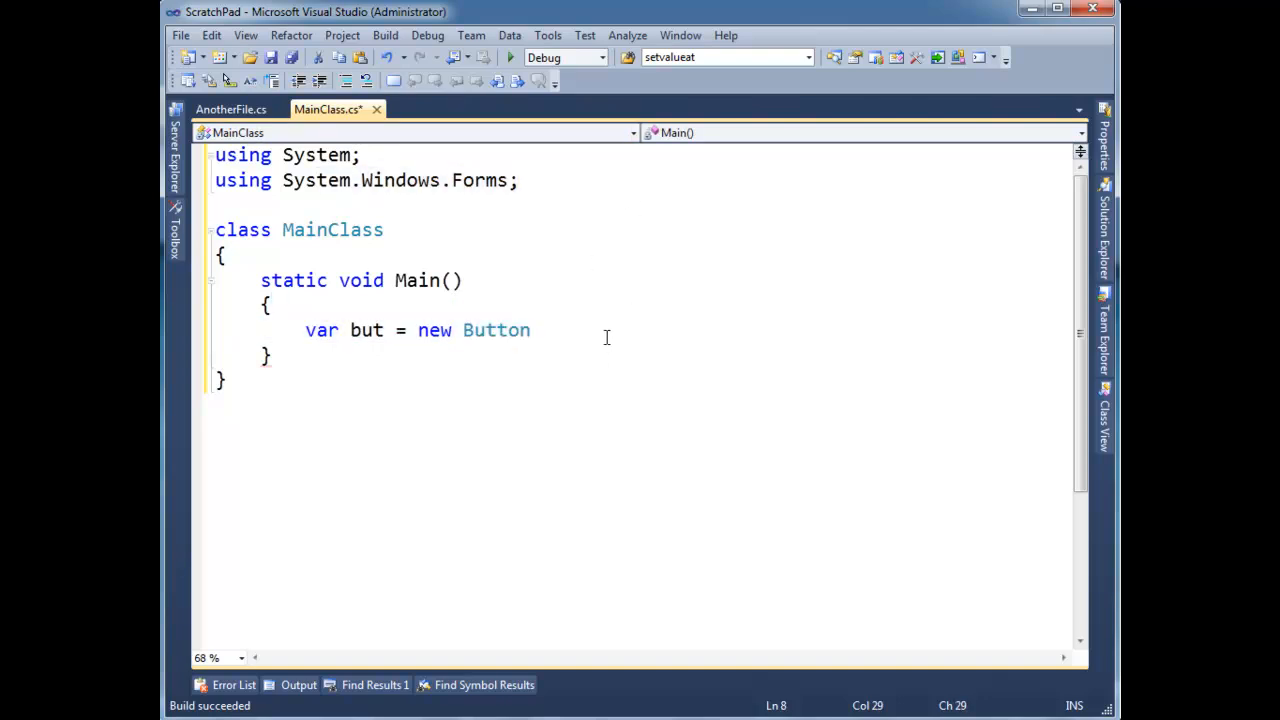
pyautogui.write('();')
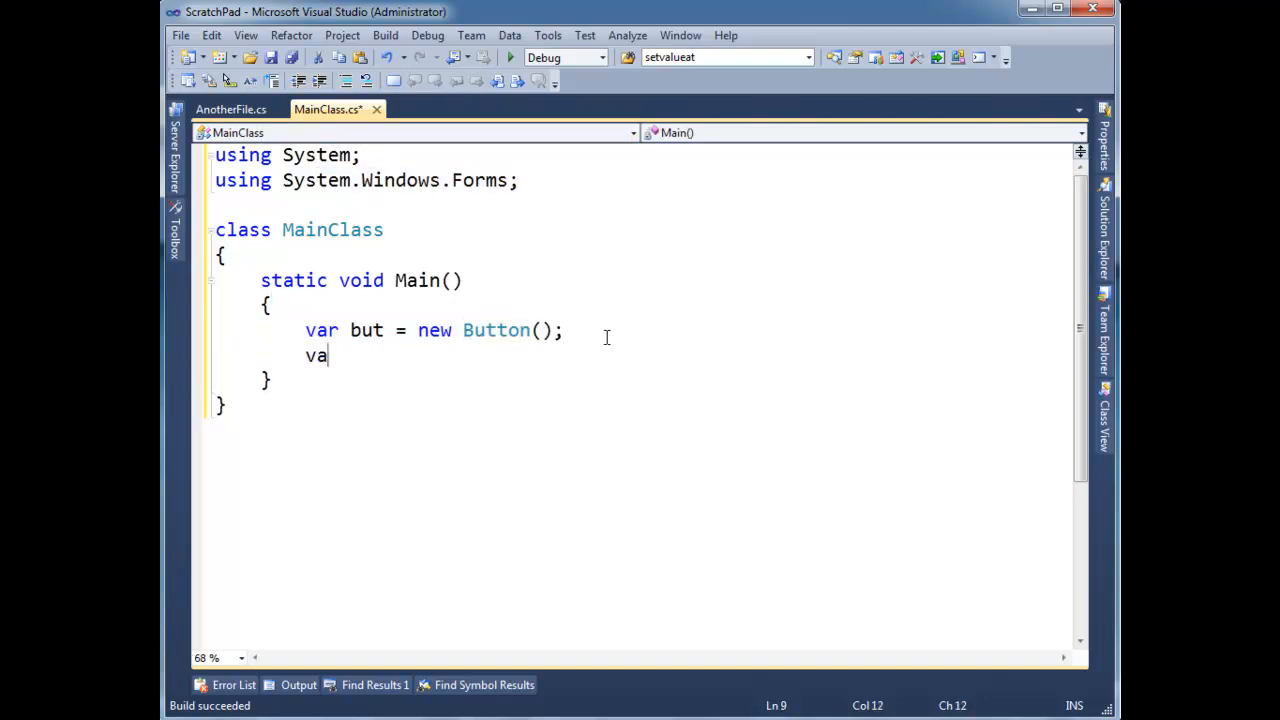
pyautogui.write('r form = new')
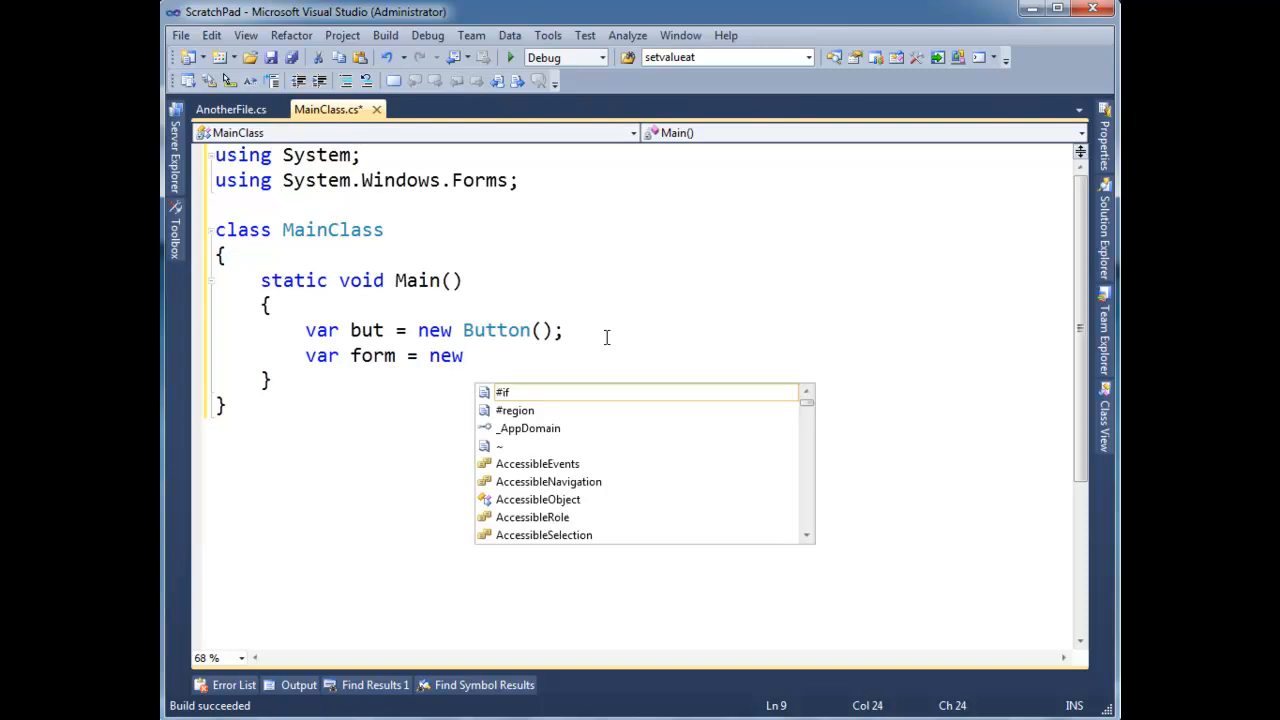
pyautogui.write('Form();')
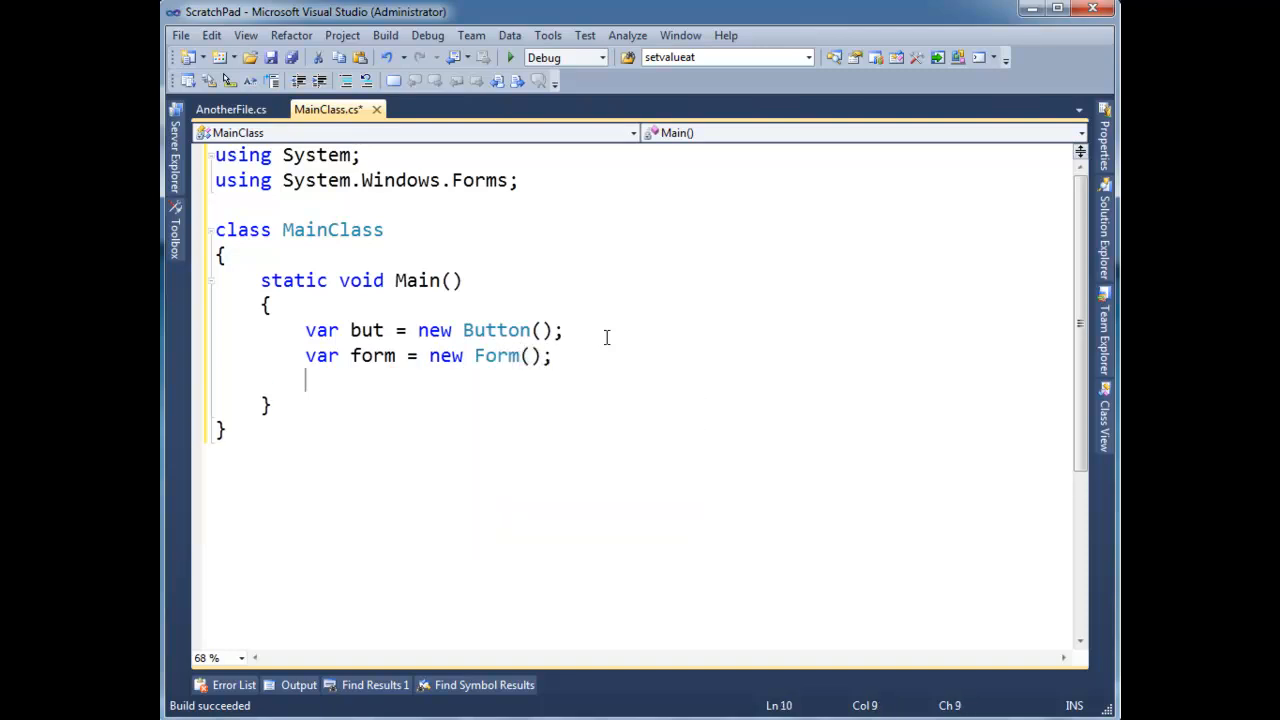
# Add the button to form.Controls and call Application.Run()
pyautogui.write('form.contr')
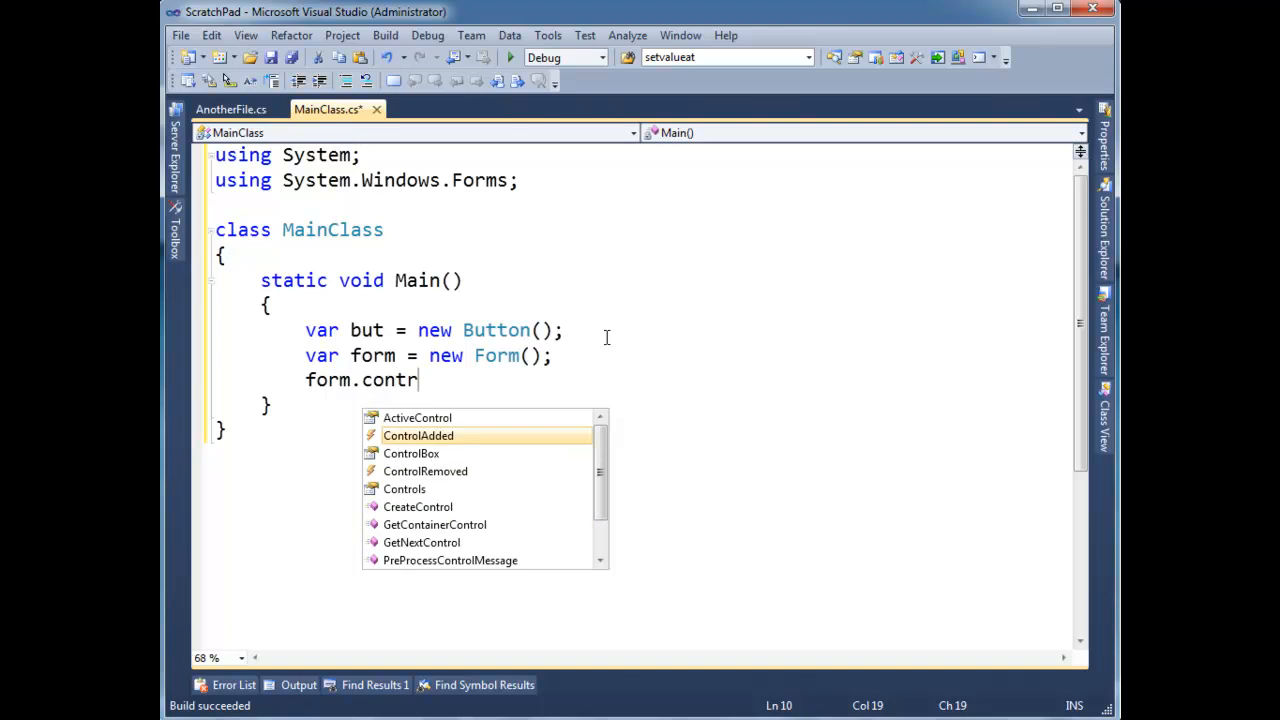
pyautogui.write('Controls.Add')
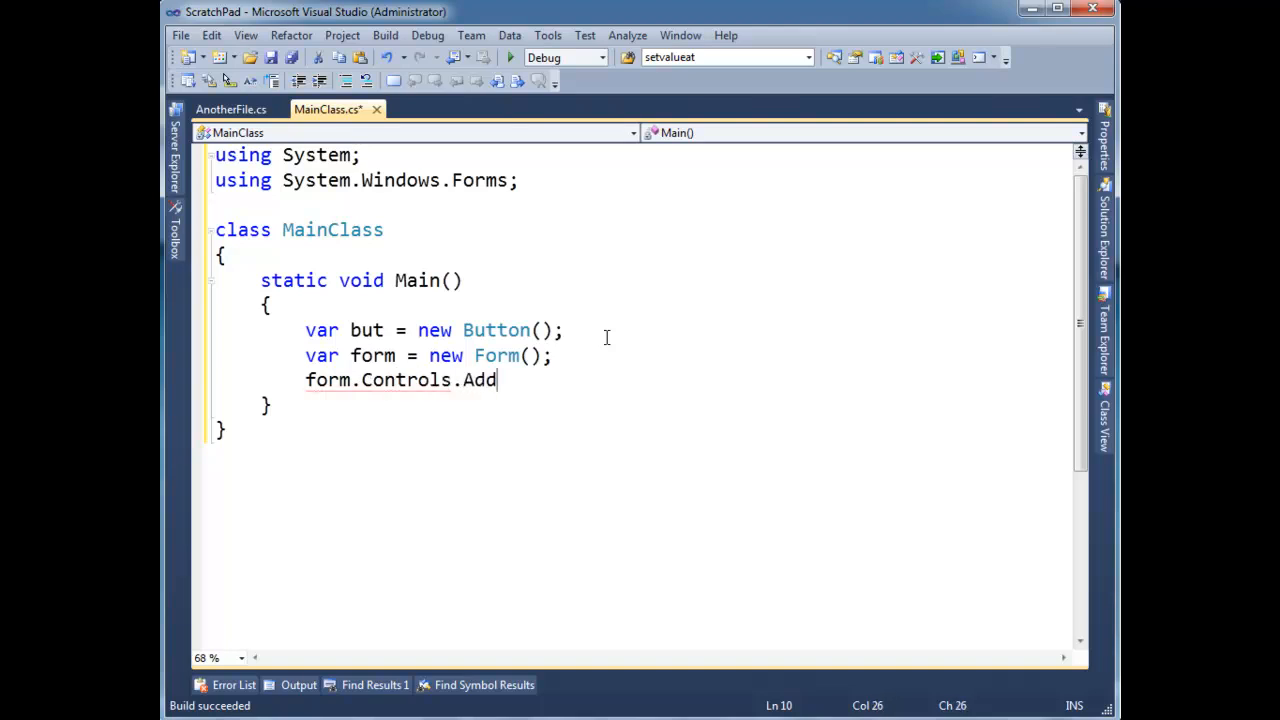
pyautogui.write('(but);')
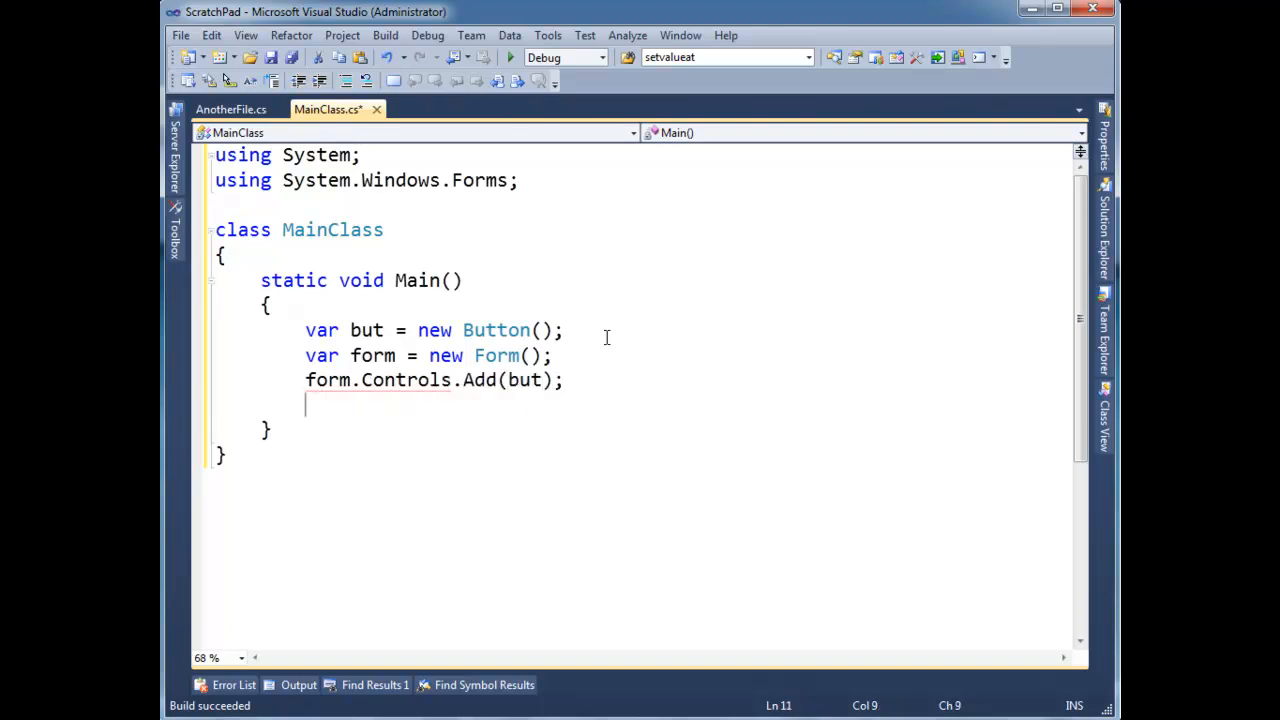
pyautogui.write('Application')
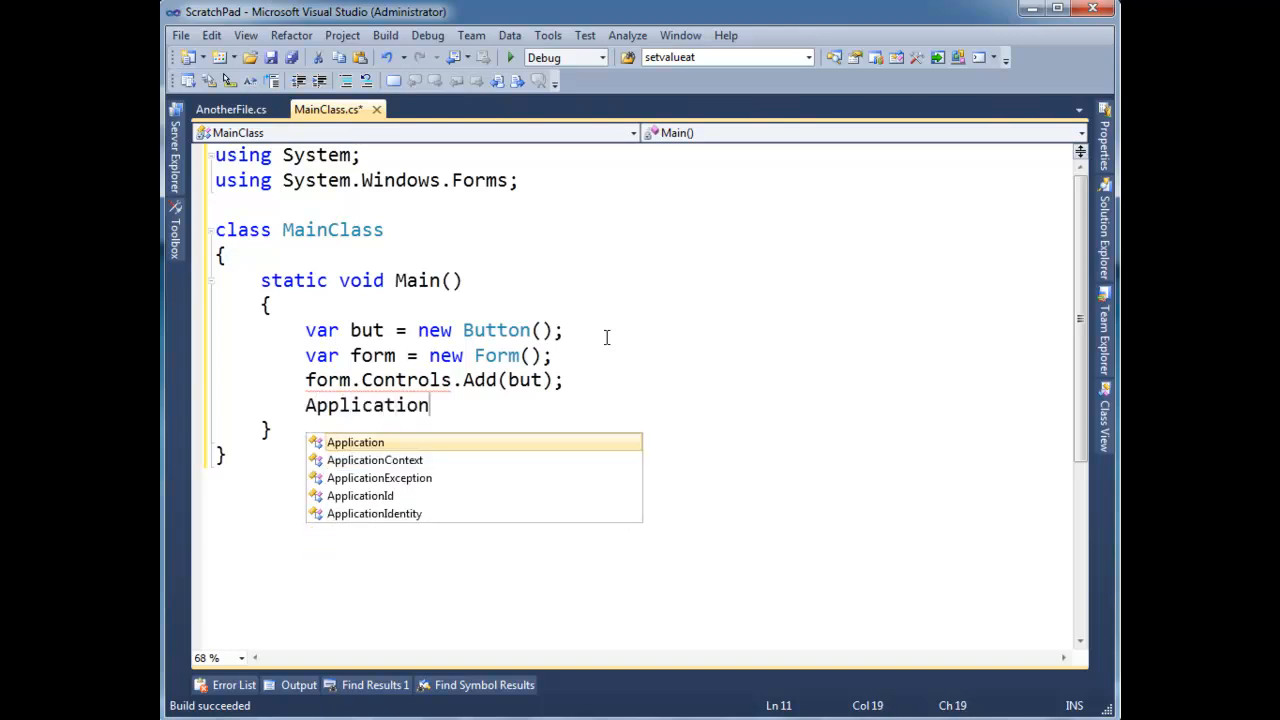
pyautogui.write('.Run()')
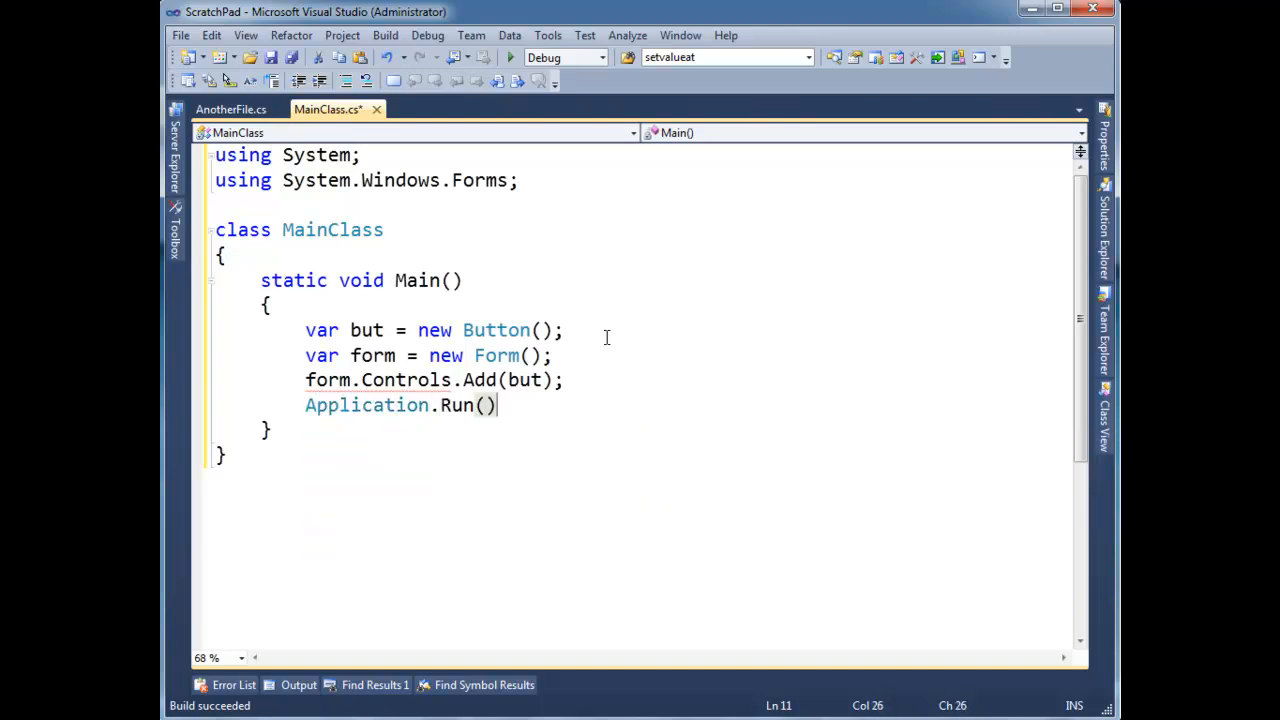
pyautogui.write(';')
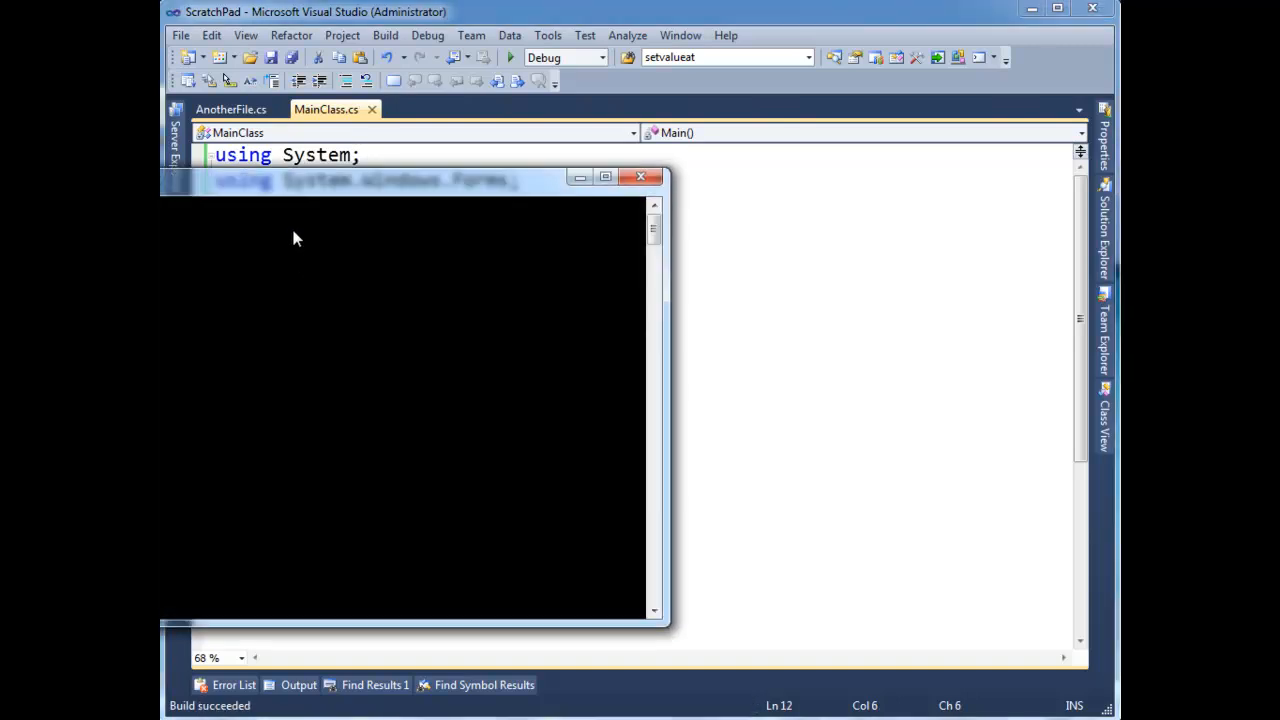
pyautogui.moveTo(449, 216)
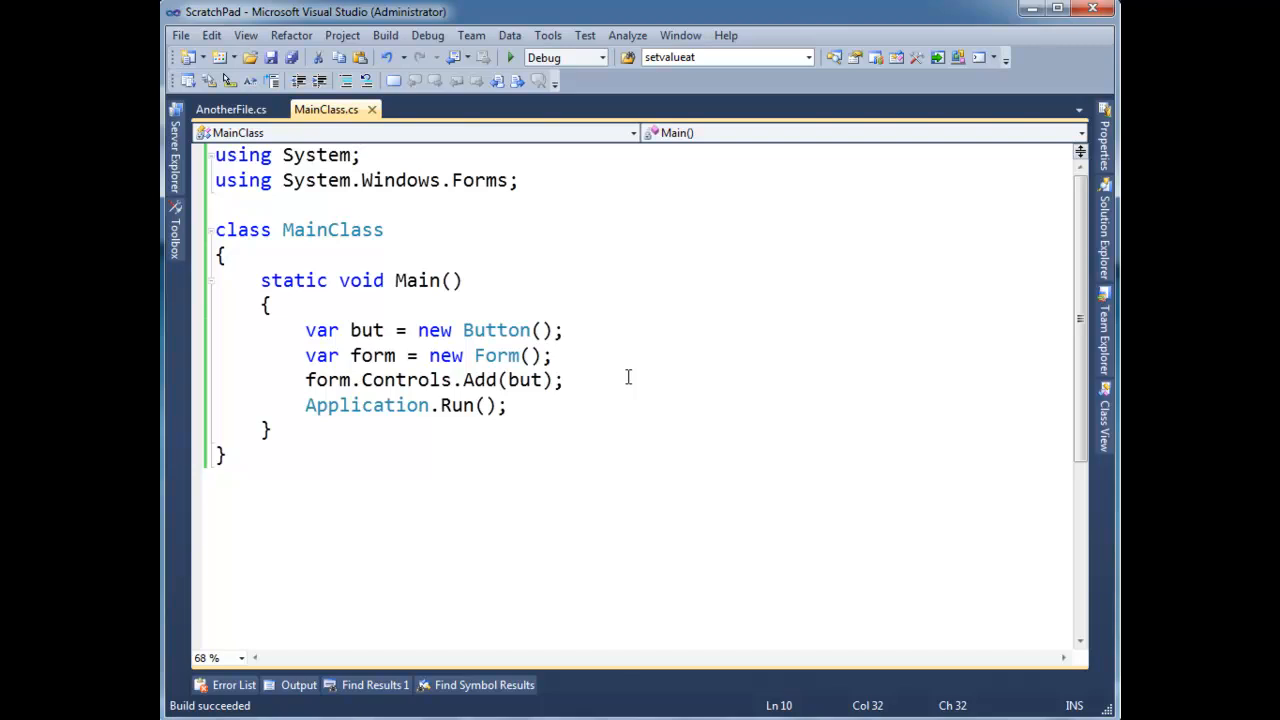
# Insert form.Show(); before Application.Run(), then close the test form after the run
pyautogui.write('form.s')
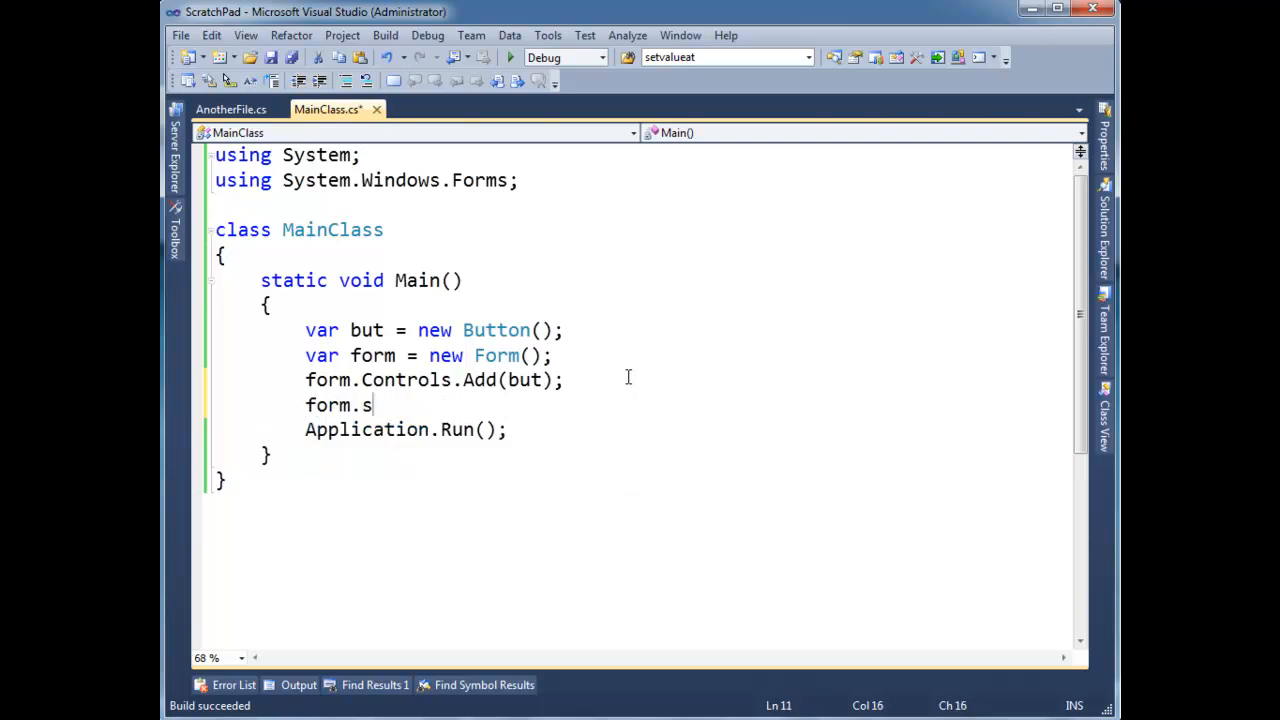
pyautogui.write('how();')
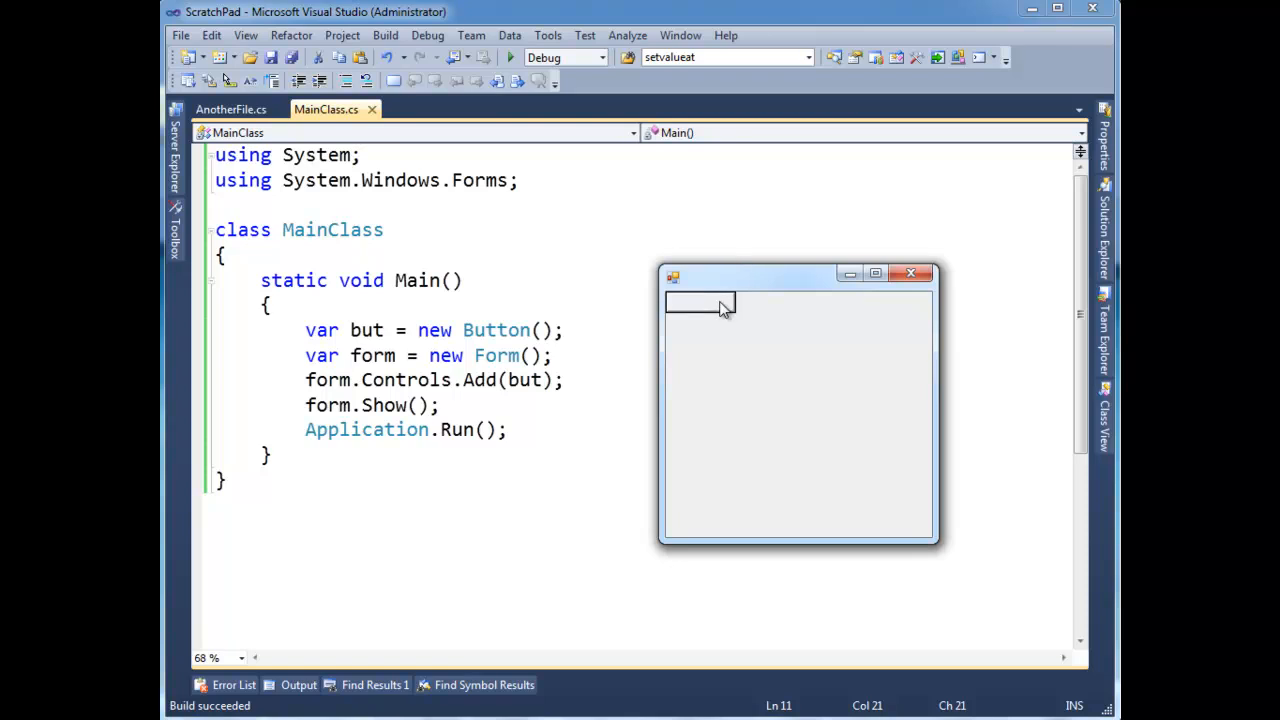
pyautogui.click(910, 273)
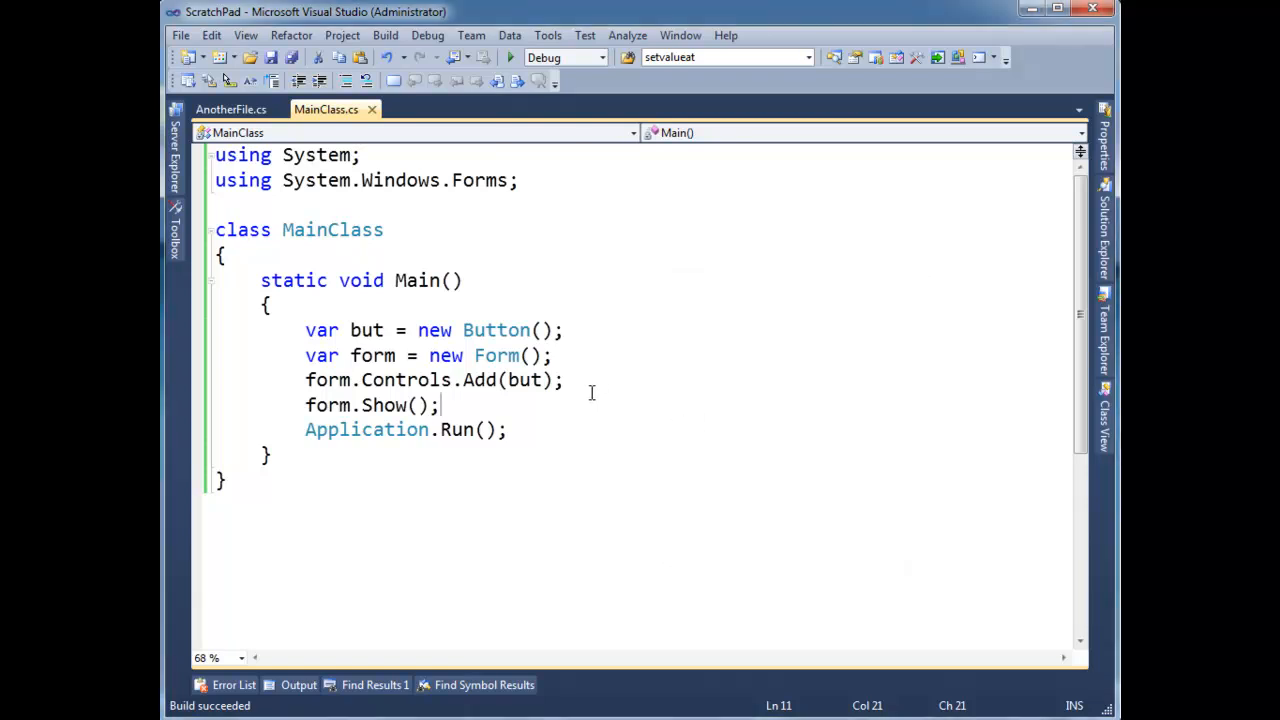
pyautogui.click(440, 380)
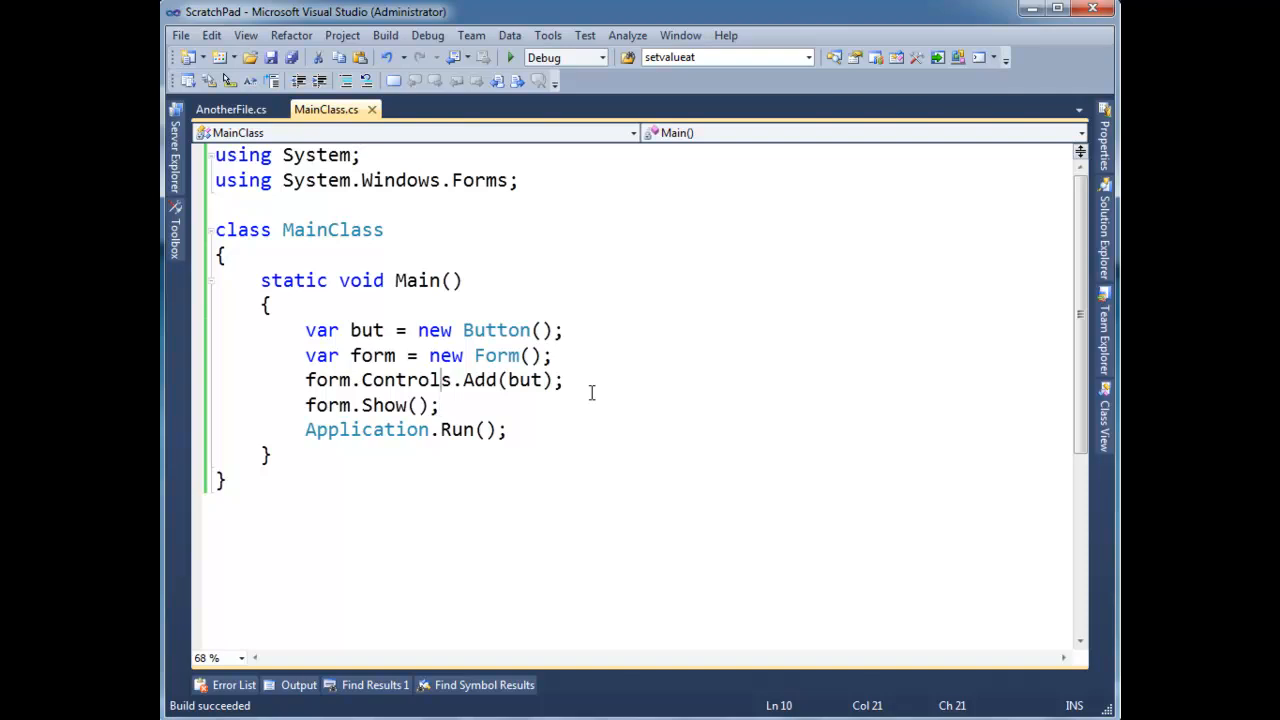
# Attach a but.Click lambda (s, e) showing MessageBox "You clicked the button"
pyautogui.write('but')
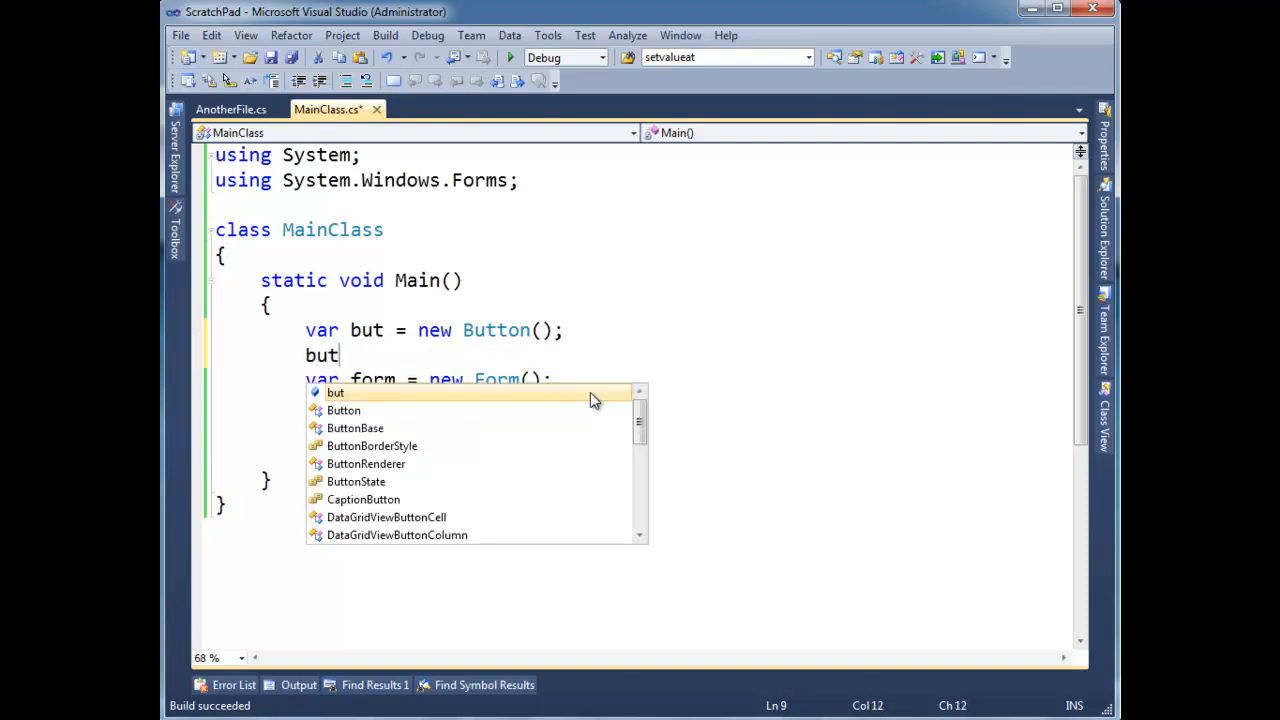
pyautogui.write('.cli')
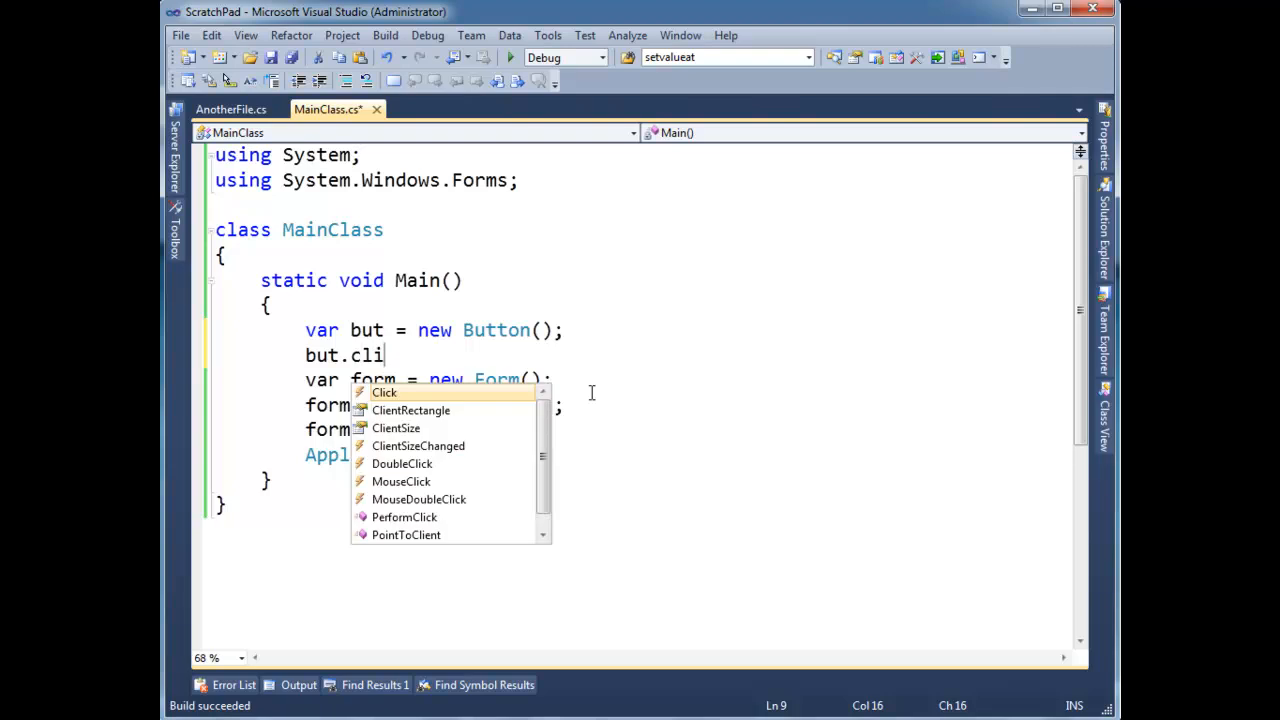
pyautogui.moveTo(384, 392)
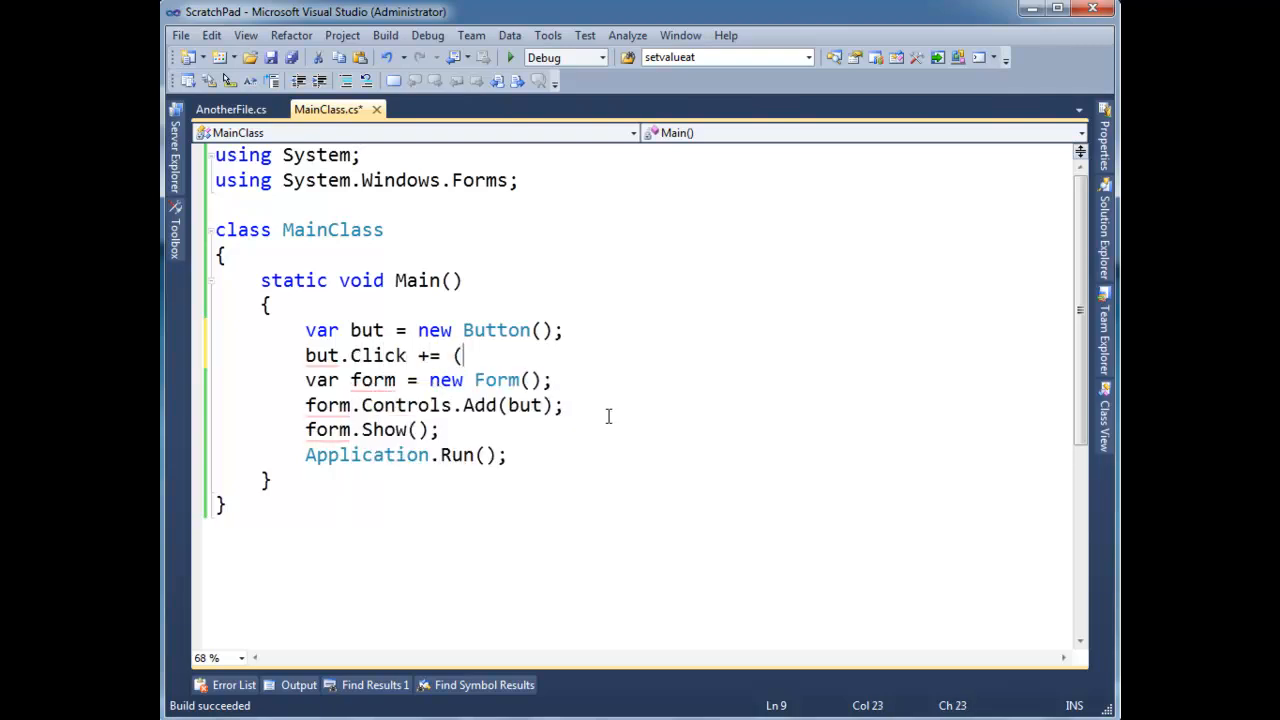
pyautogui.write('s, e')
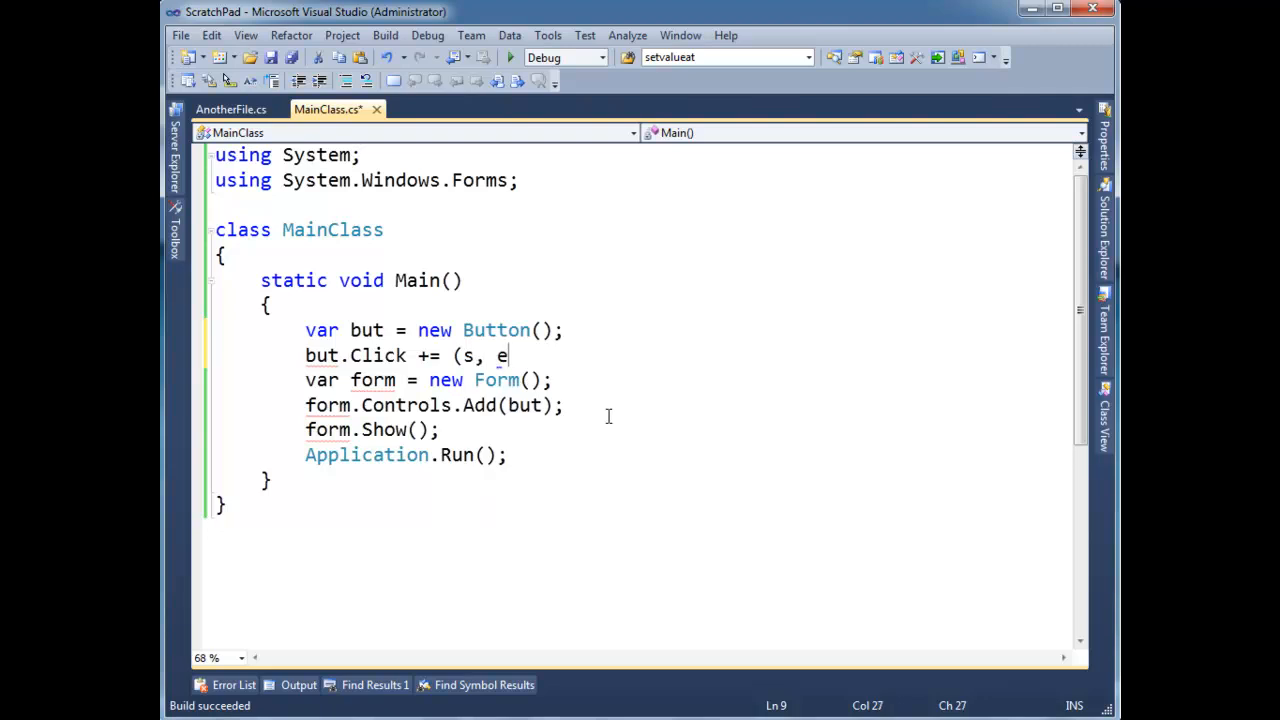
pyautogui.write(') ->')
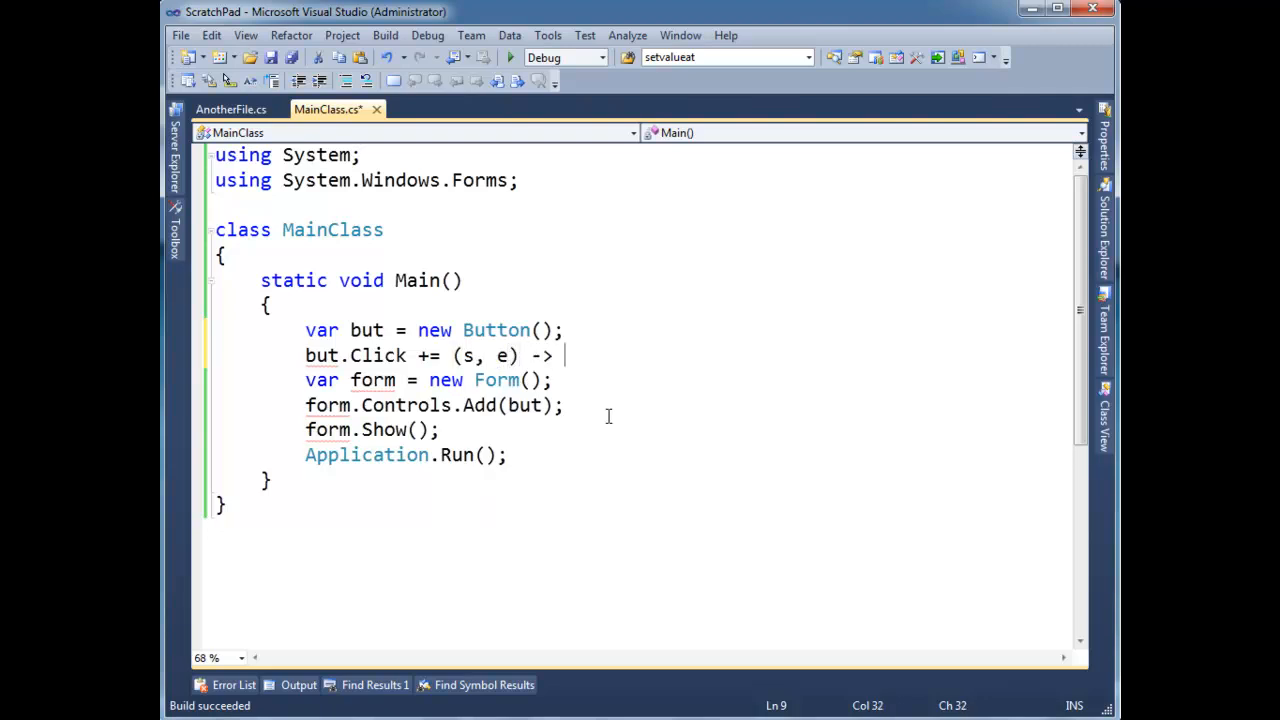
pyautogui.write('=>')
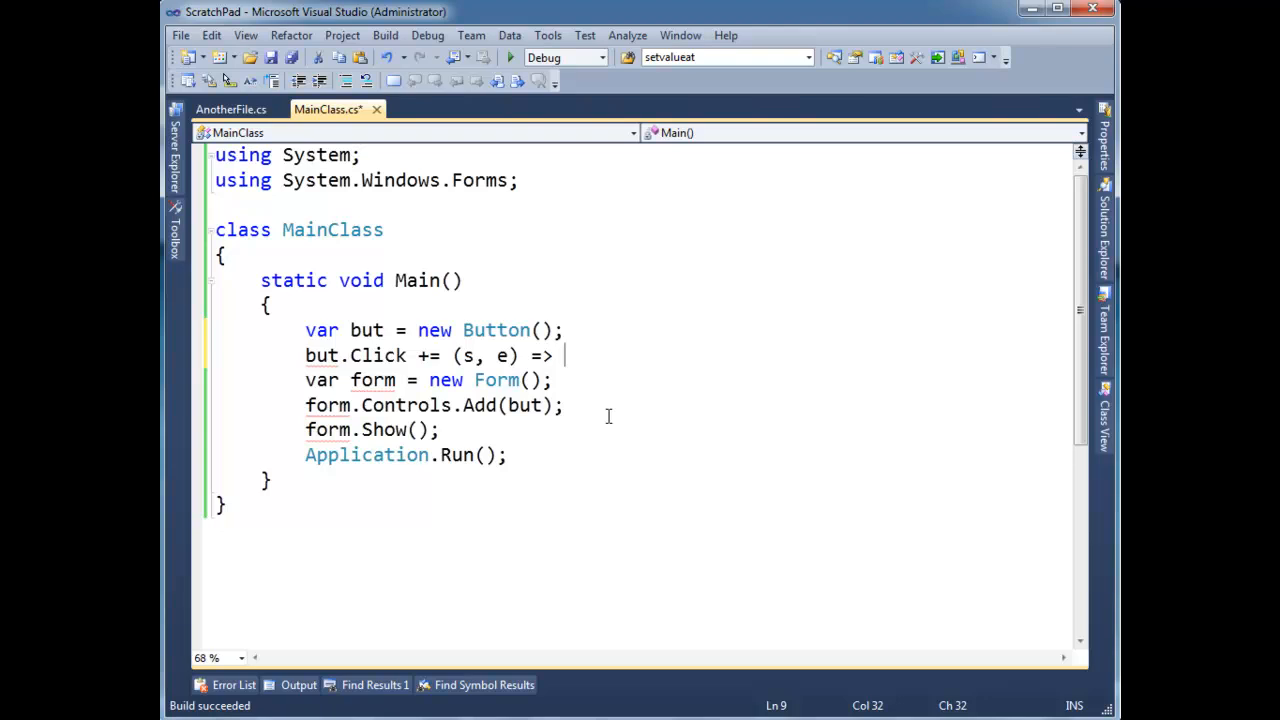
pyautogui.write('MessageBox.Show("Test");')
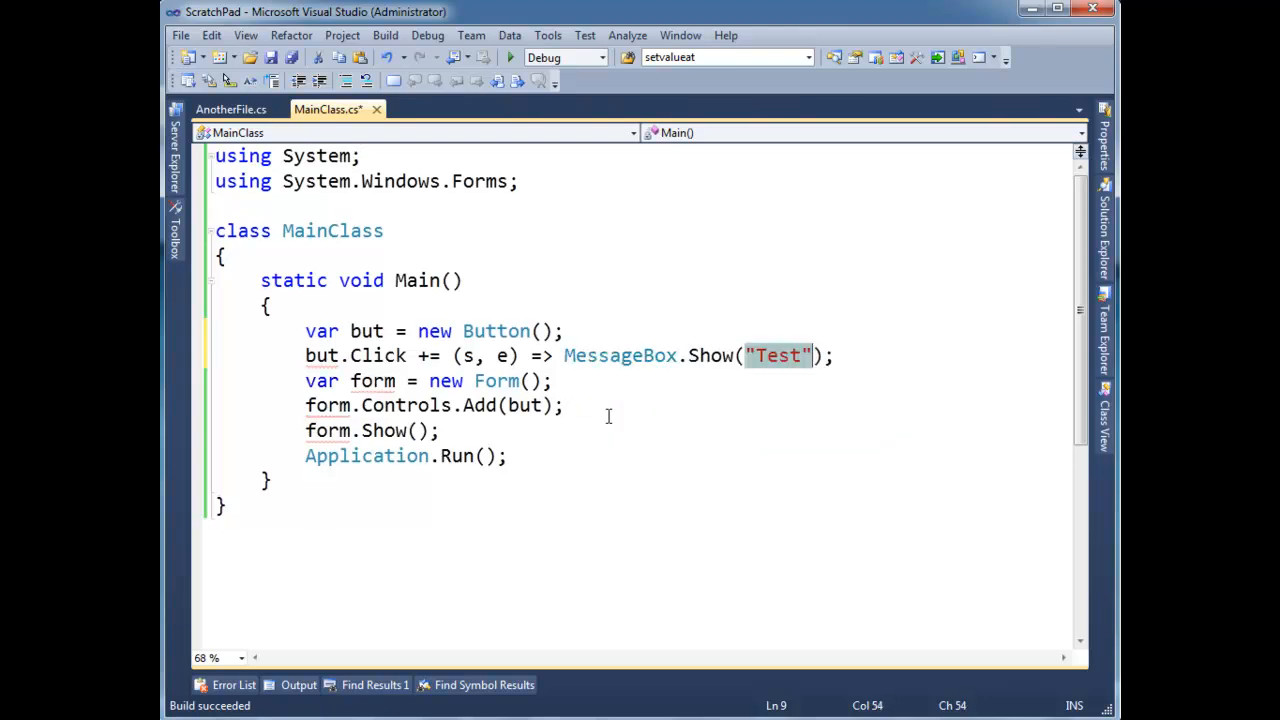
pyautogui.write('You clicked th')
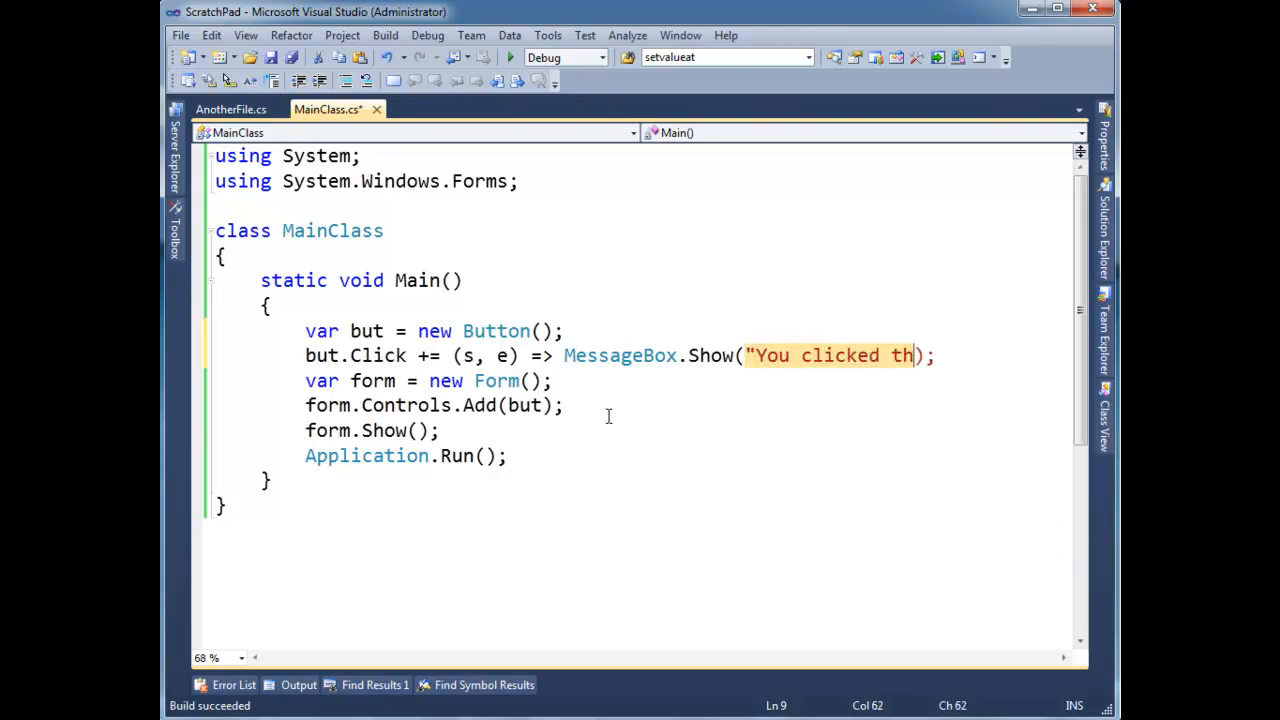
pyautogui.write('e button"')
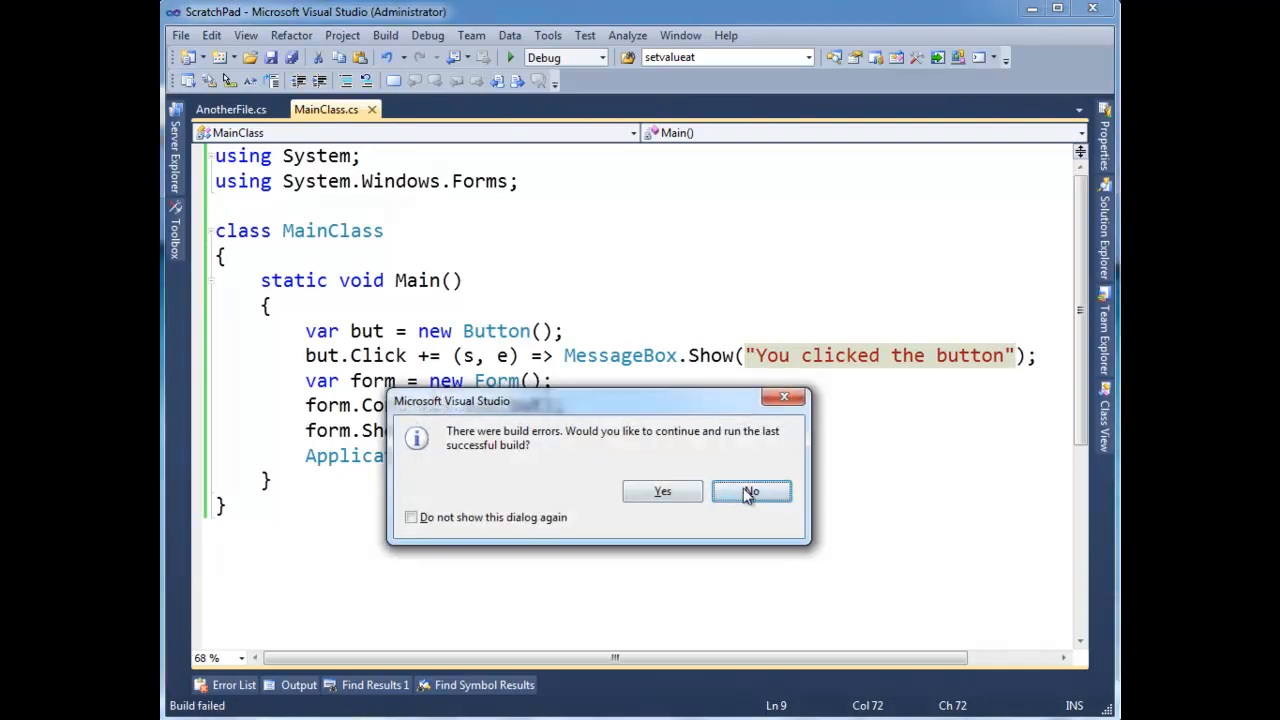
pyautogui.click(750, 491)
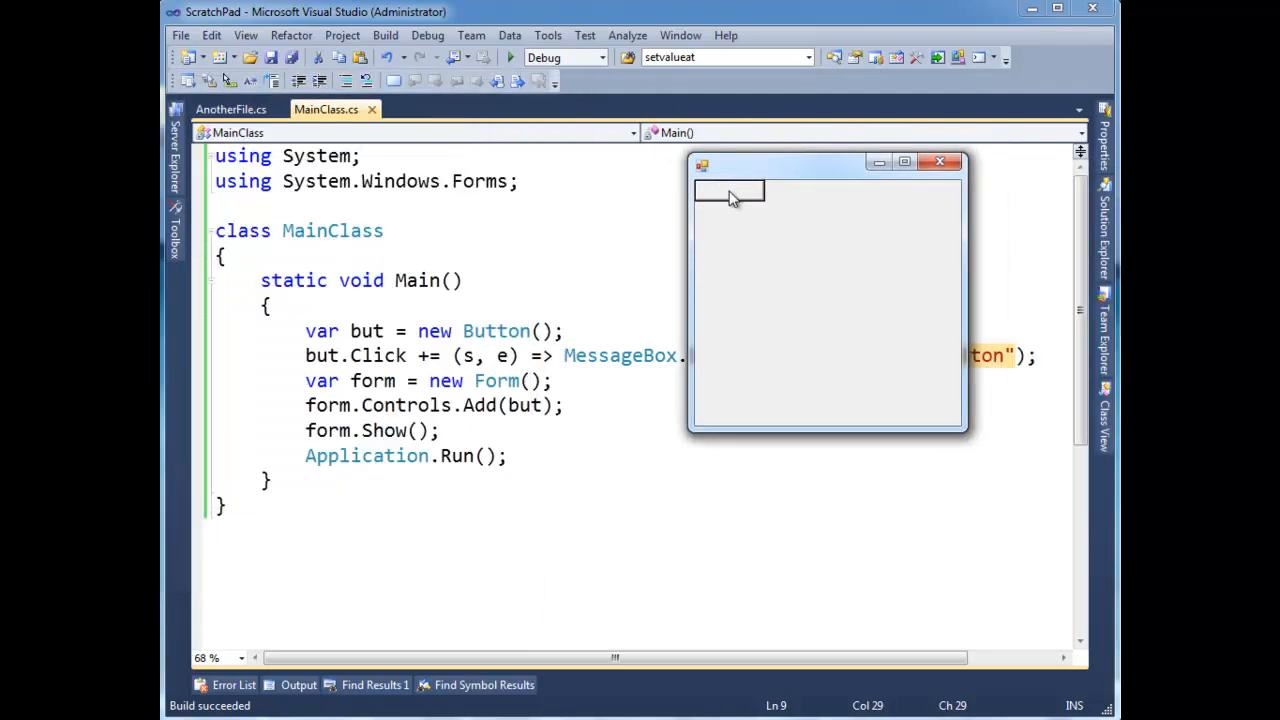
pyautogui.click(728, 191)
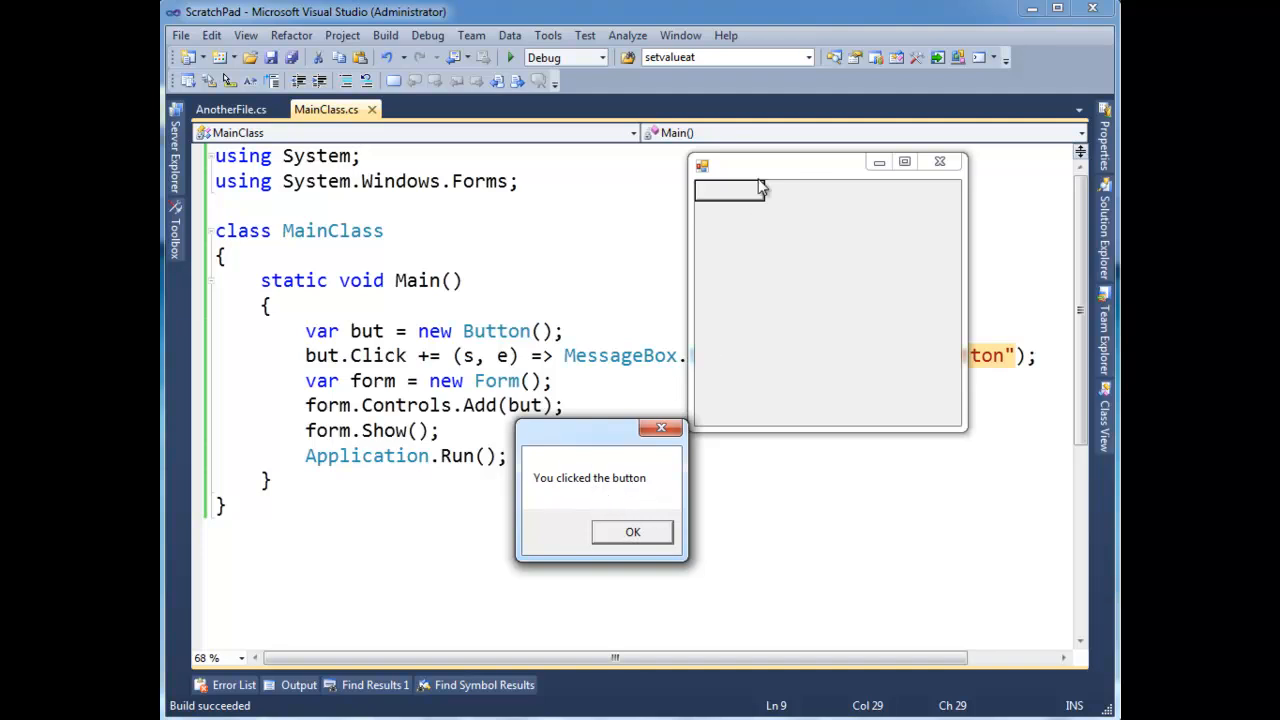
pyautogui.click(632, 531)
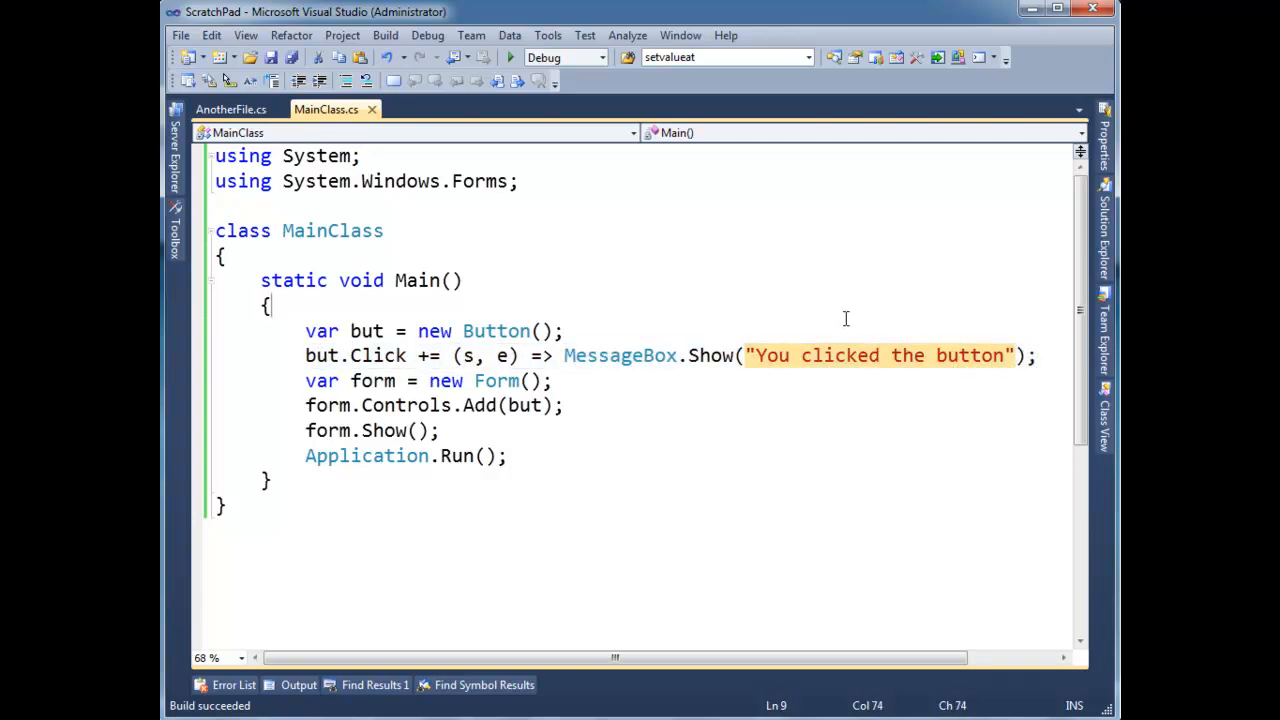
# Declare static void theButtonWasClicked(object sender, EventArgs e) after Main
pyautogui.click(449, 355)
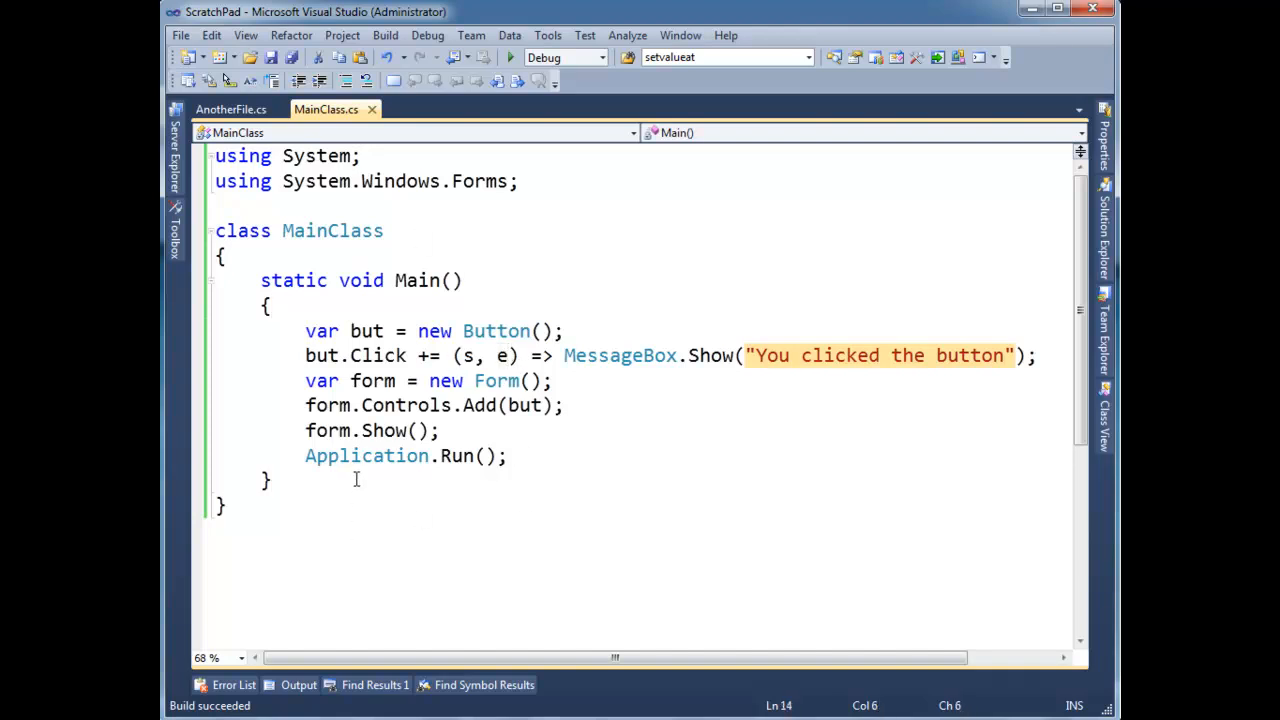
pyautogui.write('static void')
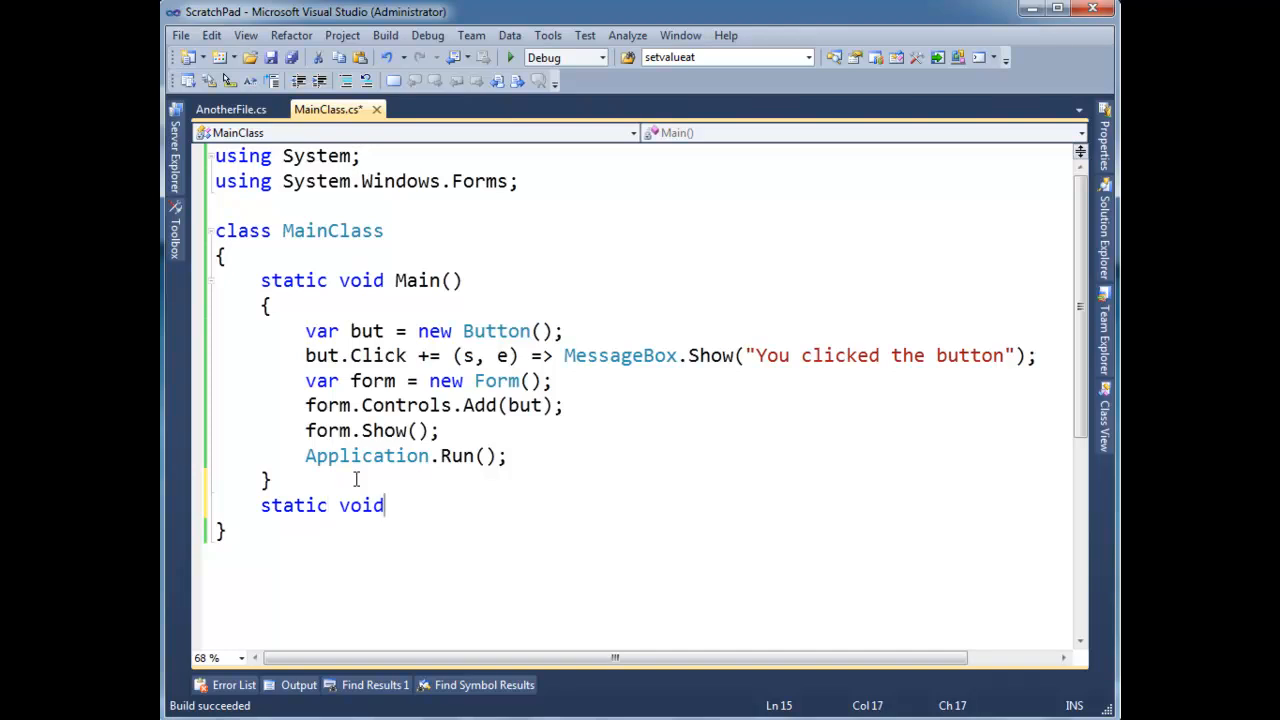
pyautogui.write('handler')
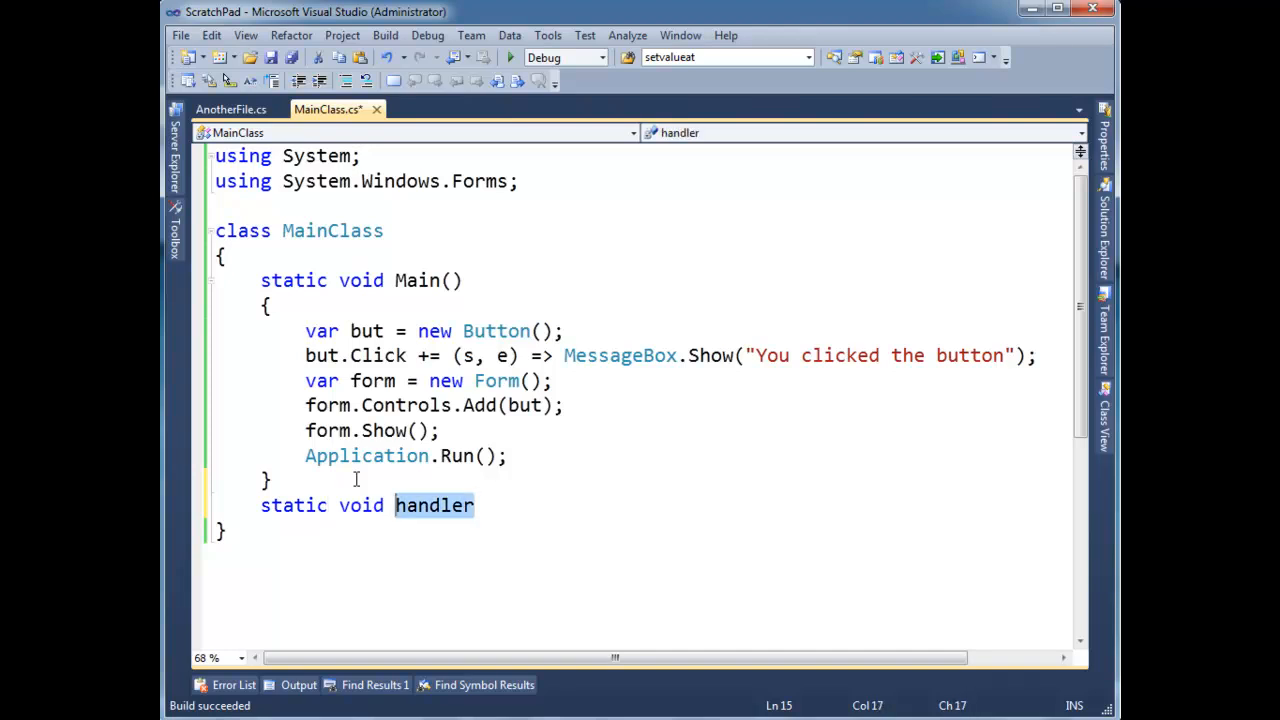
pyautogui.write('t')
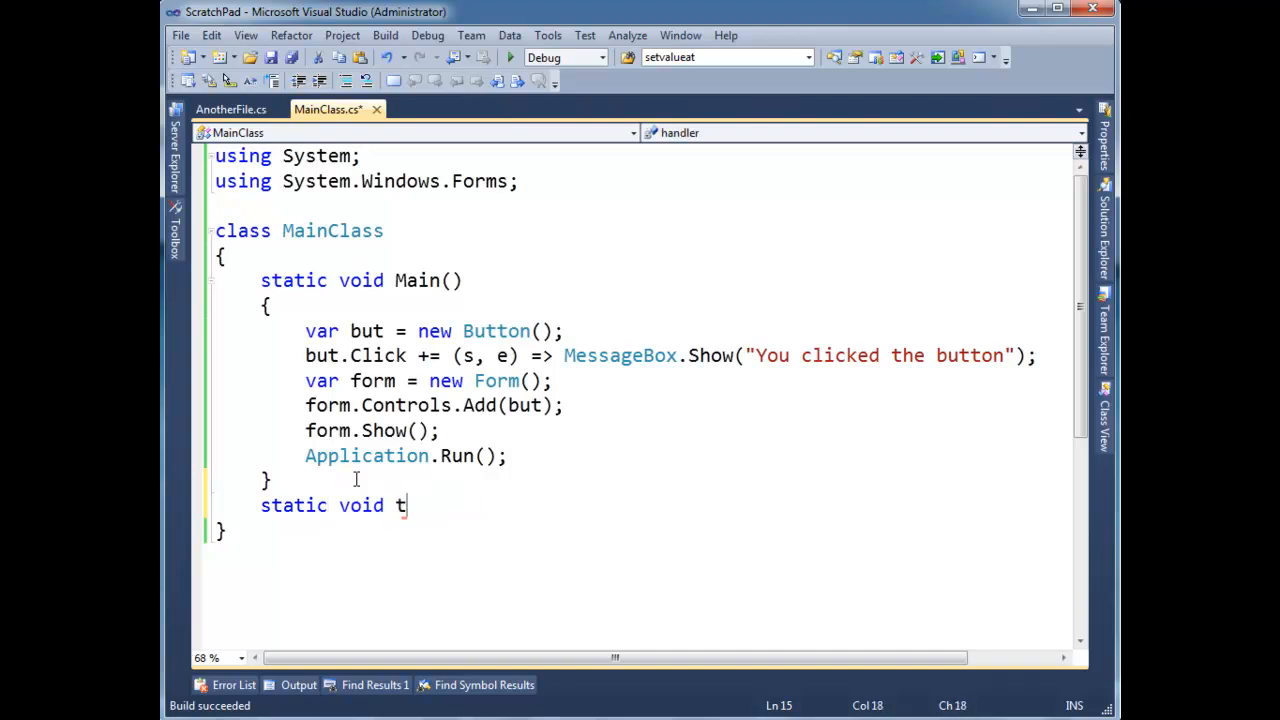
pyautogui.write('heButtonWasC')
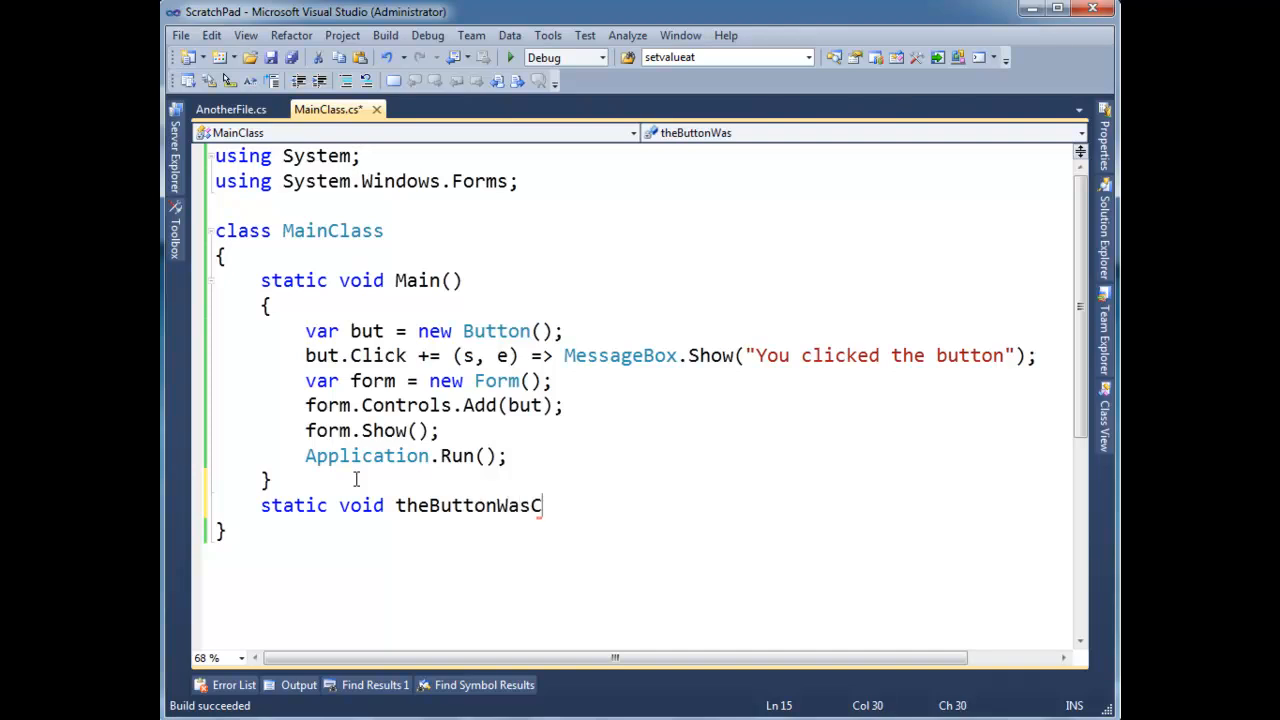
pyautogui.write('licked(')
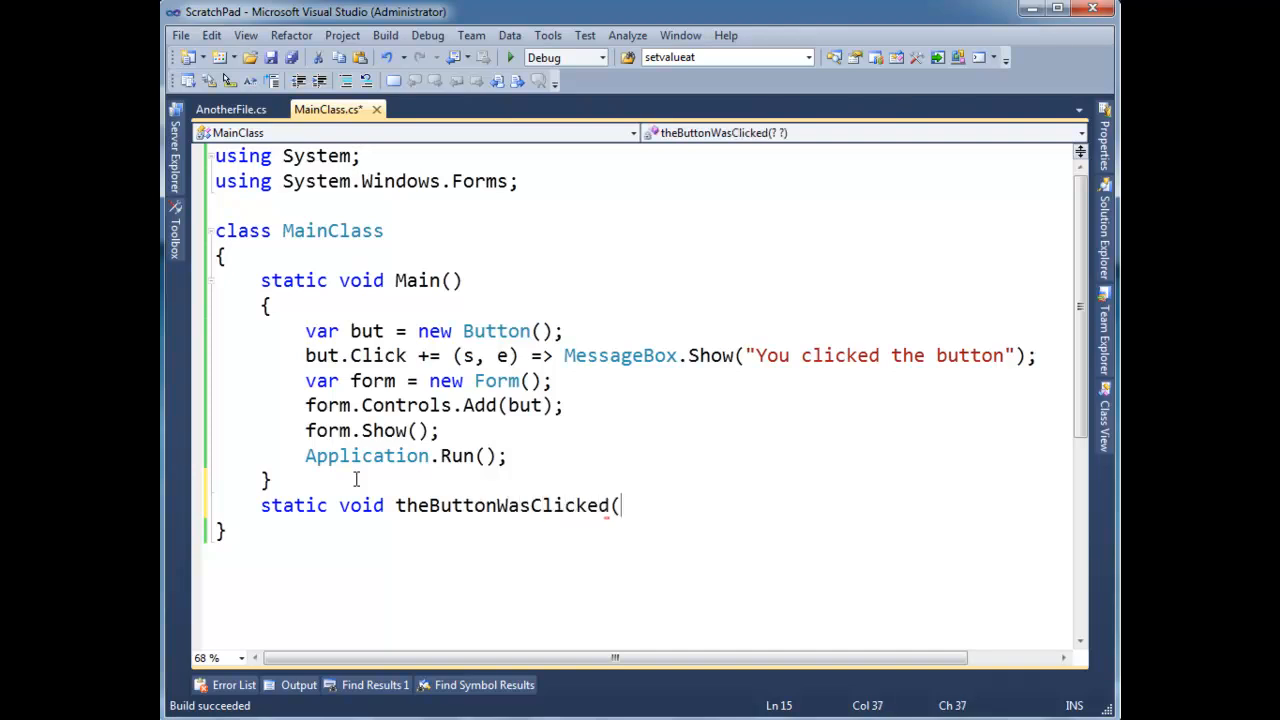
pyautogui.write('object sn')
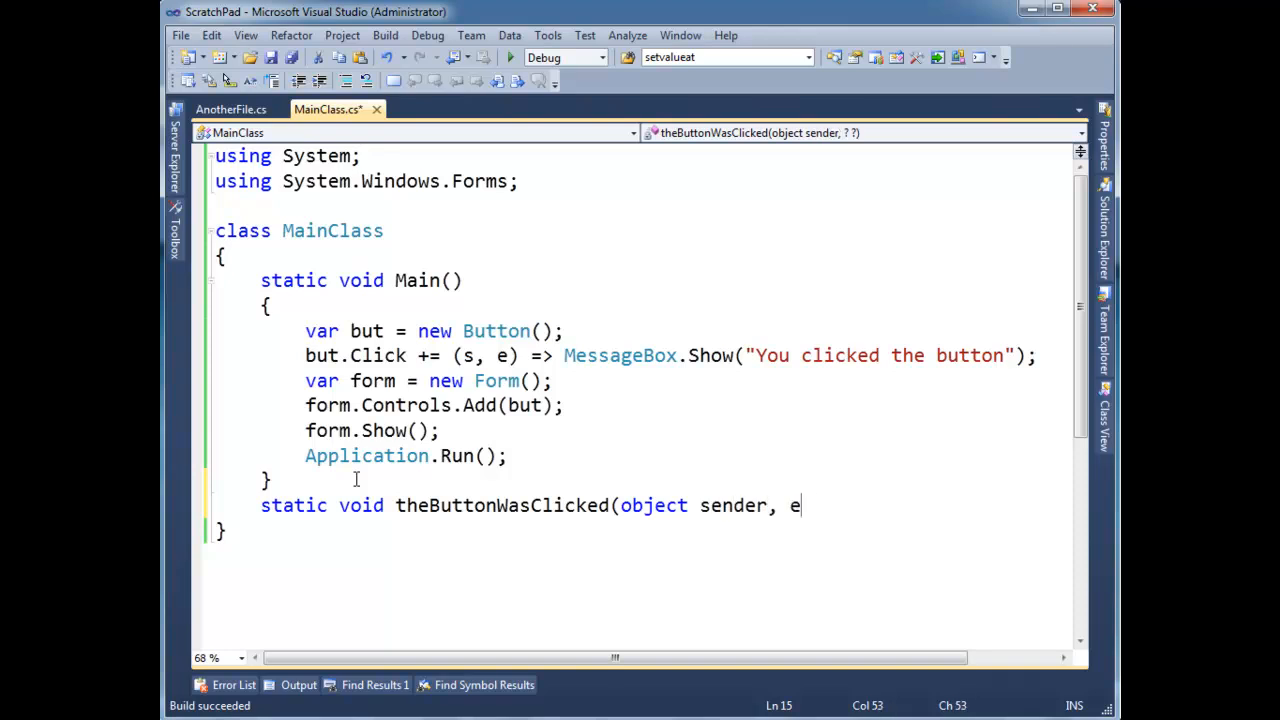
pyautogui.write('ventArgs e)')
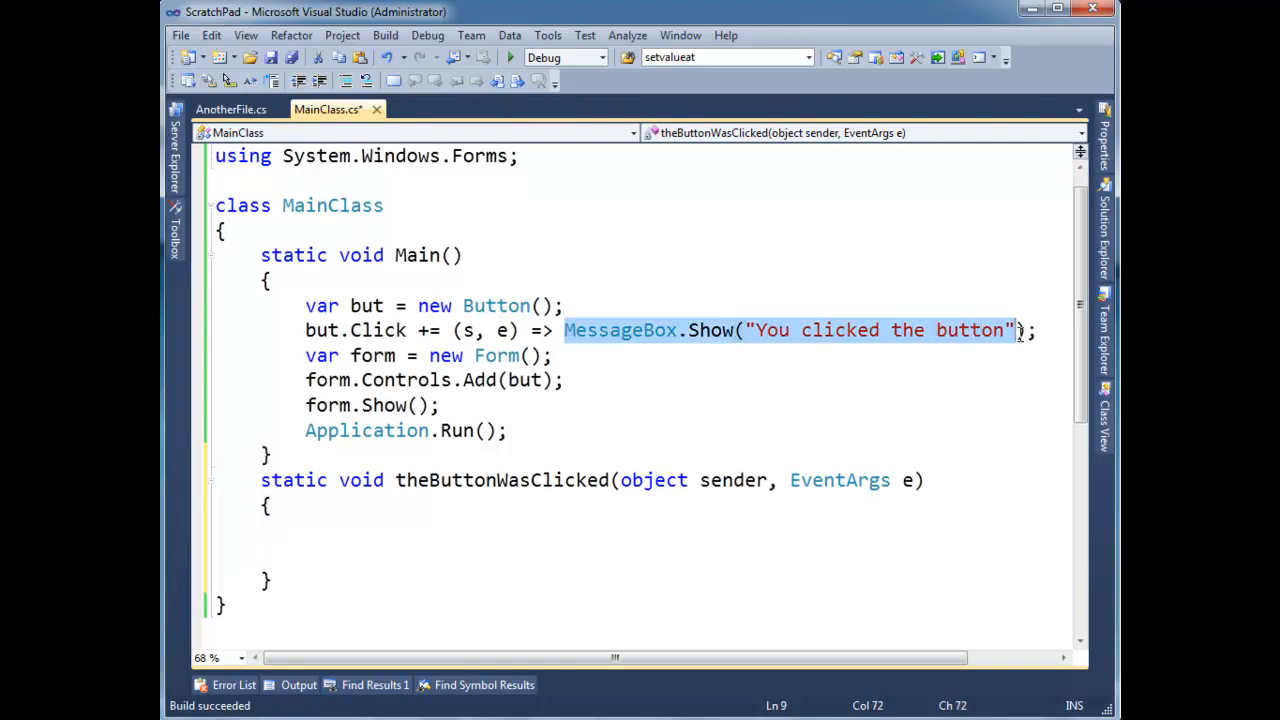
# Move the MessageBox call into the method and set but.Click += theButtonWasClicked
pyautogui.press('Delete')
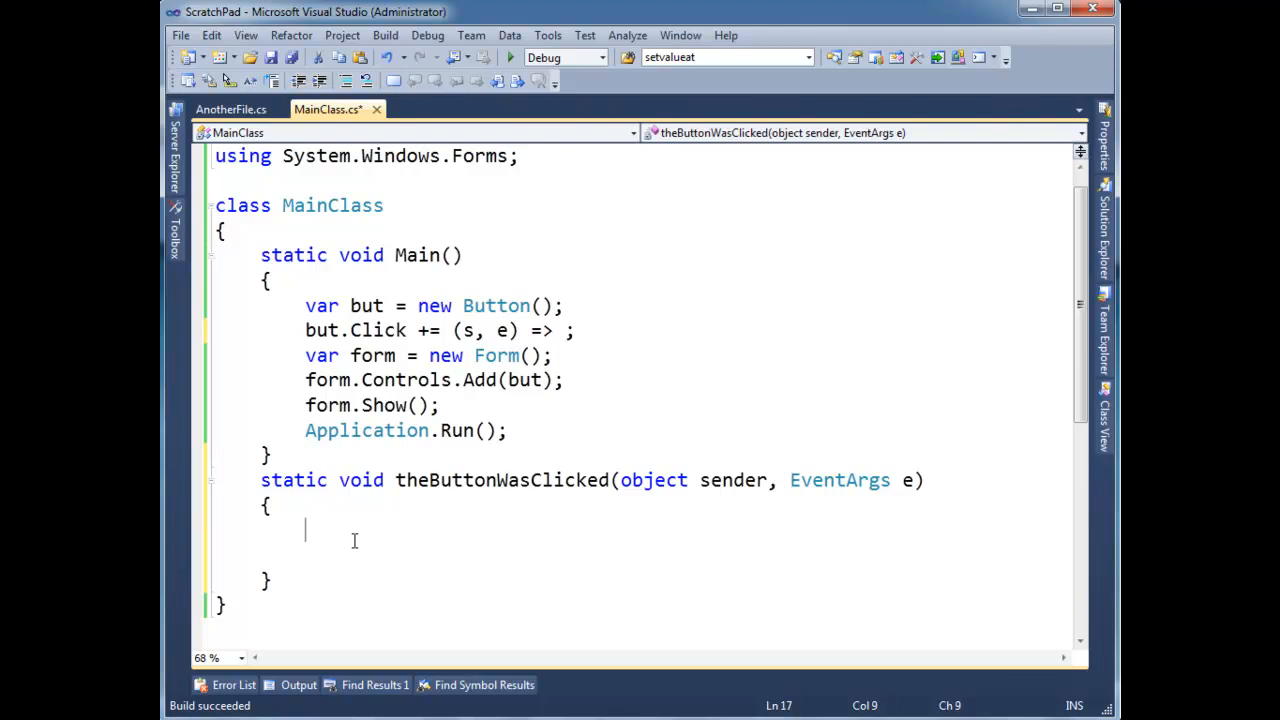
pyautogui.write('MessageBox.Show("You clicked the button")')
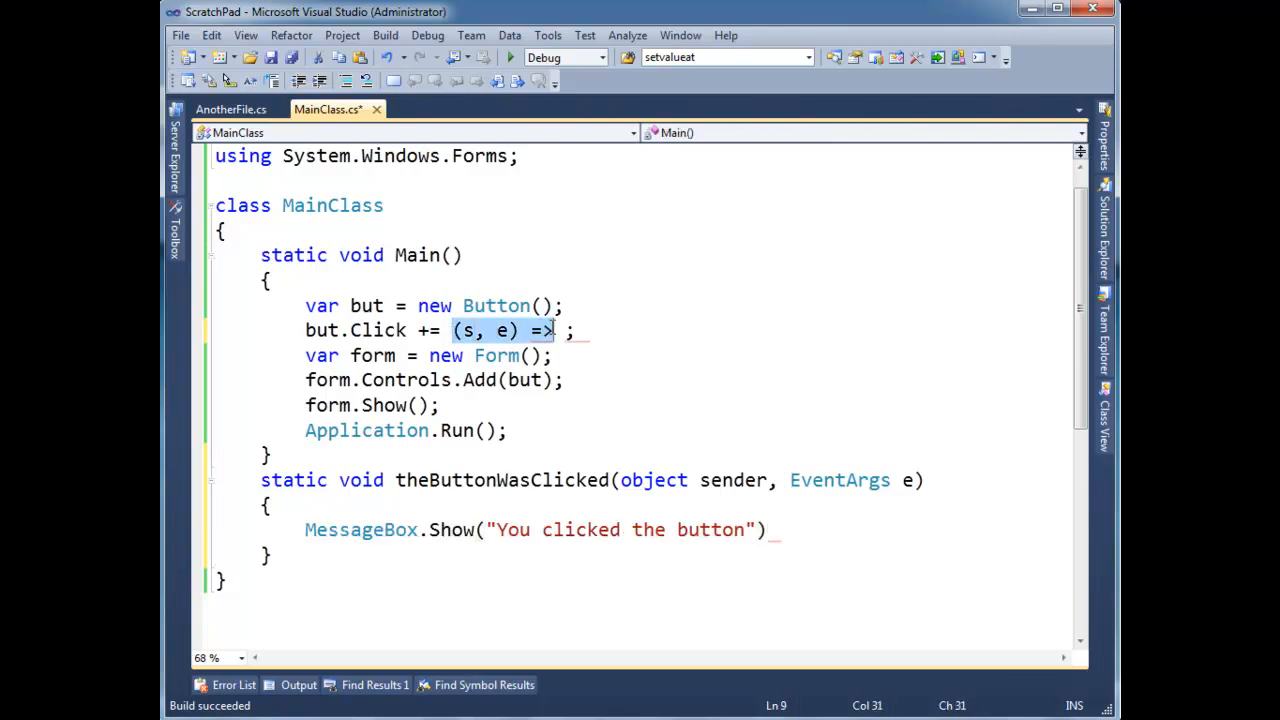
pyautogui.write('thebut')
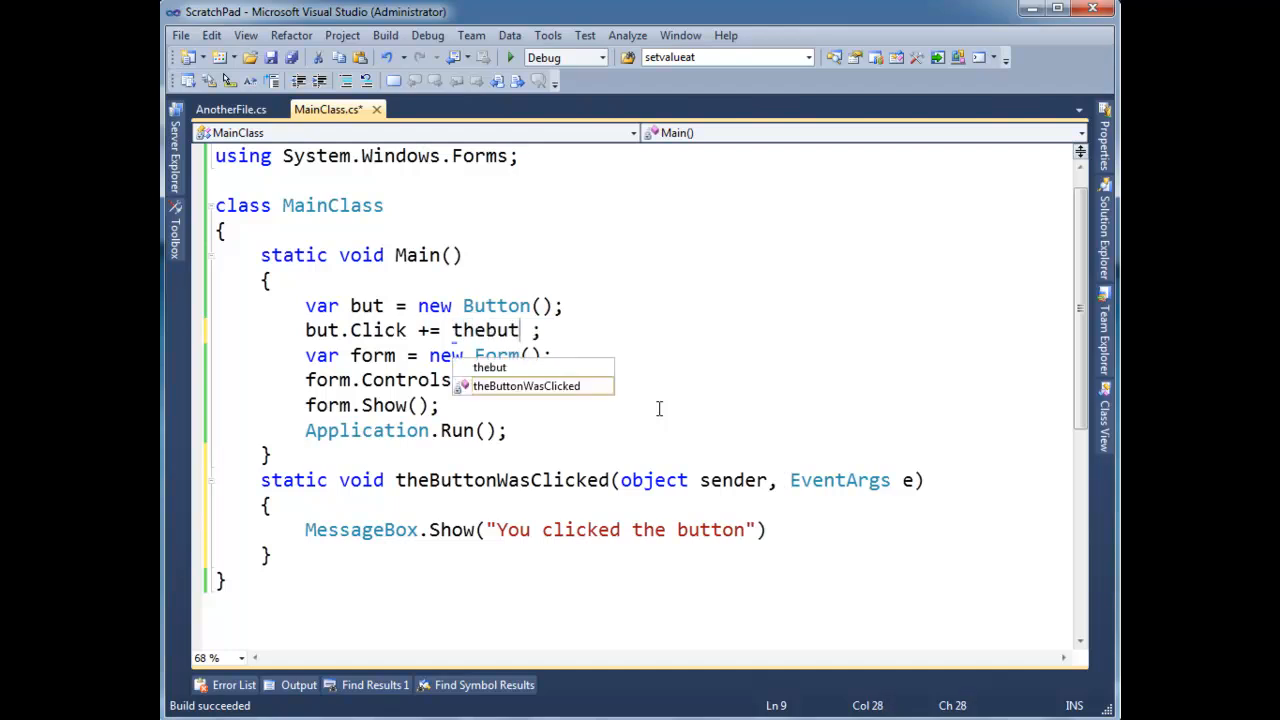
pyautogui.press('Tab')
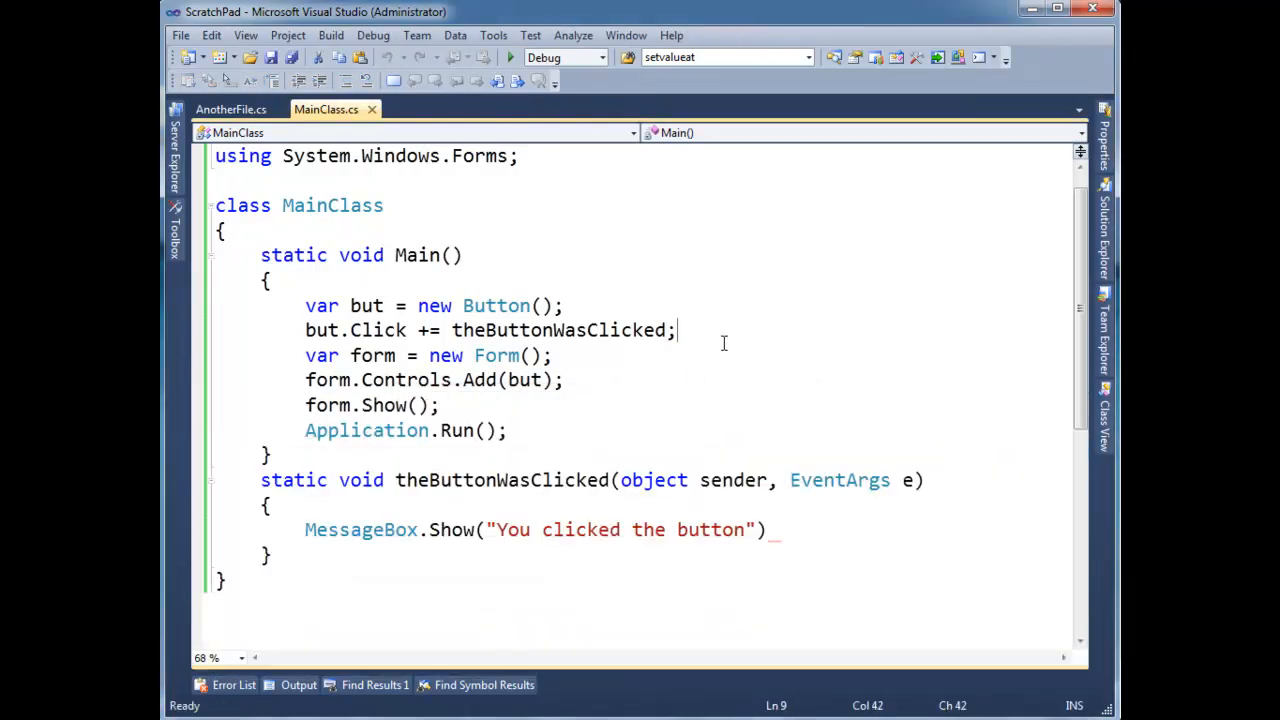
pyautogui.write(';')
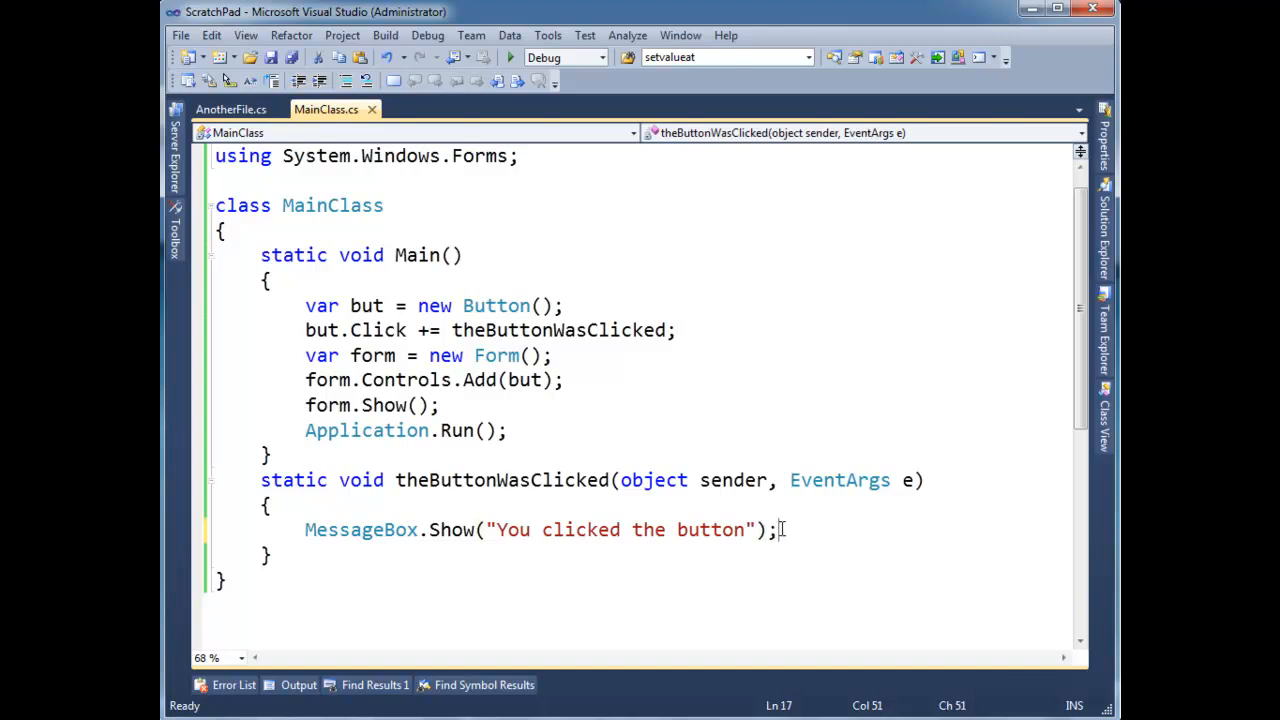
pyautogui.click(510, 57)
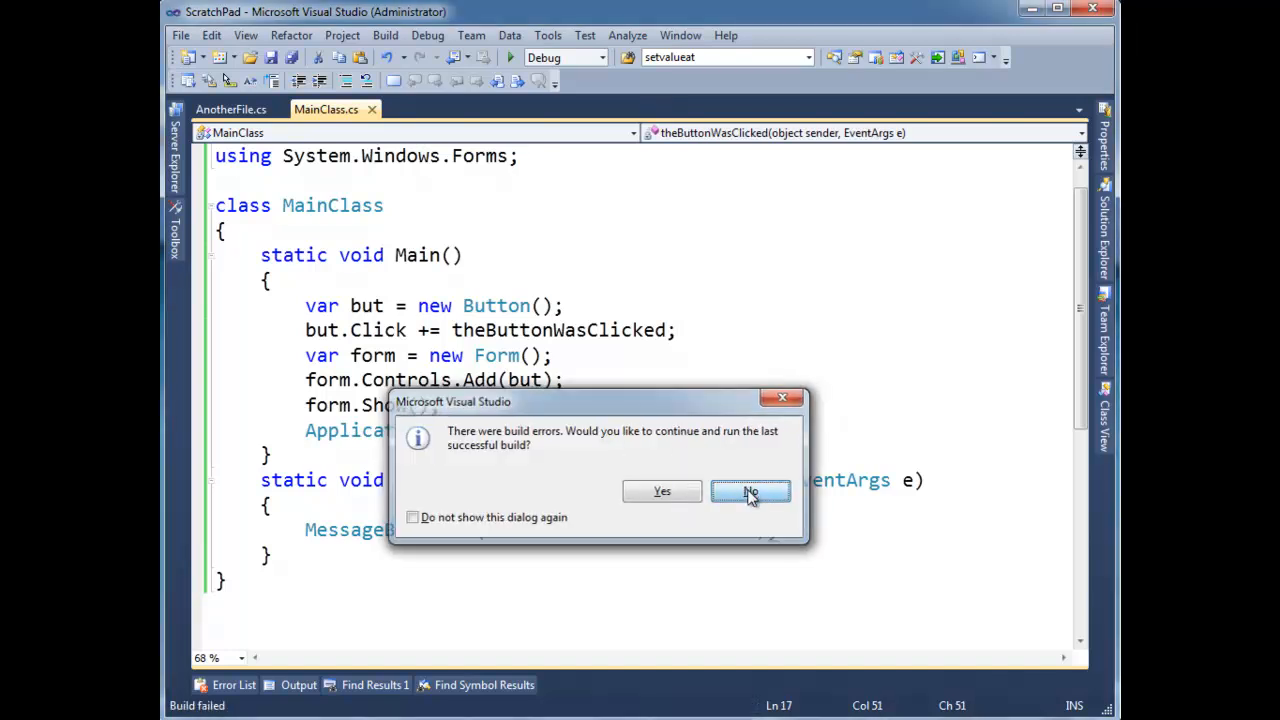
pyautogui.click(750, 491)
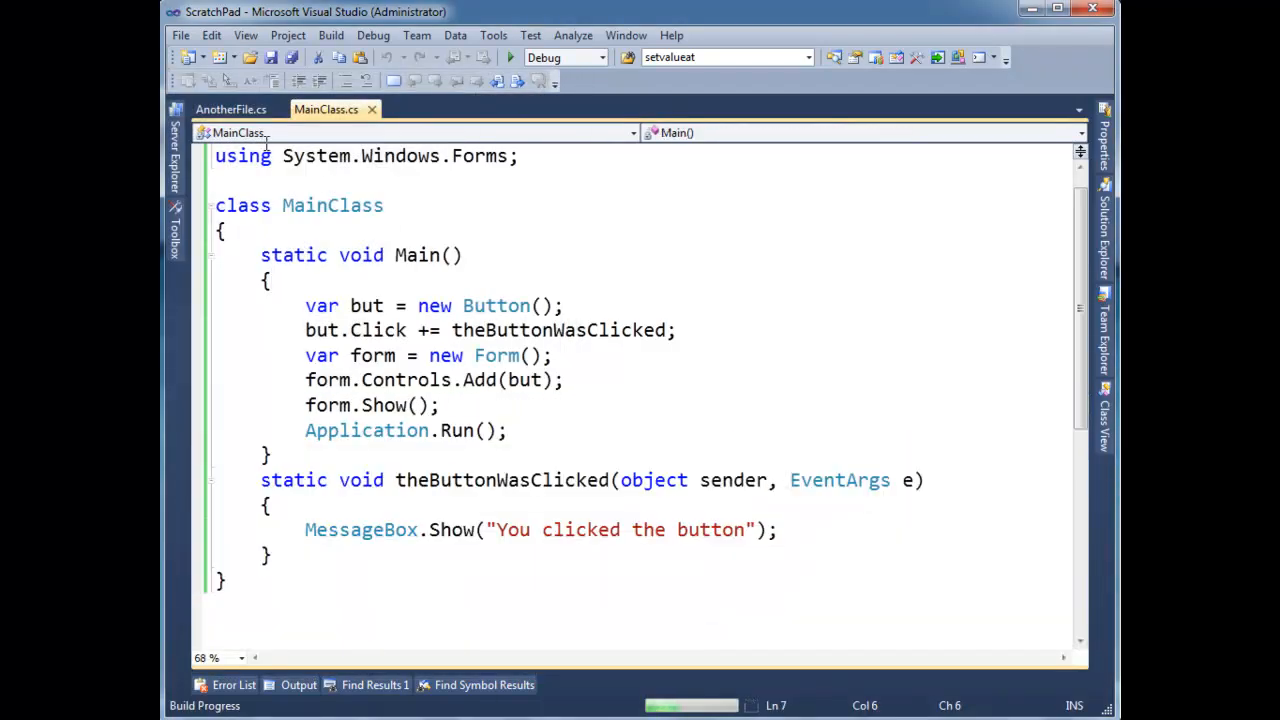
pyautogui.click(510, 57)
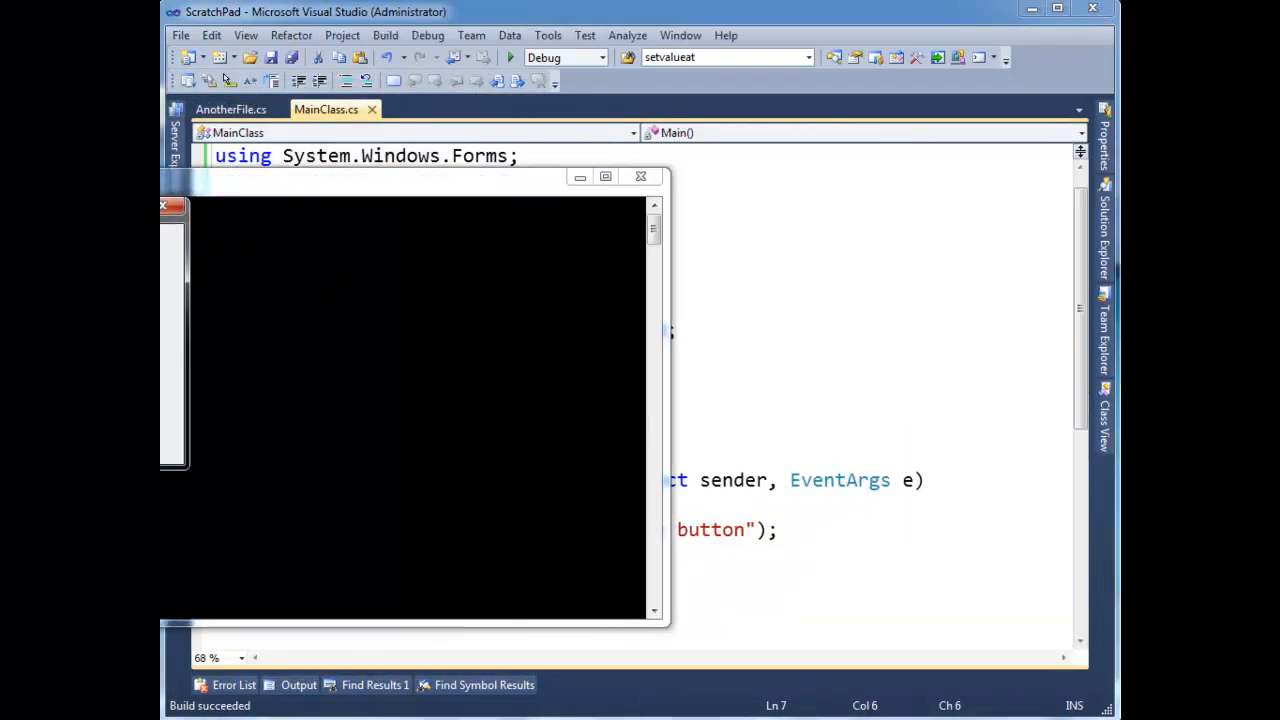
pyautogui.click(693, 218)
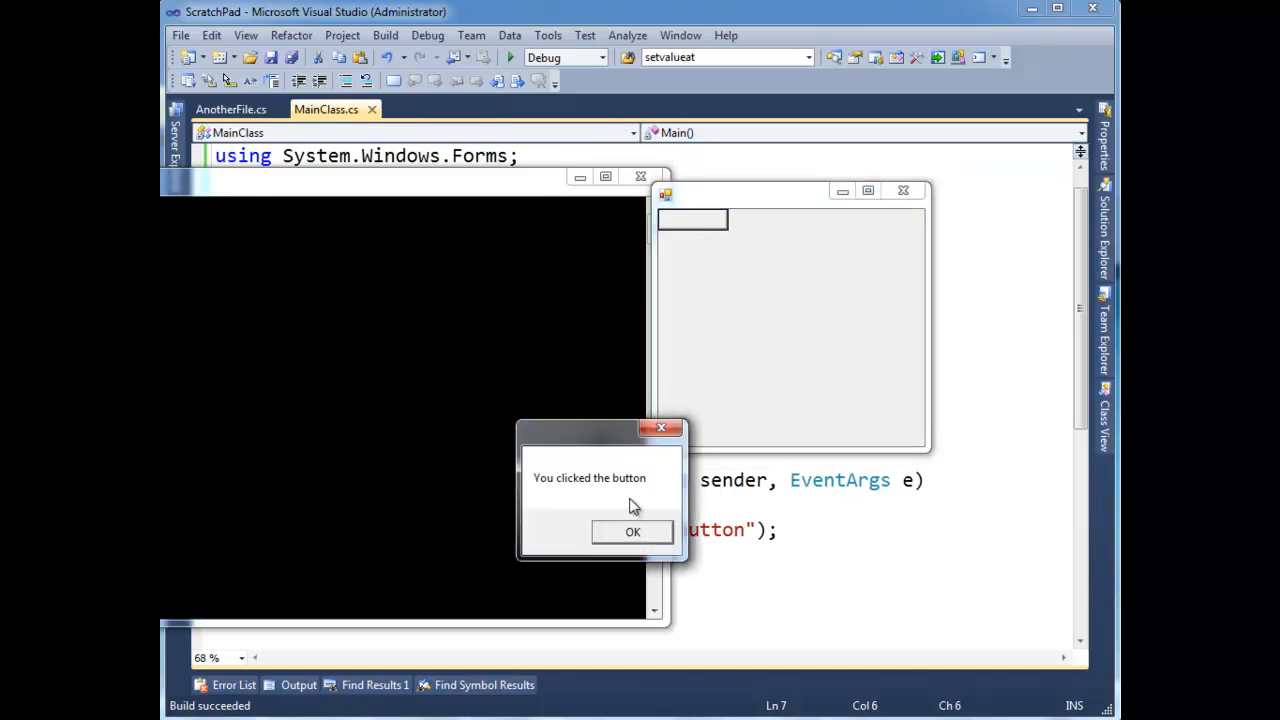
pyautogui.click(632, 531)
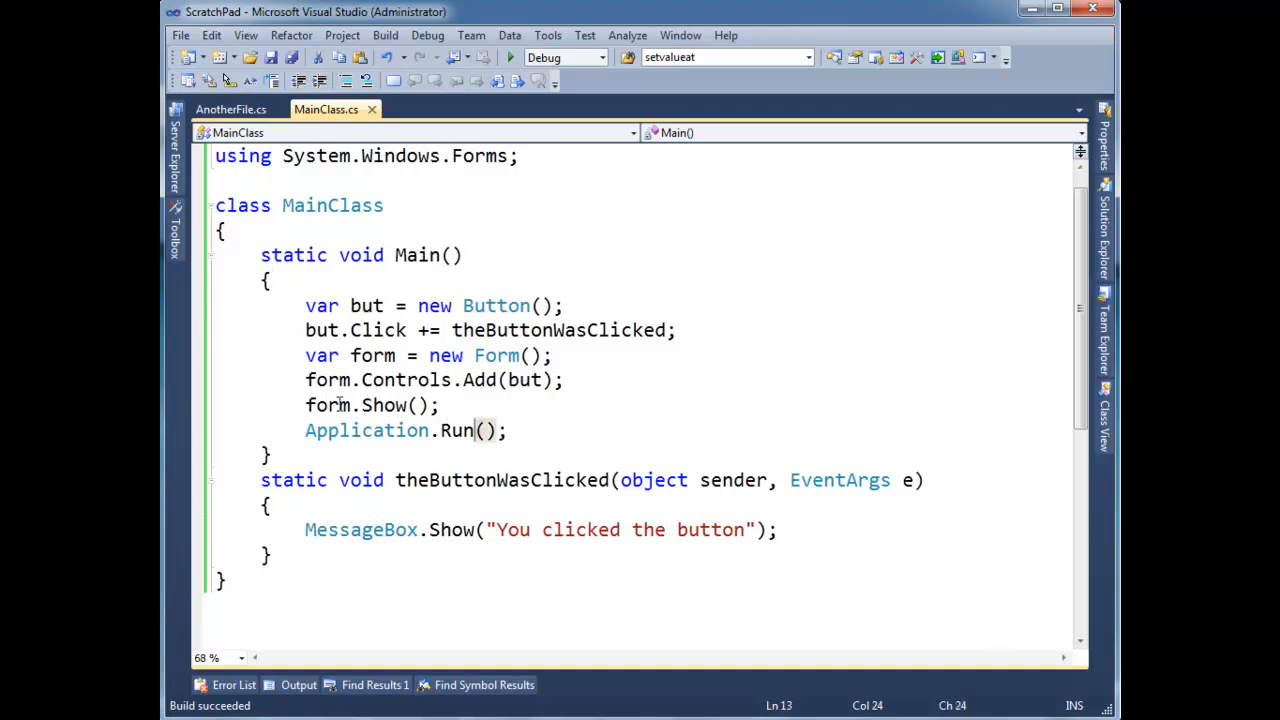
# Run the program again, close the form, and select the parentheses after new Button
pyautogui.click(485, 430)
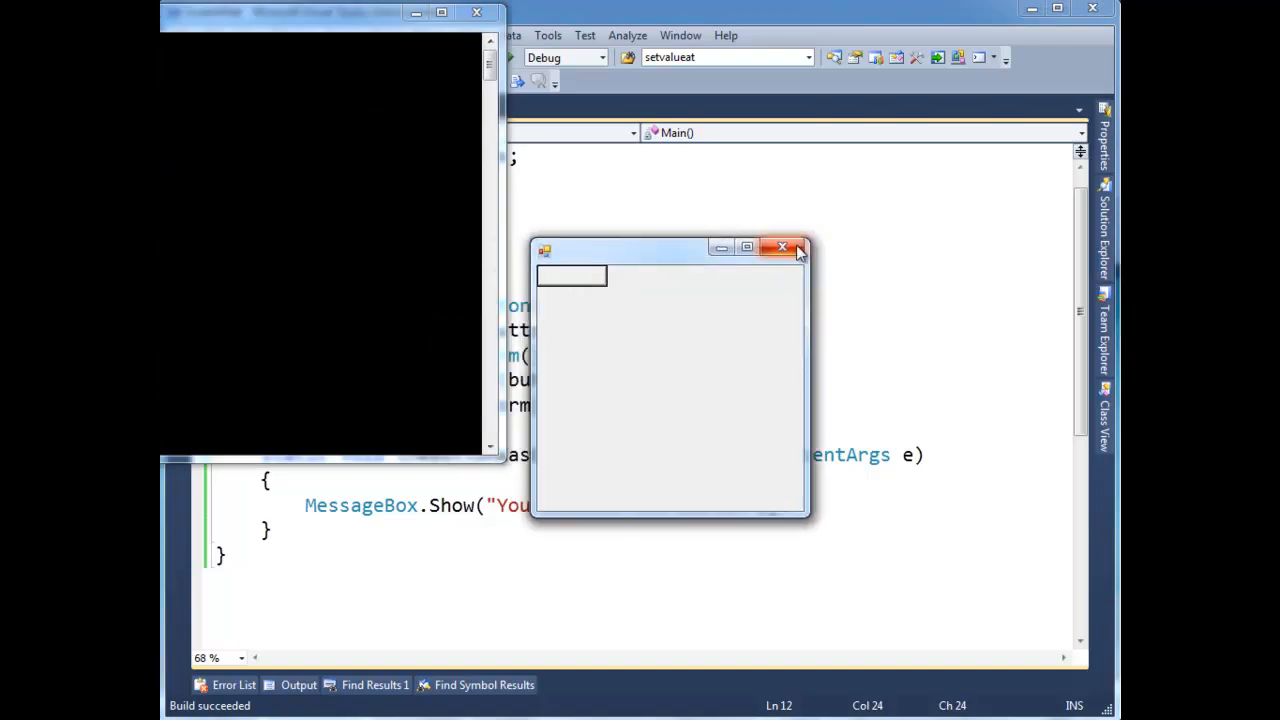
pyautogui.click(783, 247)
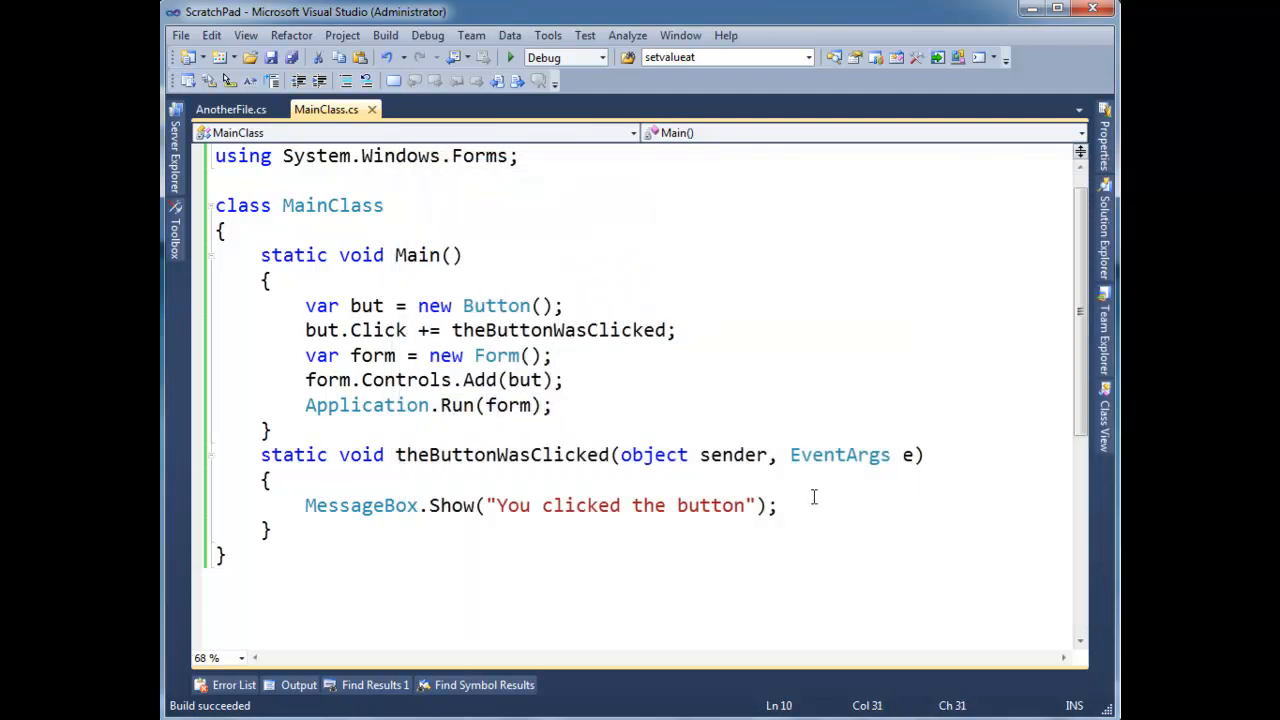
pyautogui.doubleClick(839, 454)
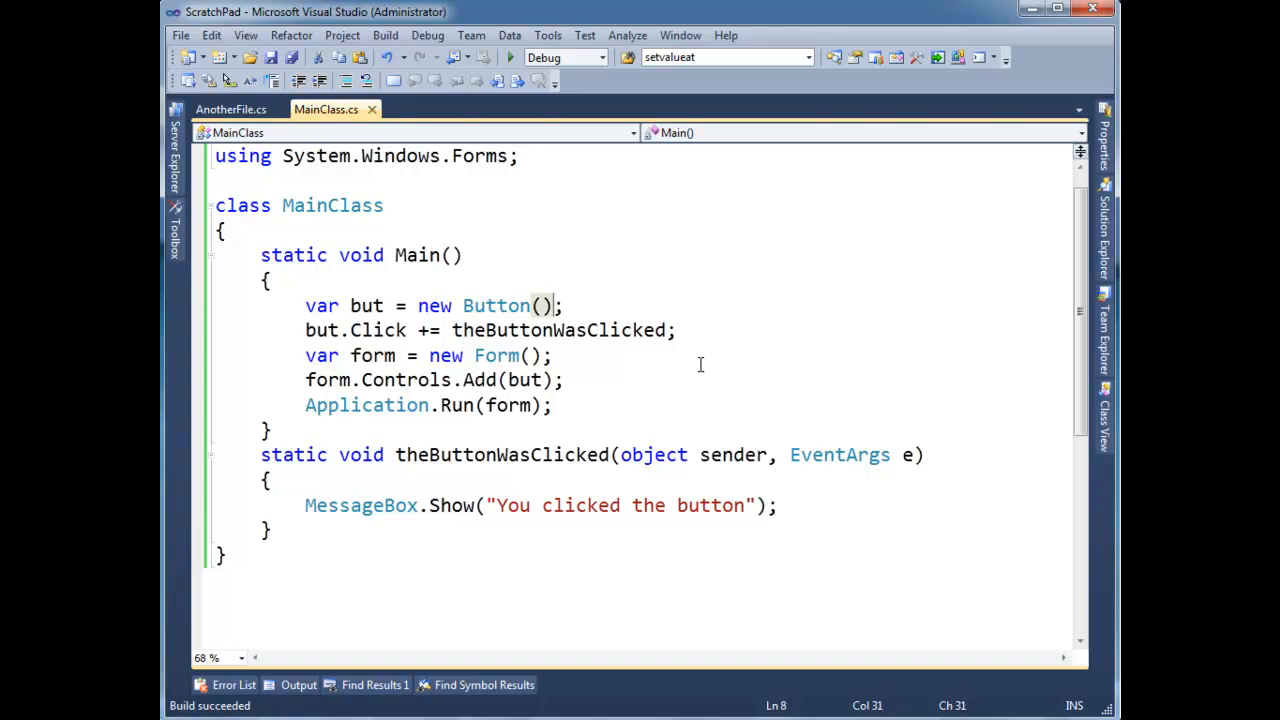
# Give the buttons the Text "Button 1" via object initializers
pyautogui.write('{ text = "')
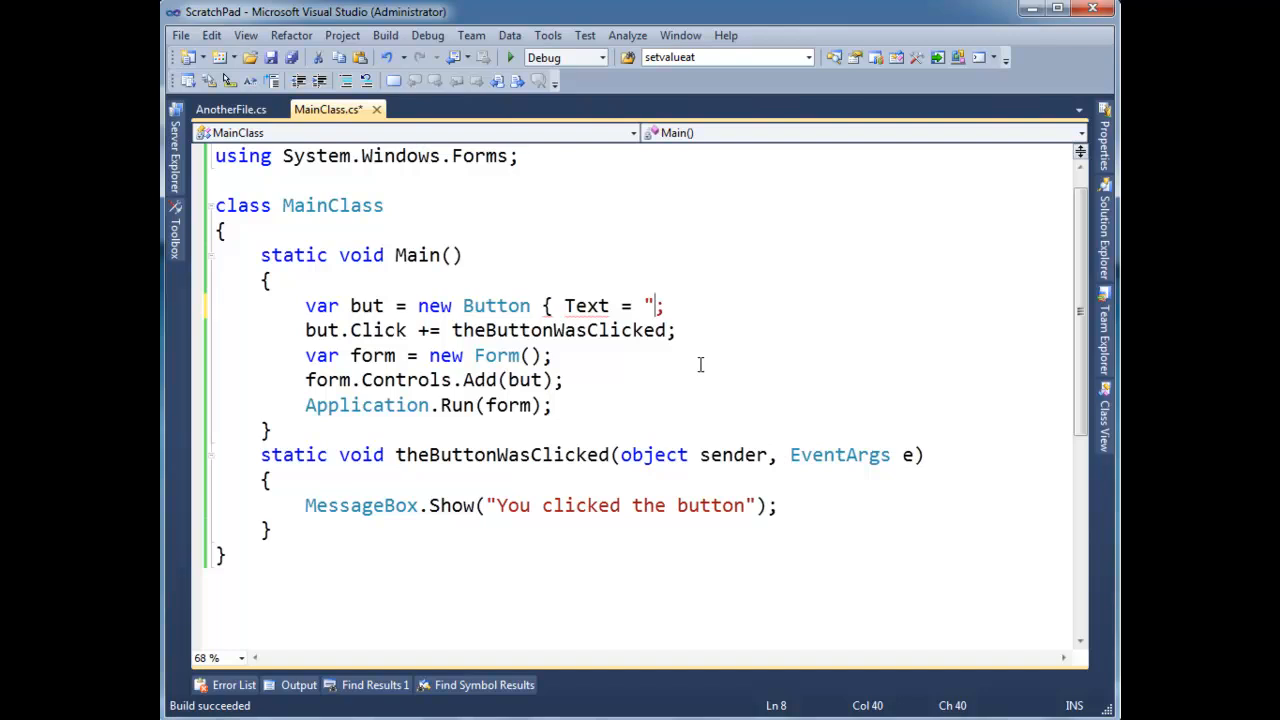
pyautogui.write('button 1"')
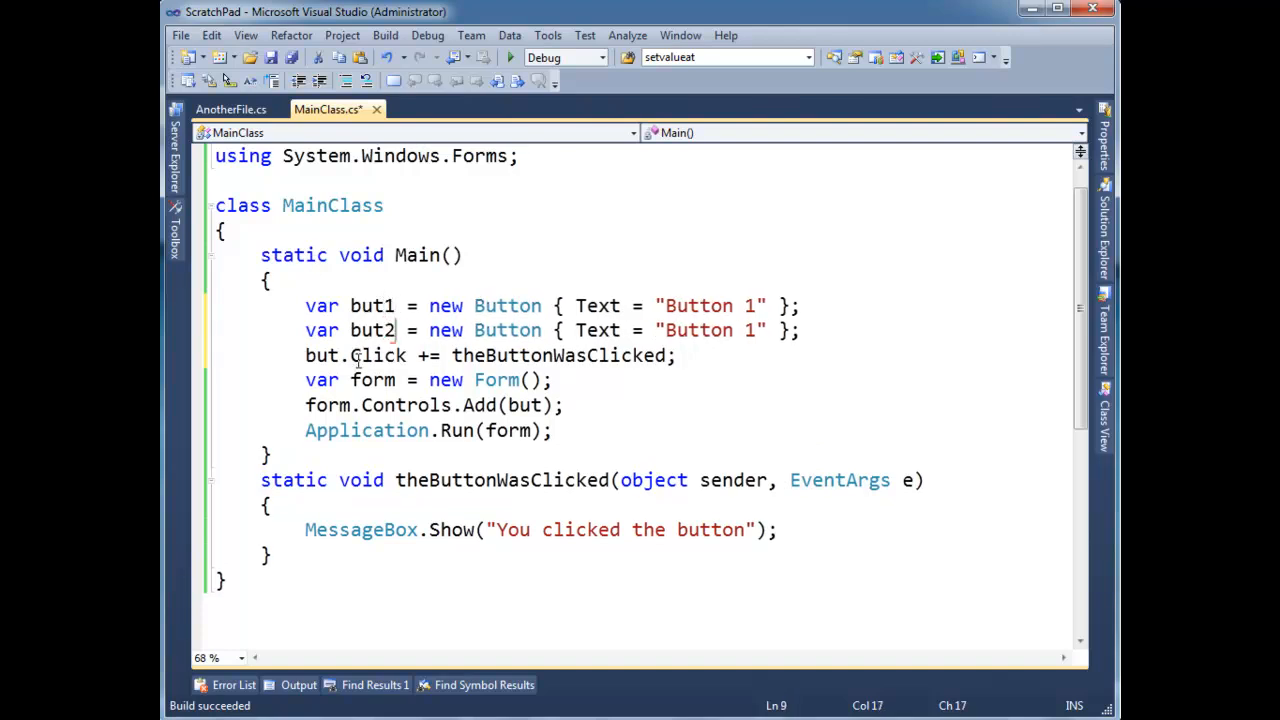
pyautogui.write('1')
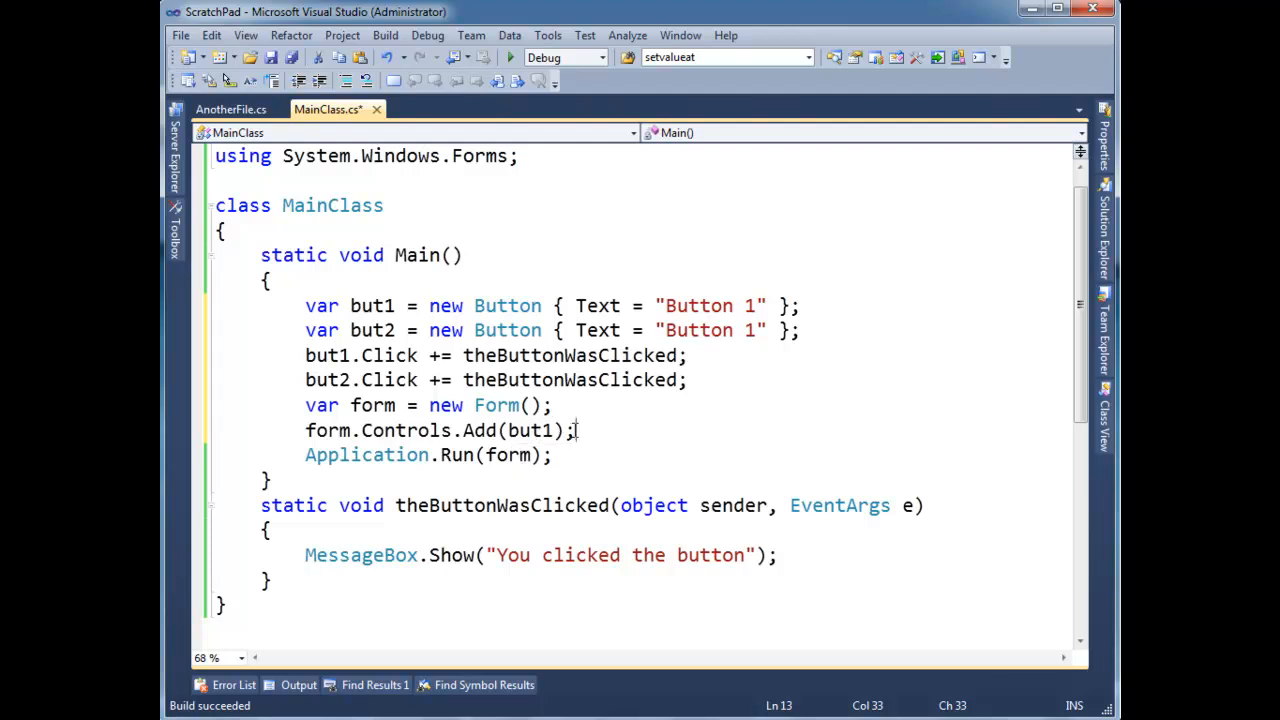
# Set but2.Top = 100 on a new line
pyautogui.write('but2.')
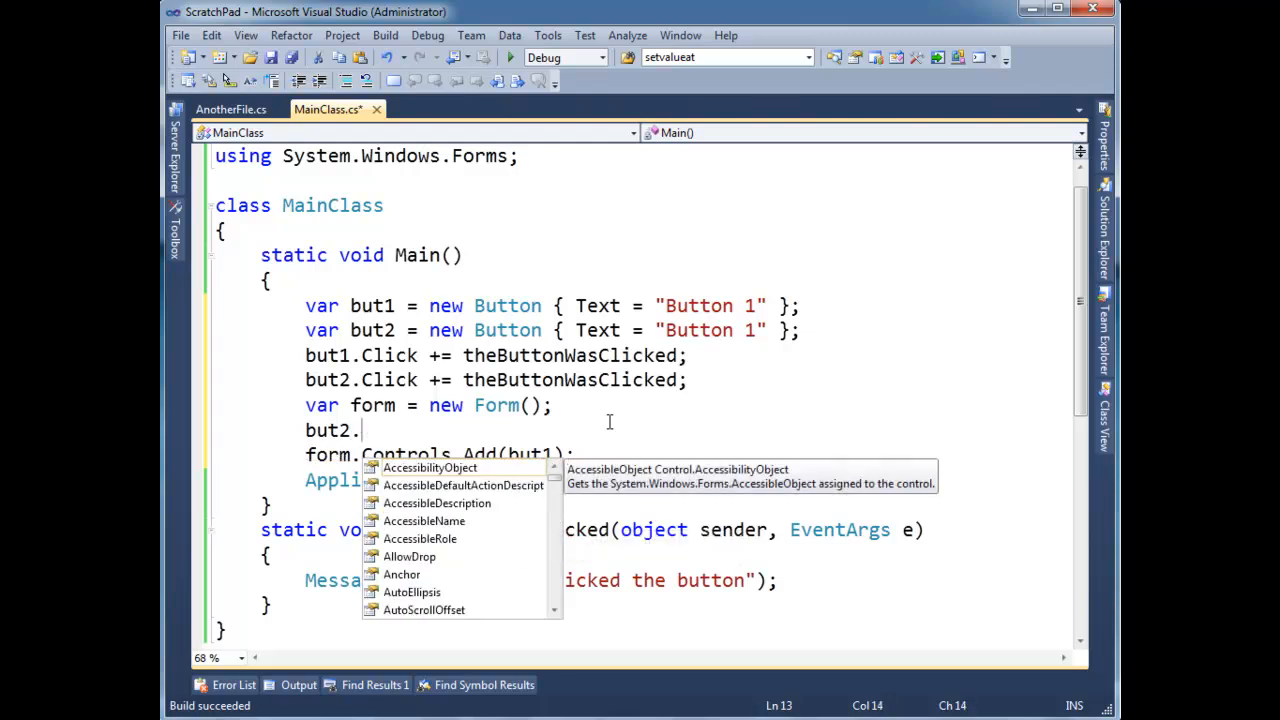
pyautogui.write('Top = 1')
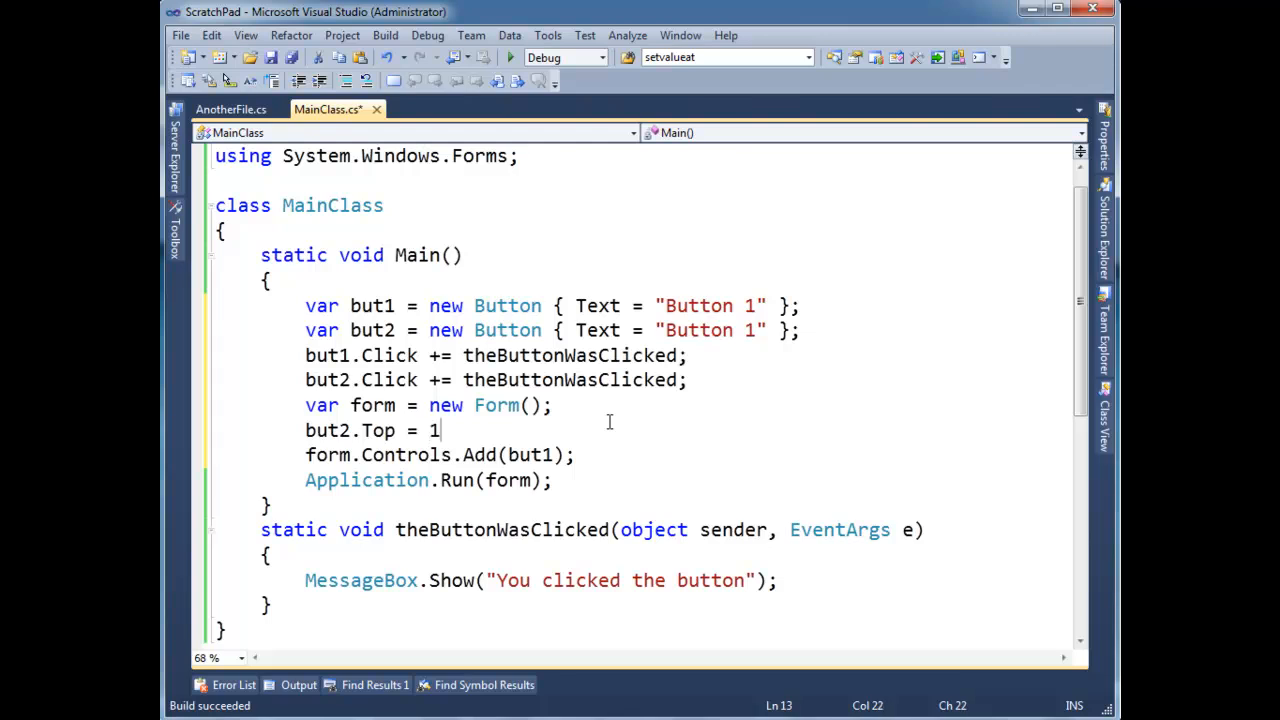
pyautogui.write('00')
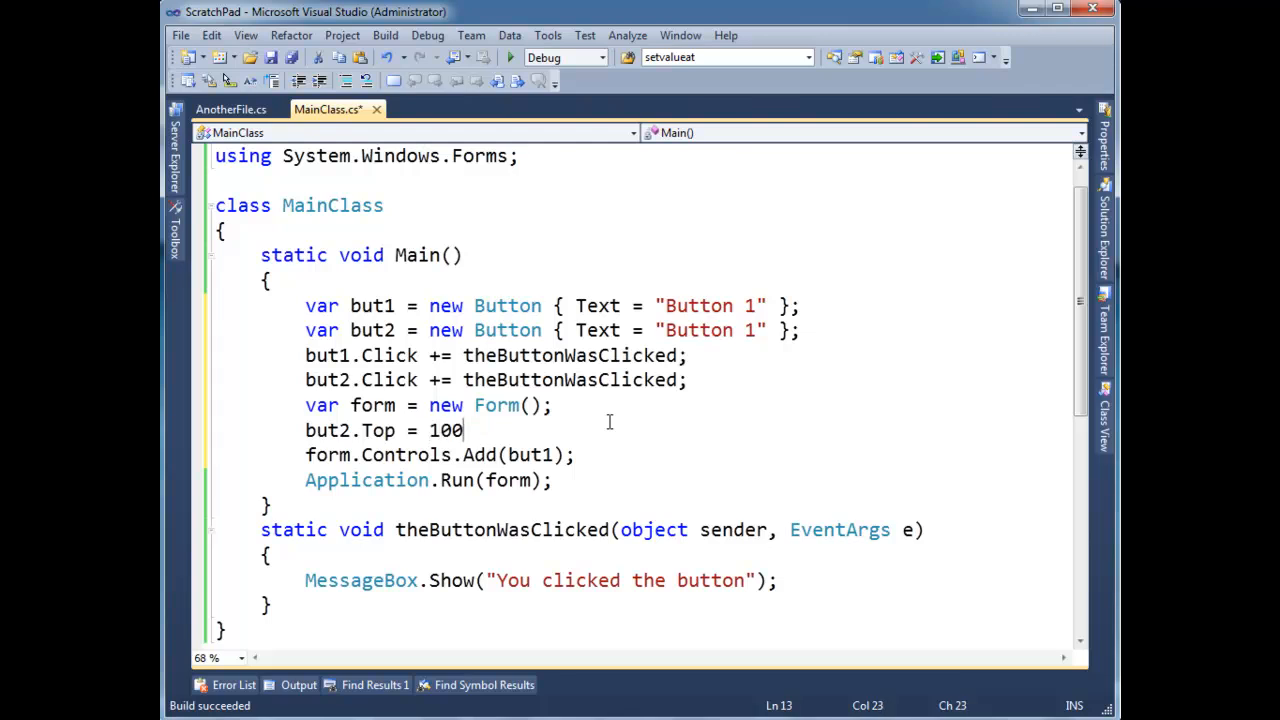
pyautogui.write(';')
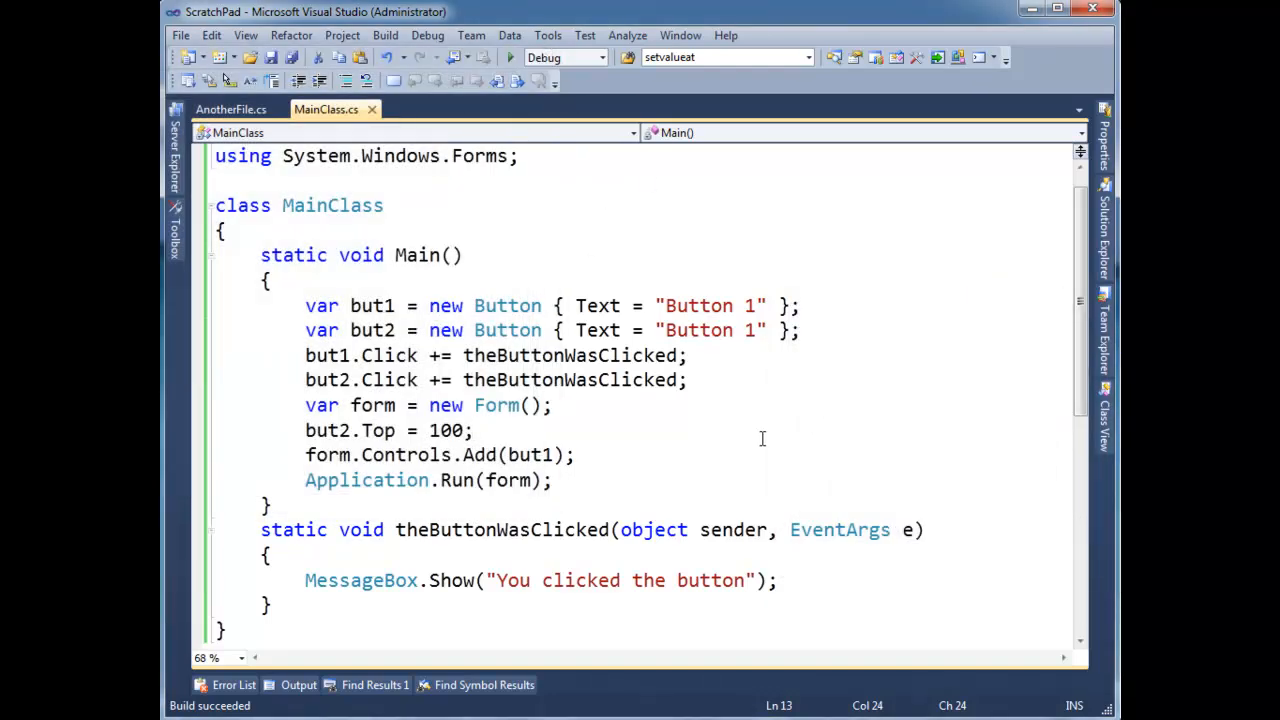
# Add another form.Controls.Add line, run, test the first button's message, and close the form
pyautogui.click(575, 454)
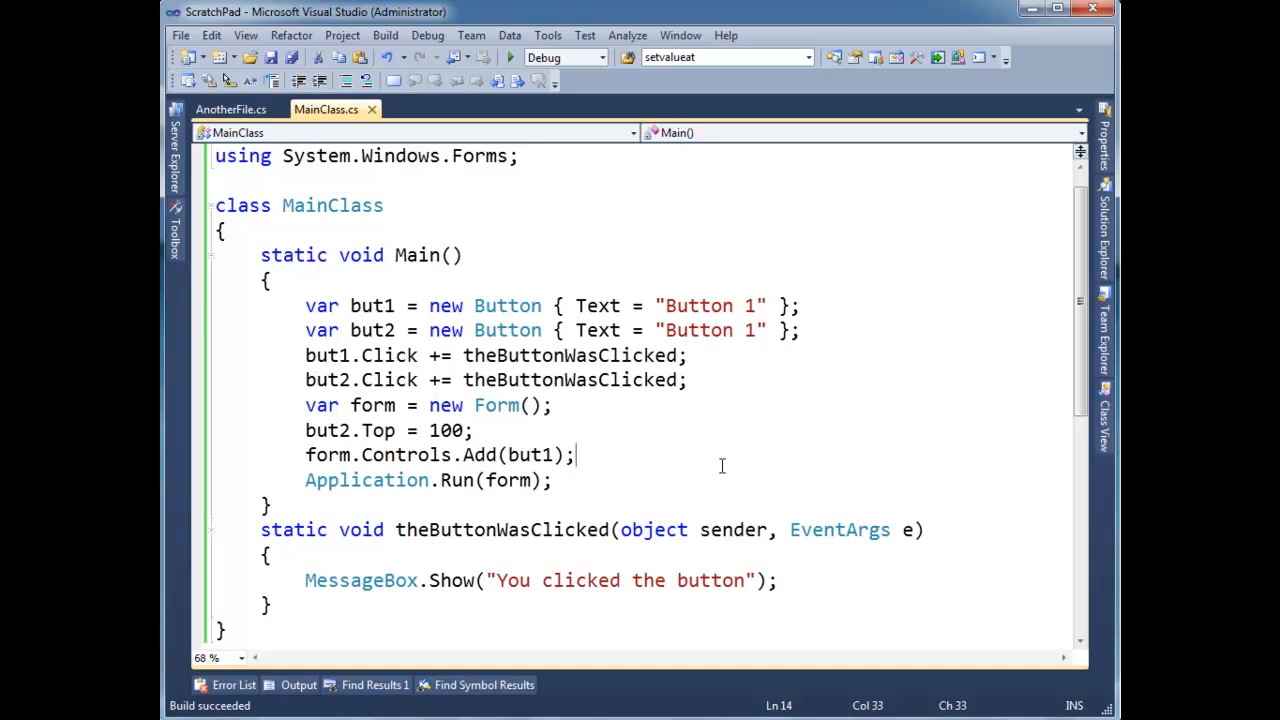
pyautogui.write('form.Controls.Add(but1);')
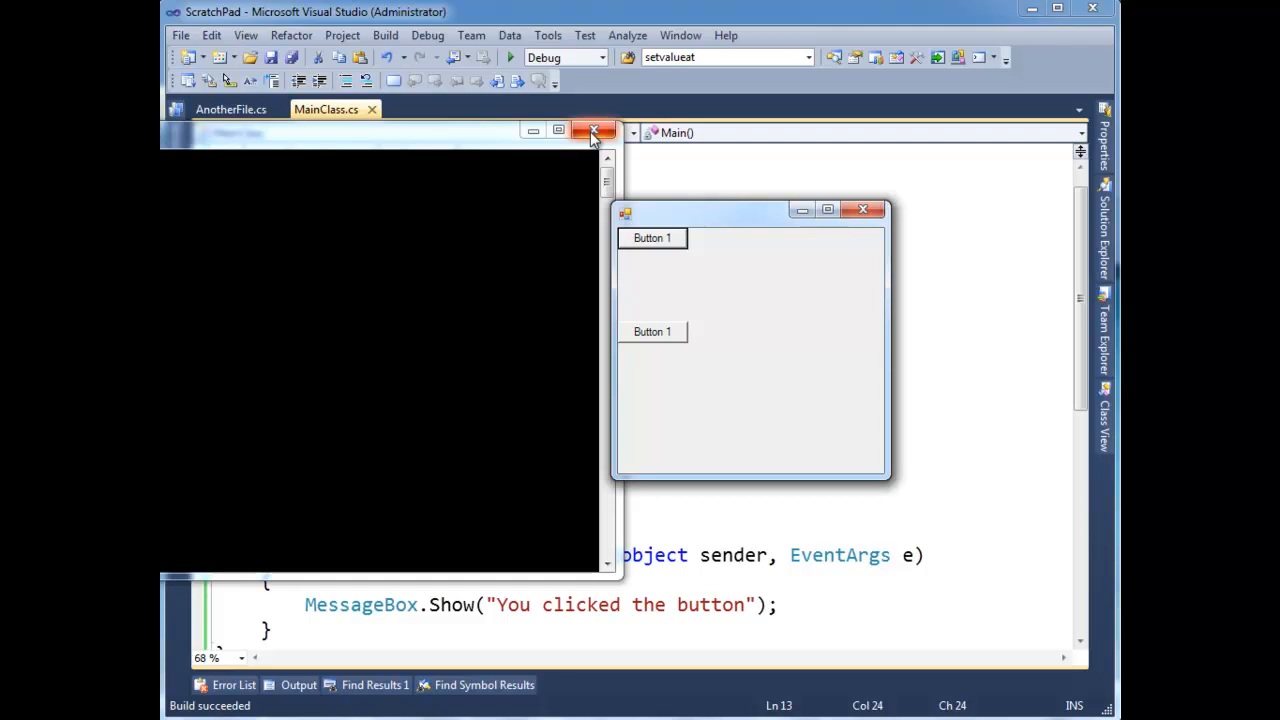
pyautogui.click(652, 237)
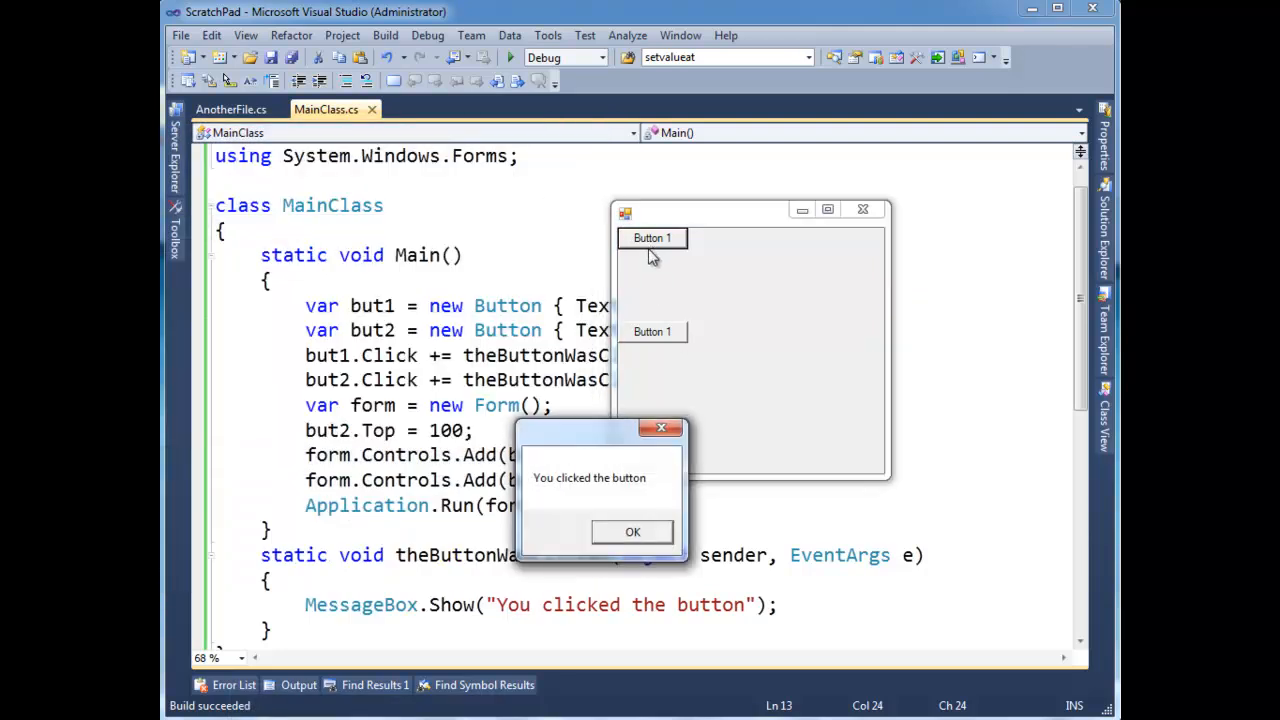
pyautogui.click(632, 531)
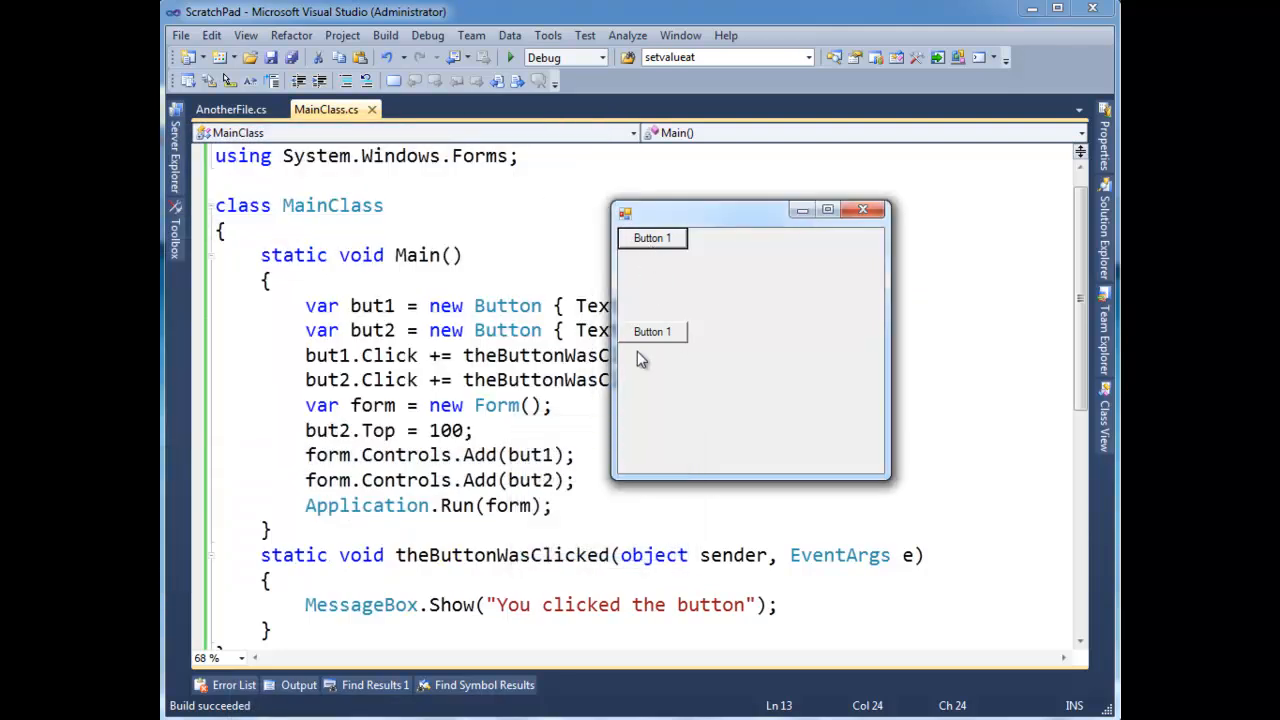
pyautogui.moveTo(768, 345)
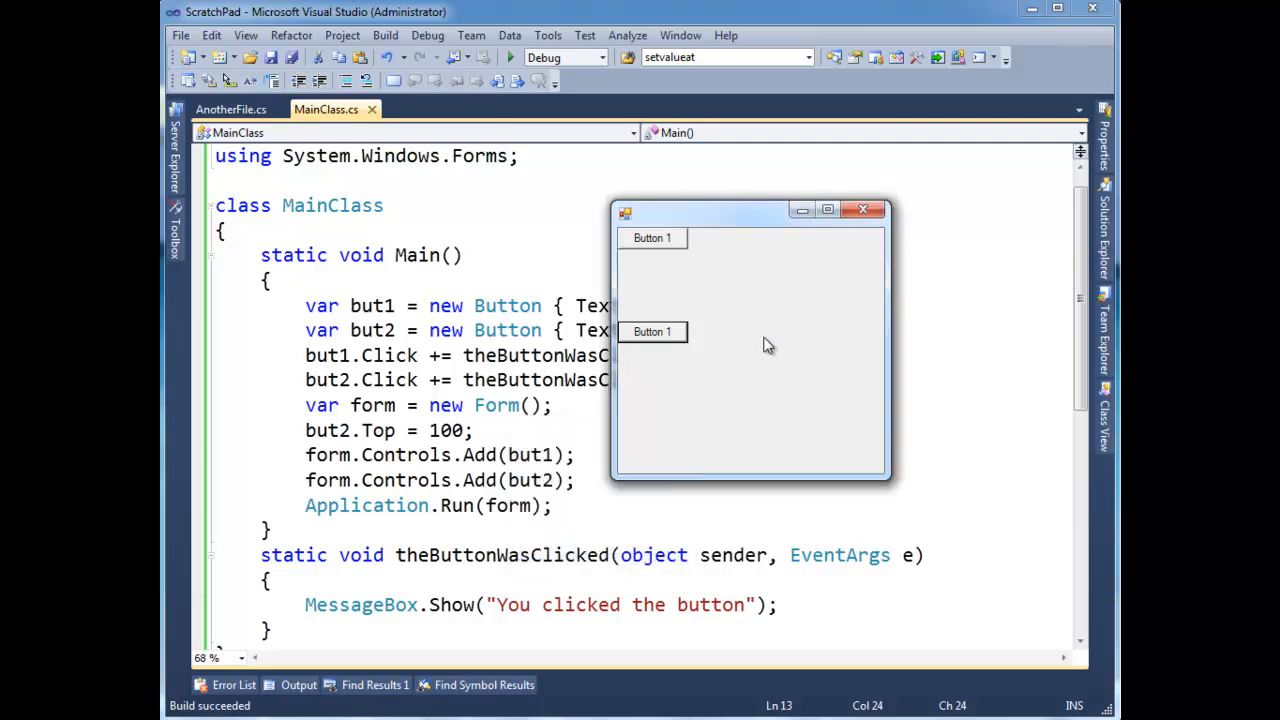
pyautogui.click(862, 209)
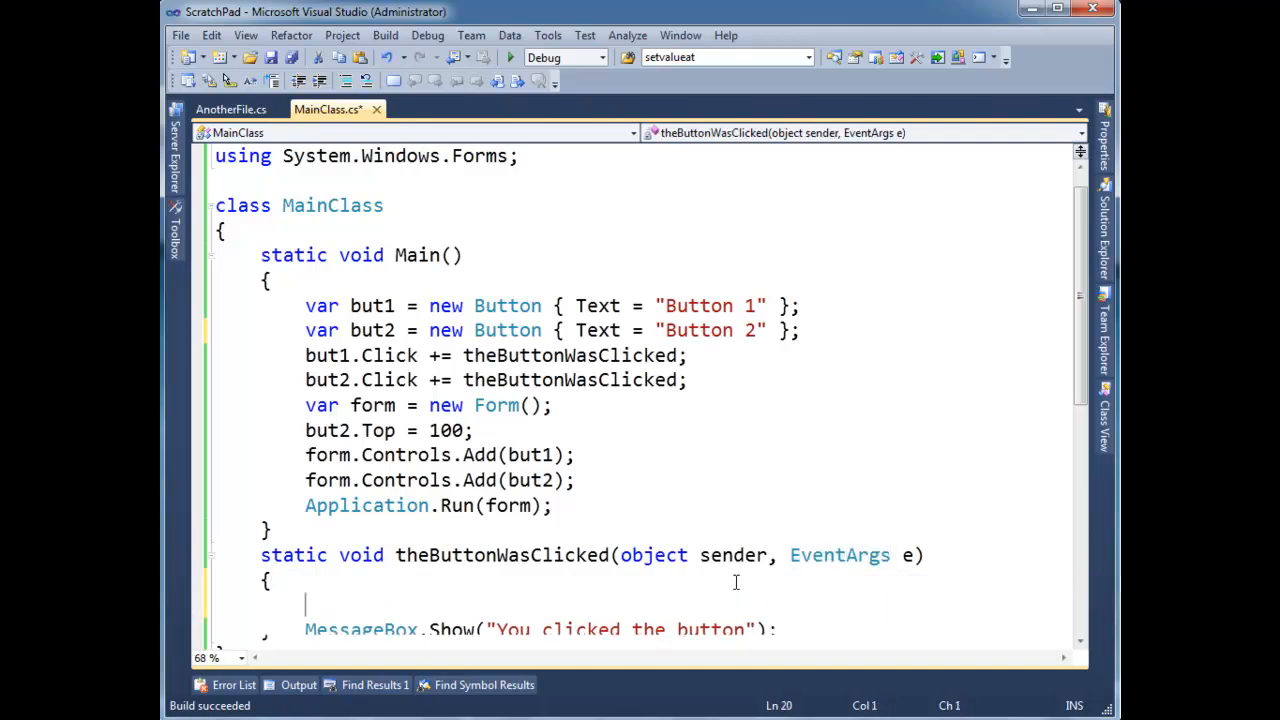
# In the handler, cast sender to Button b and append + b.Text to the message
pyautogui.write('Button b =')
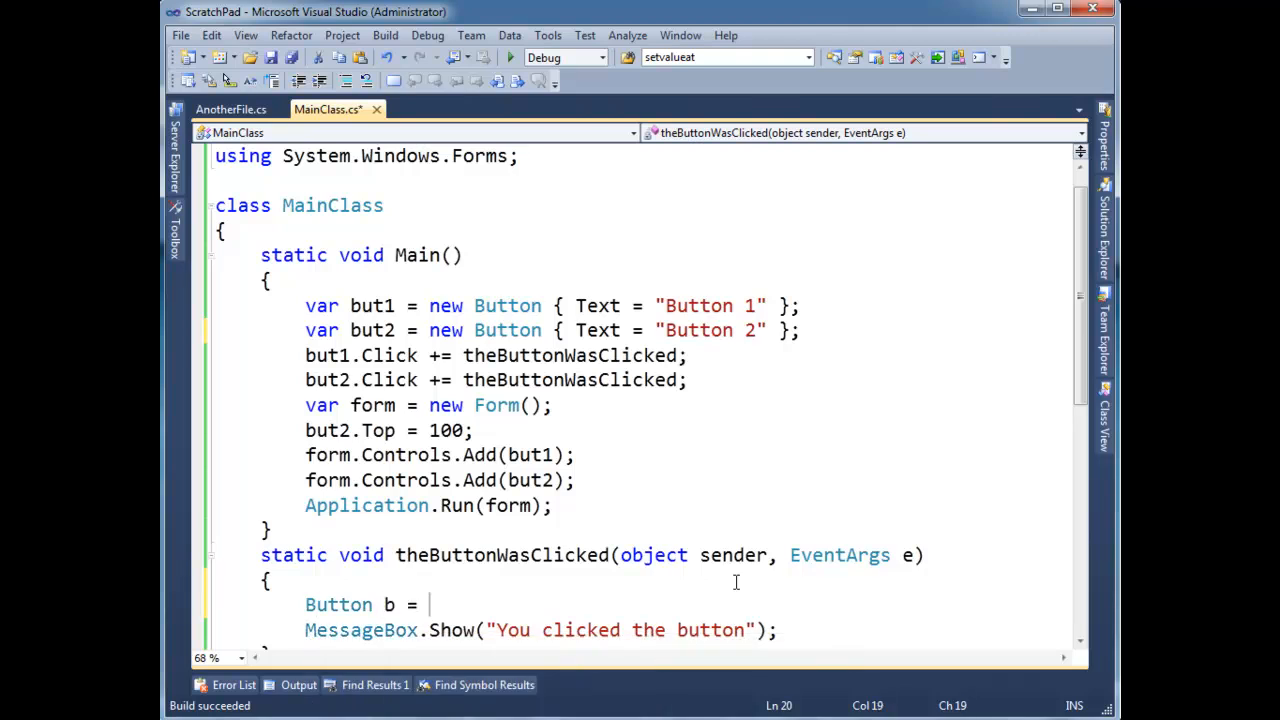
pyautogui.write('(button)sender;')
pyautogui.click(540, 631)
pyautogui.write(': ')
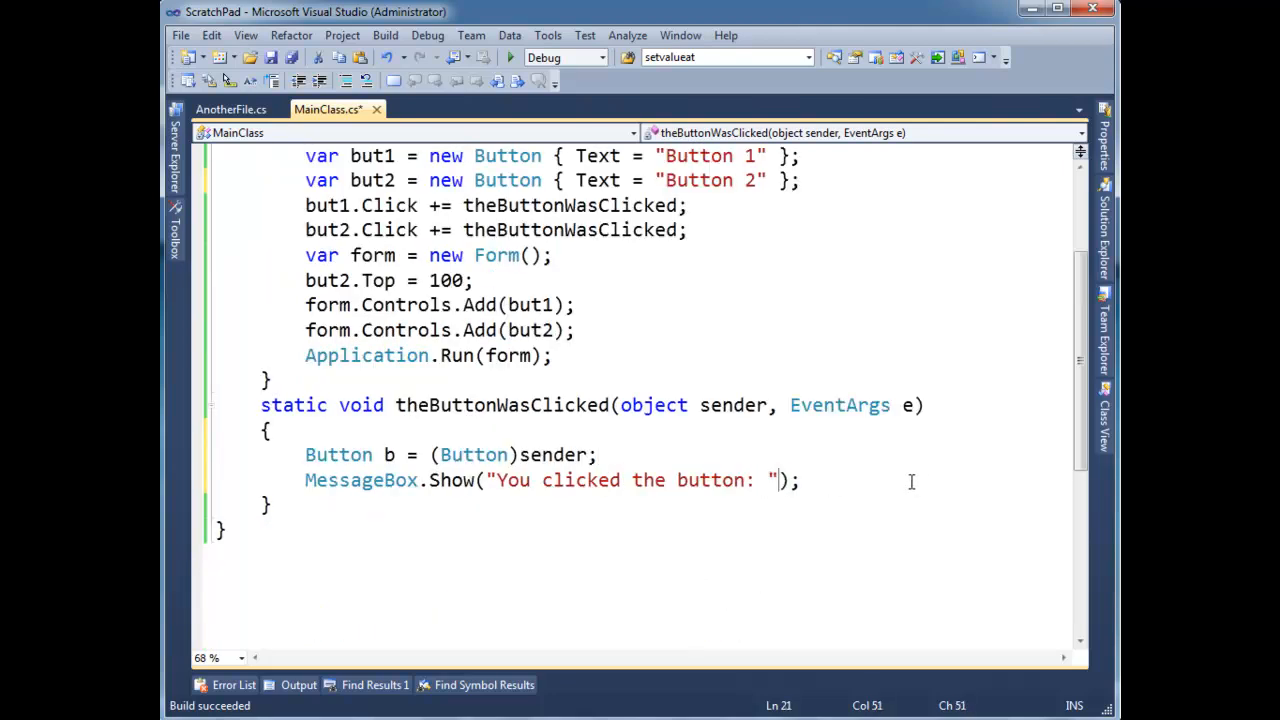
pyautogui.write('+ b.t')
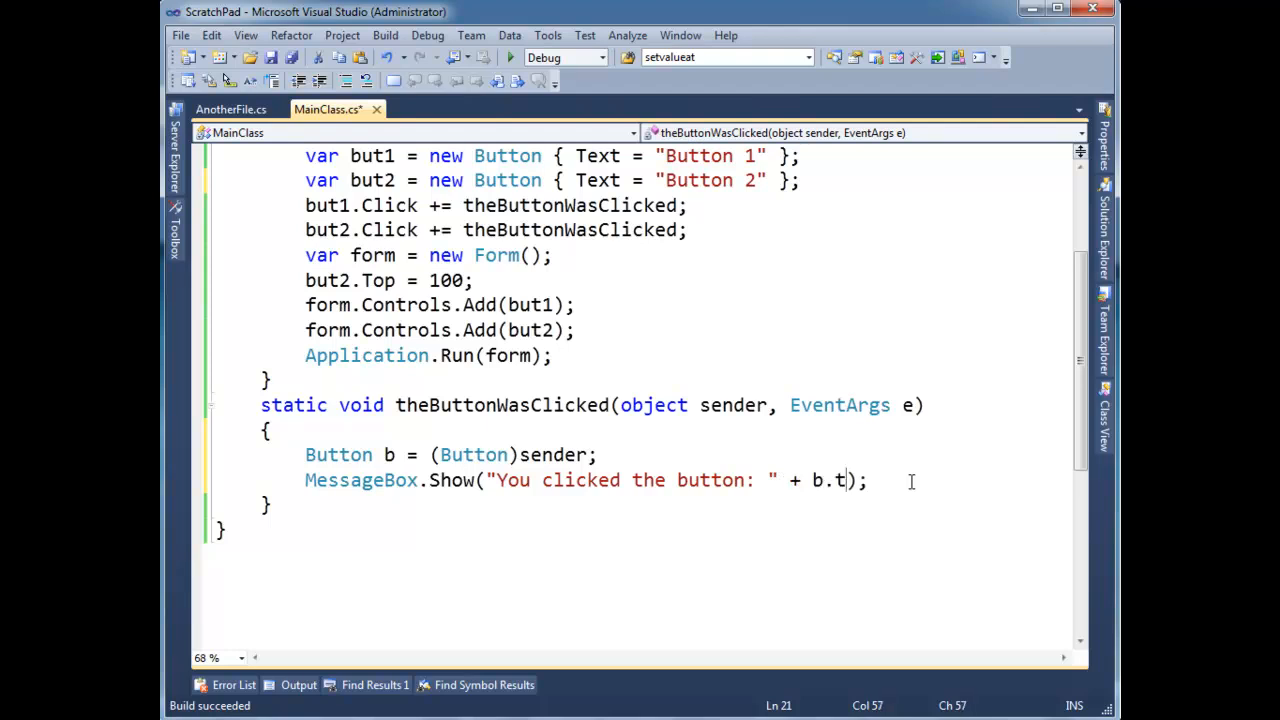
pyautogui.write('ext')
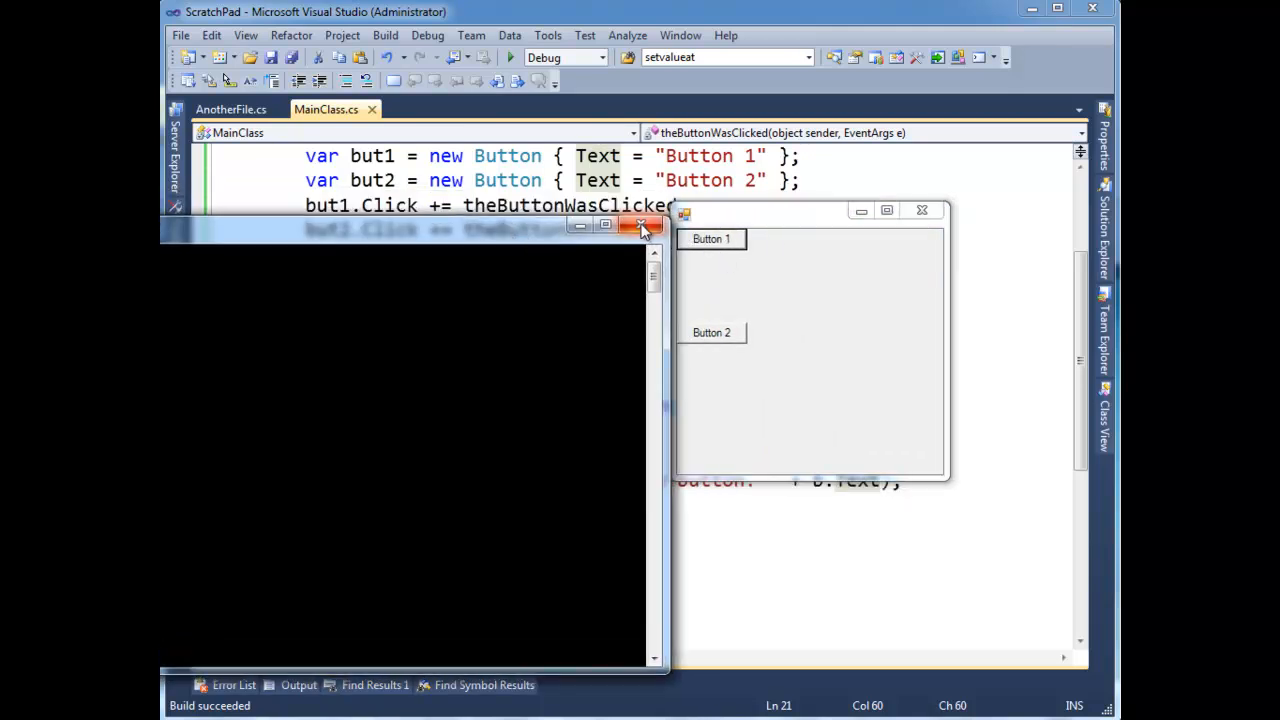
pyautogui.click(642, 226)
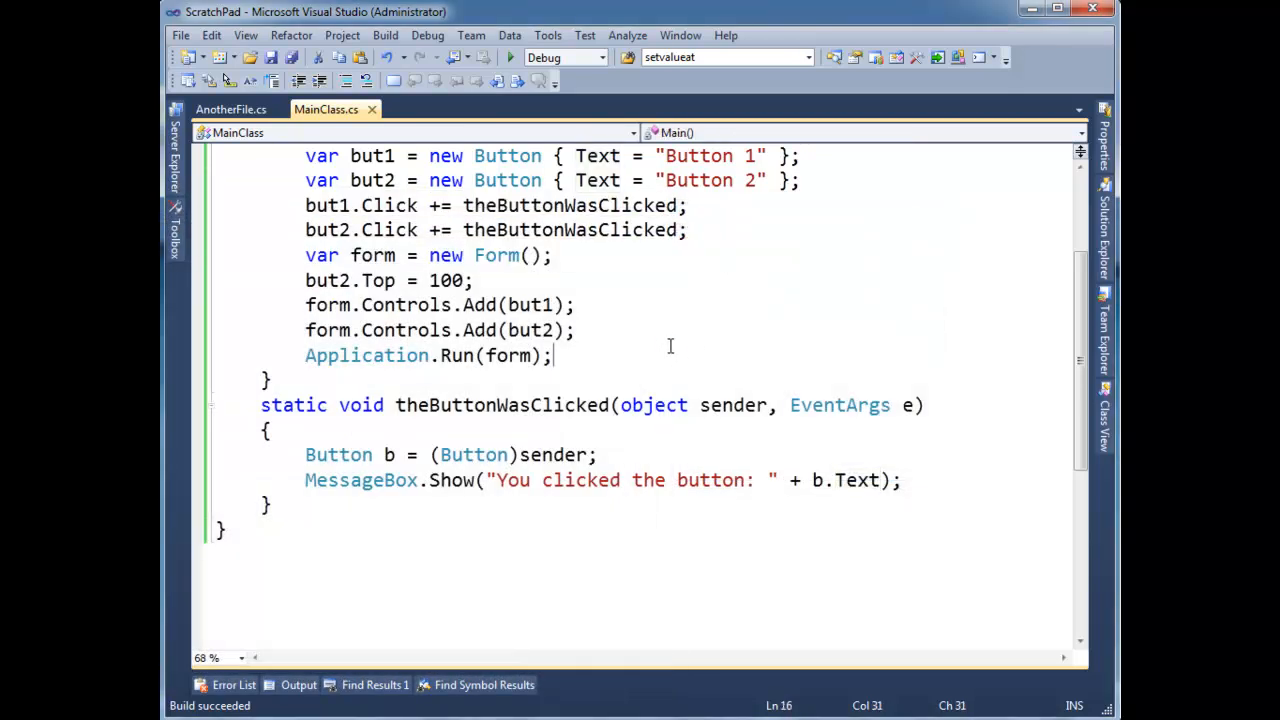
pyautogui.click(509, 57)
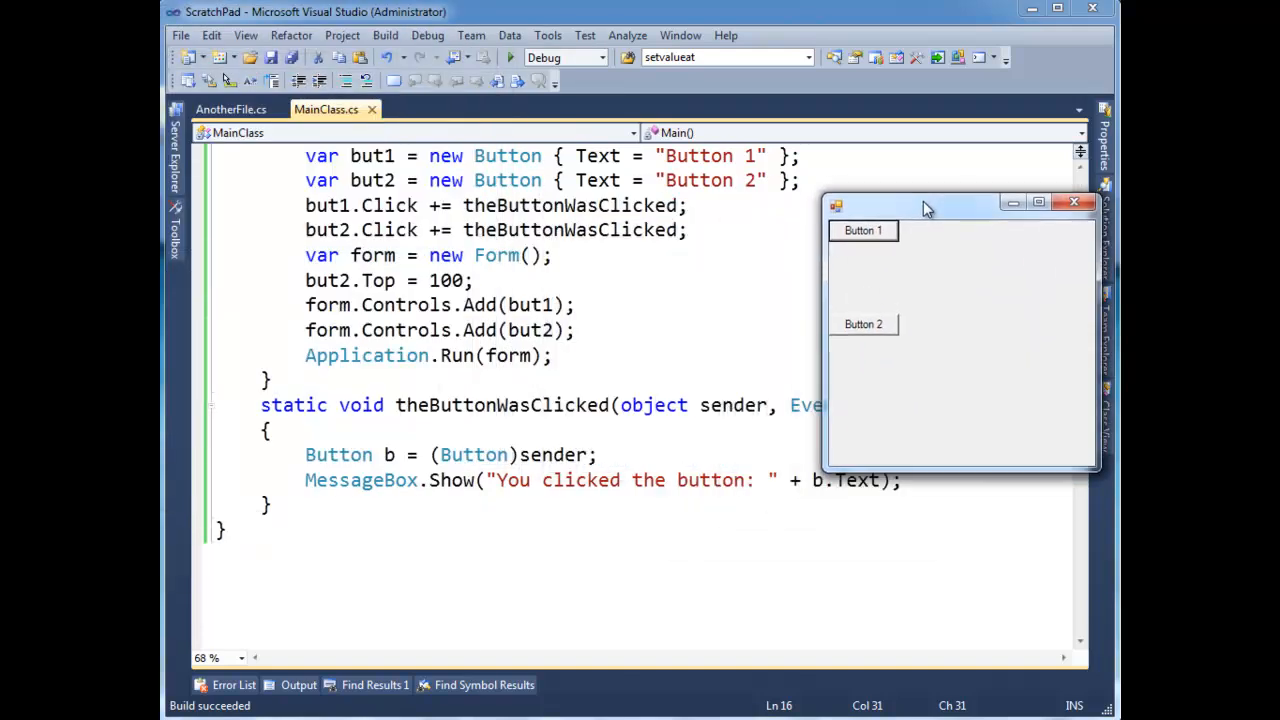
pyautogui.click(862, 230)
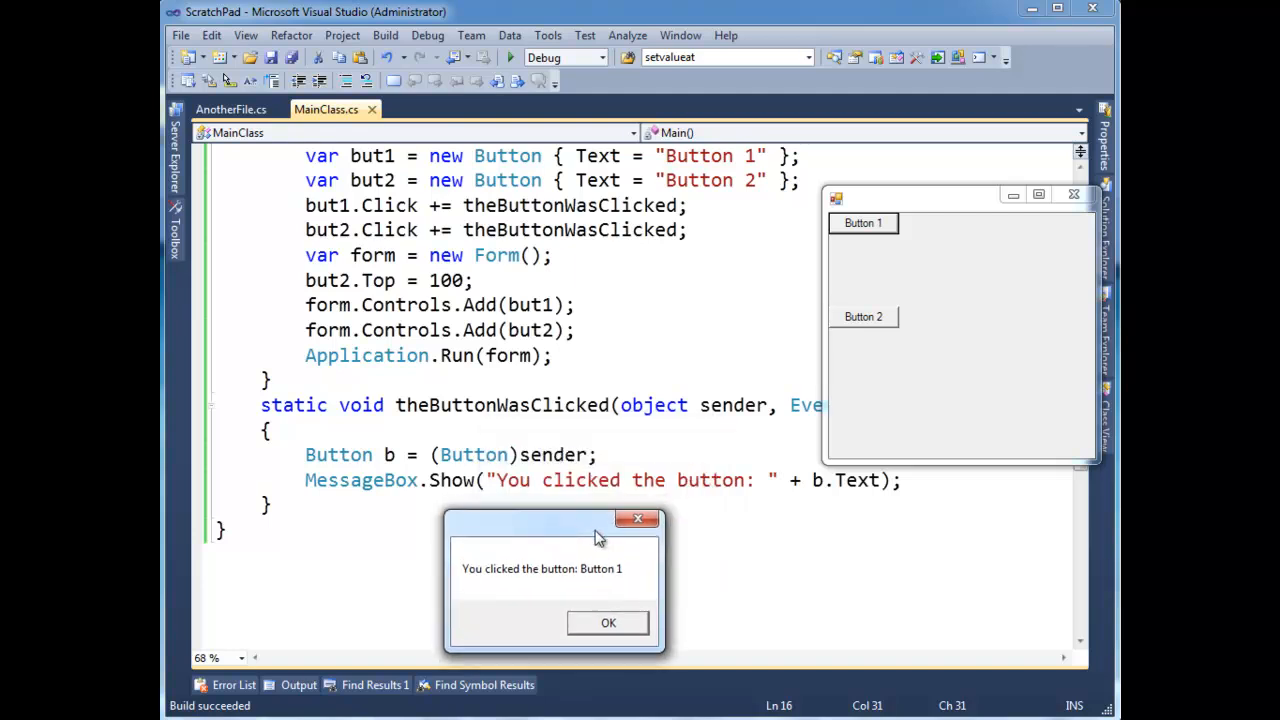
pyautogui.click(607, 622)
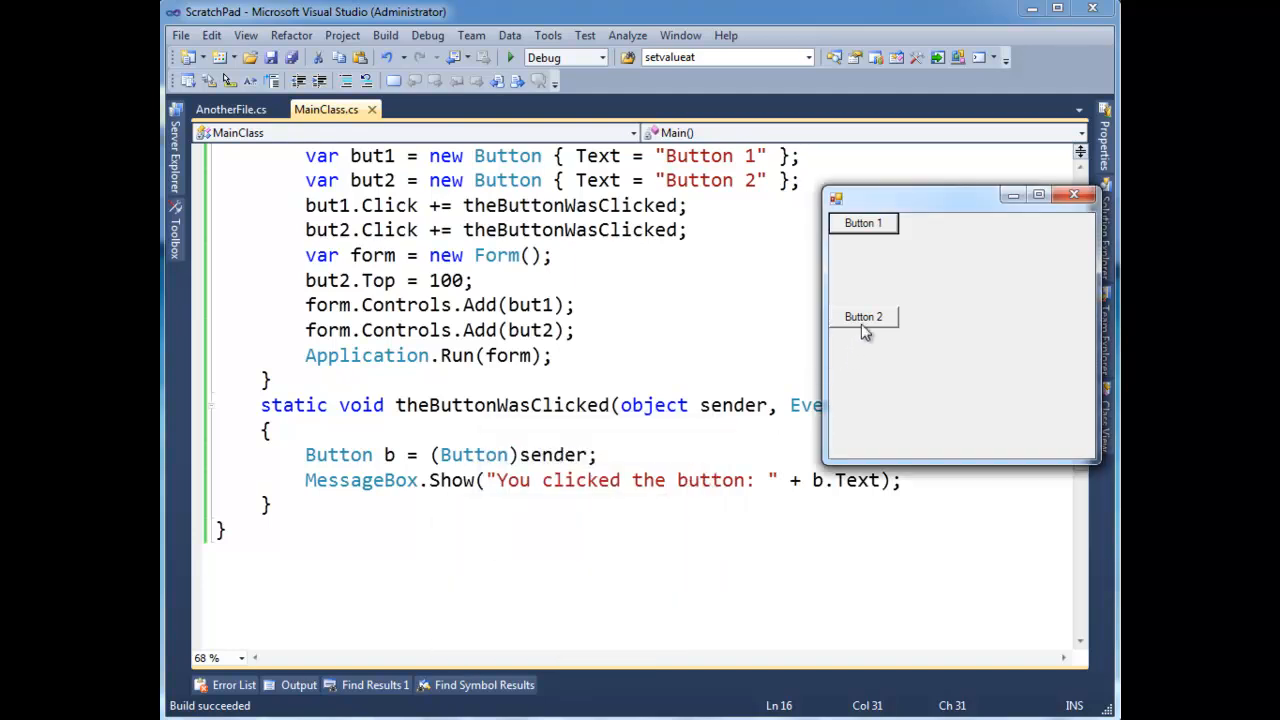
pyautogui.click(863, 316)
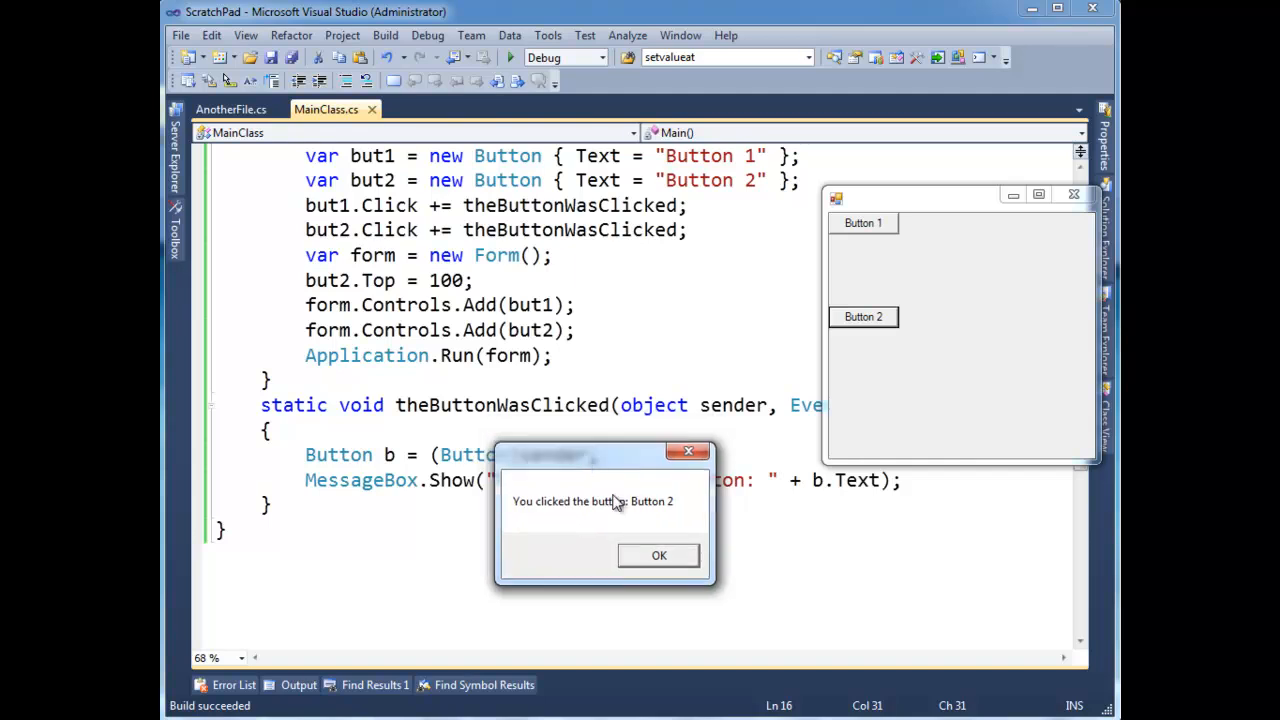
pyautogui.click(658, 555)
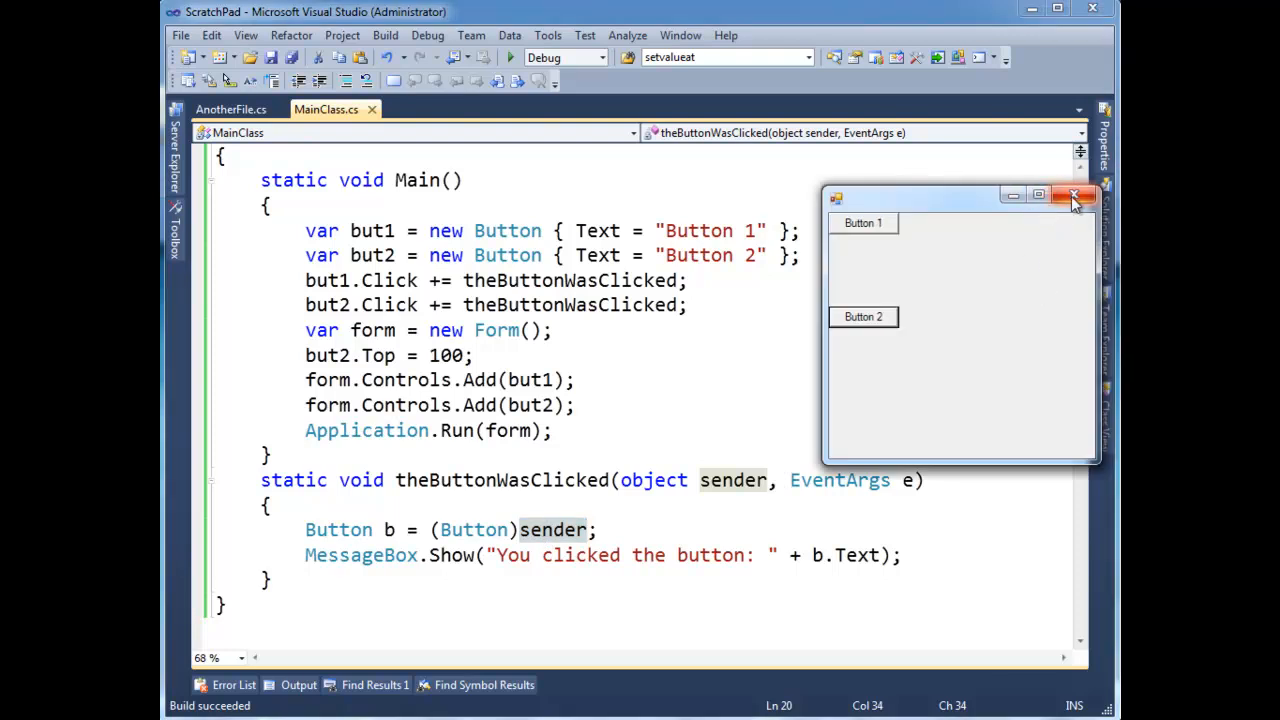
pyautogui.click(1074, 195)
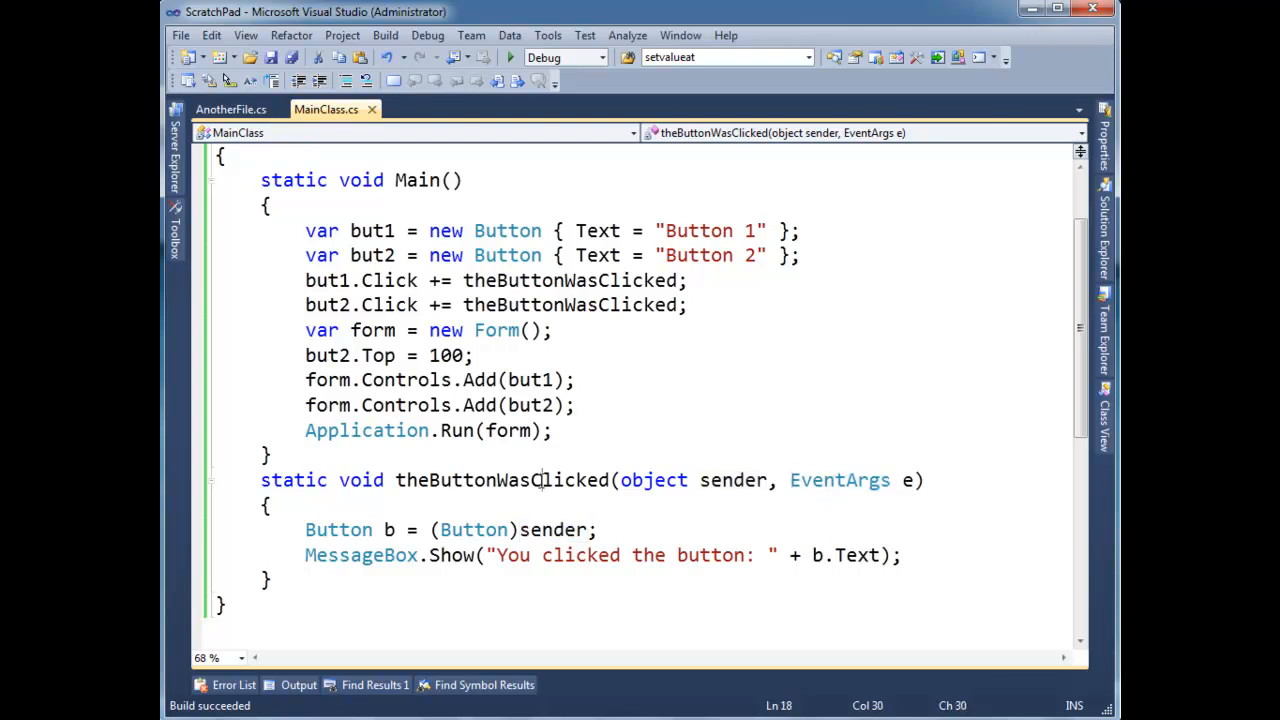
pyautogui.doubleClick(503, 480)
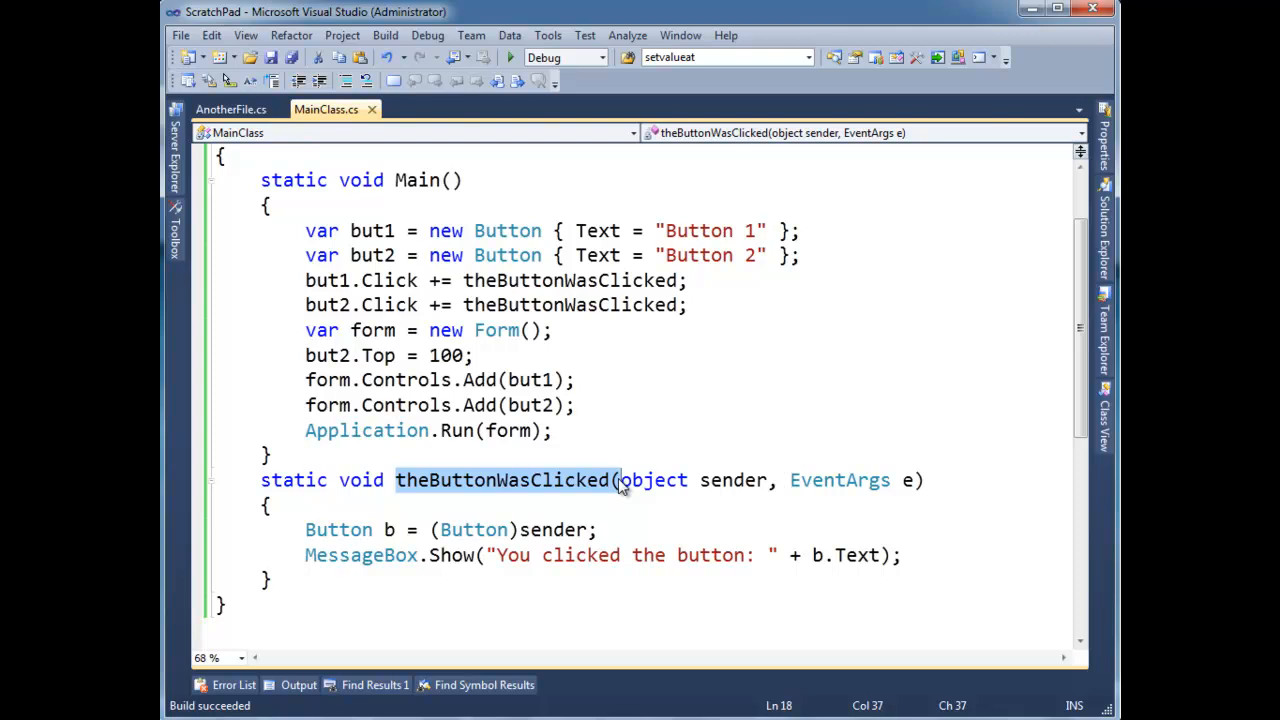
pyautogui.moveTo(600, 420)
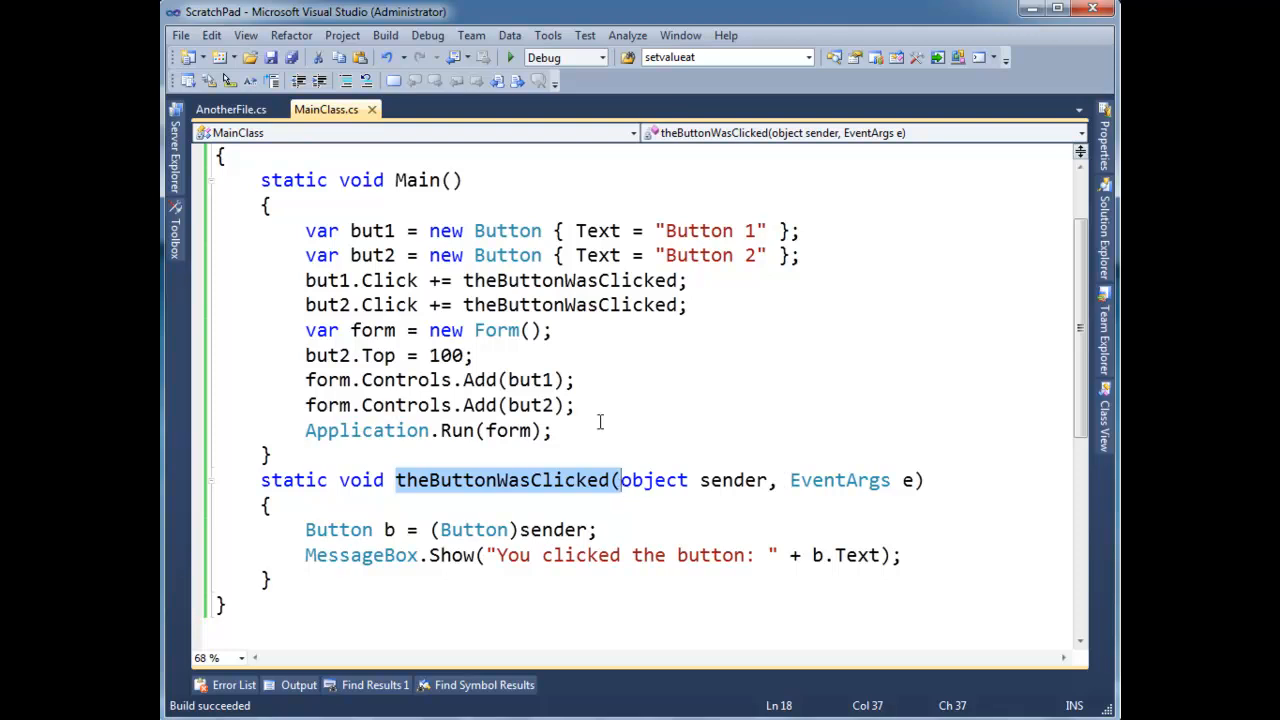
# Wire but1.MouseMove += mouseMoved and change the handler's message to mention moving the mouse
pyautogui.click(600, 305)
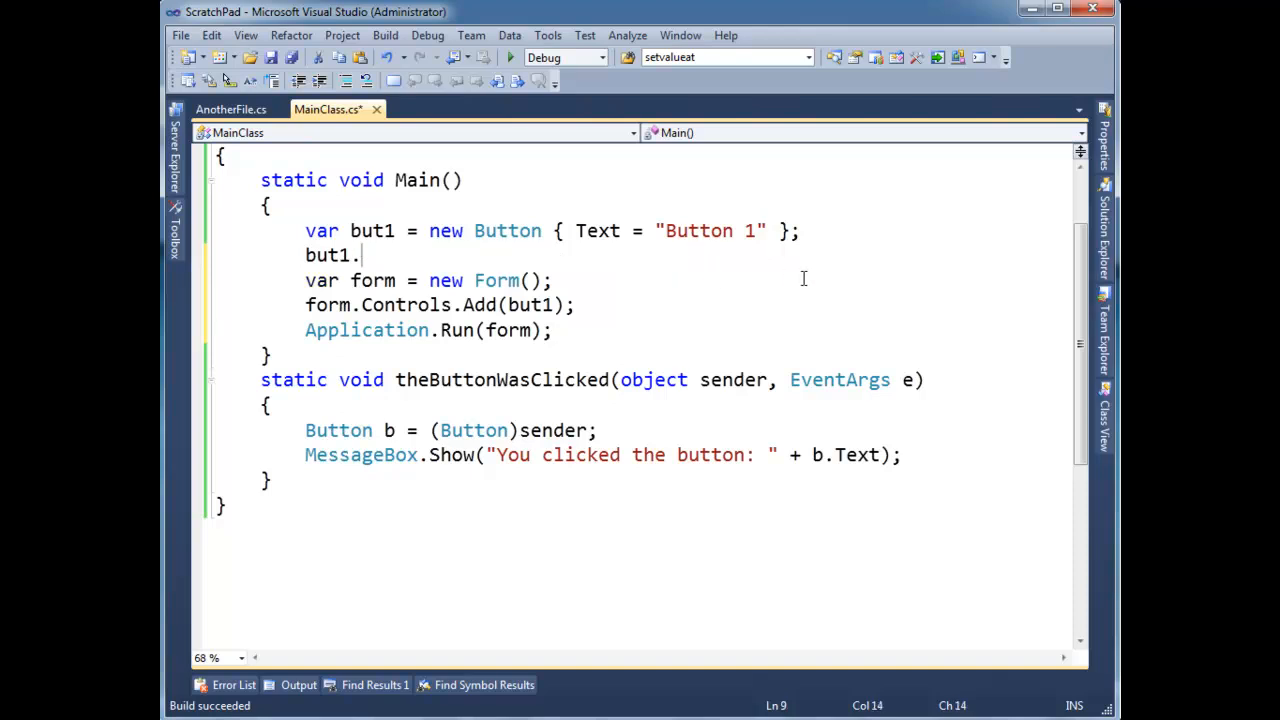
pyautogui.write('mou')
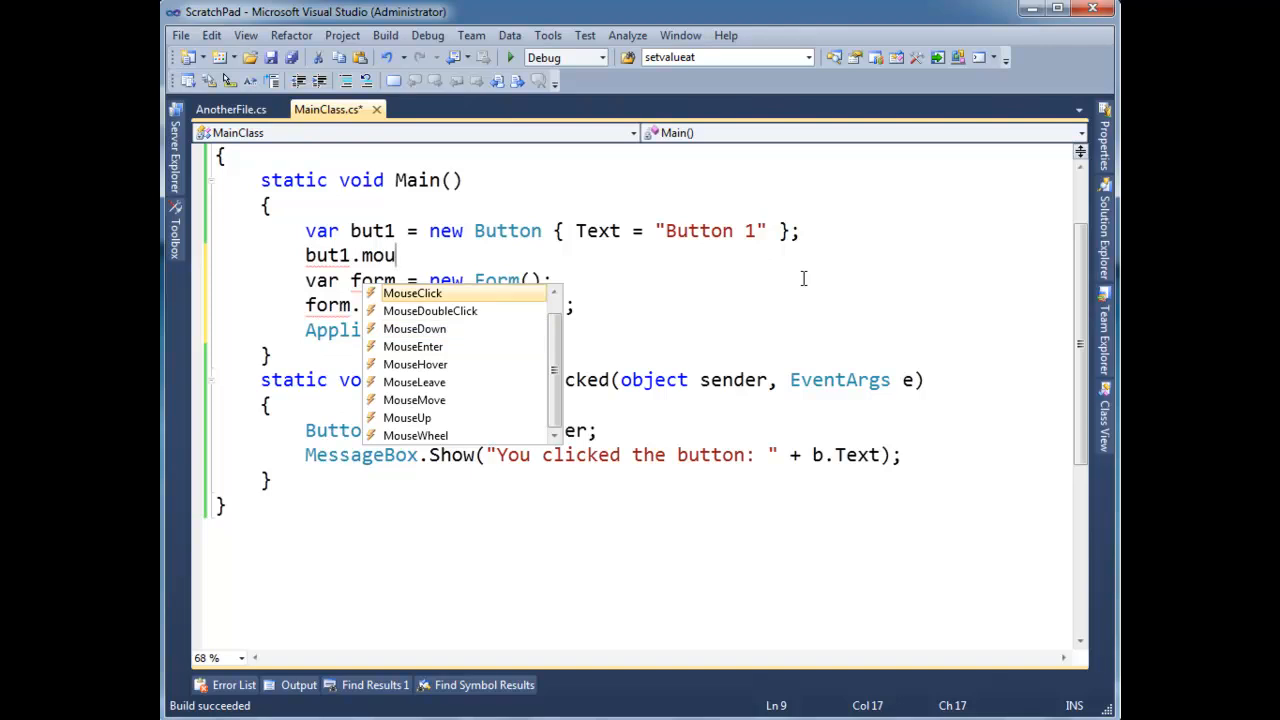
pyautogui.write('seMove')
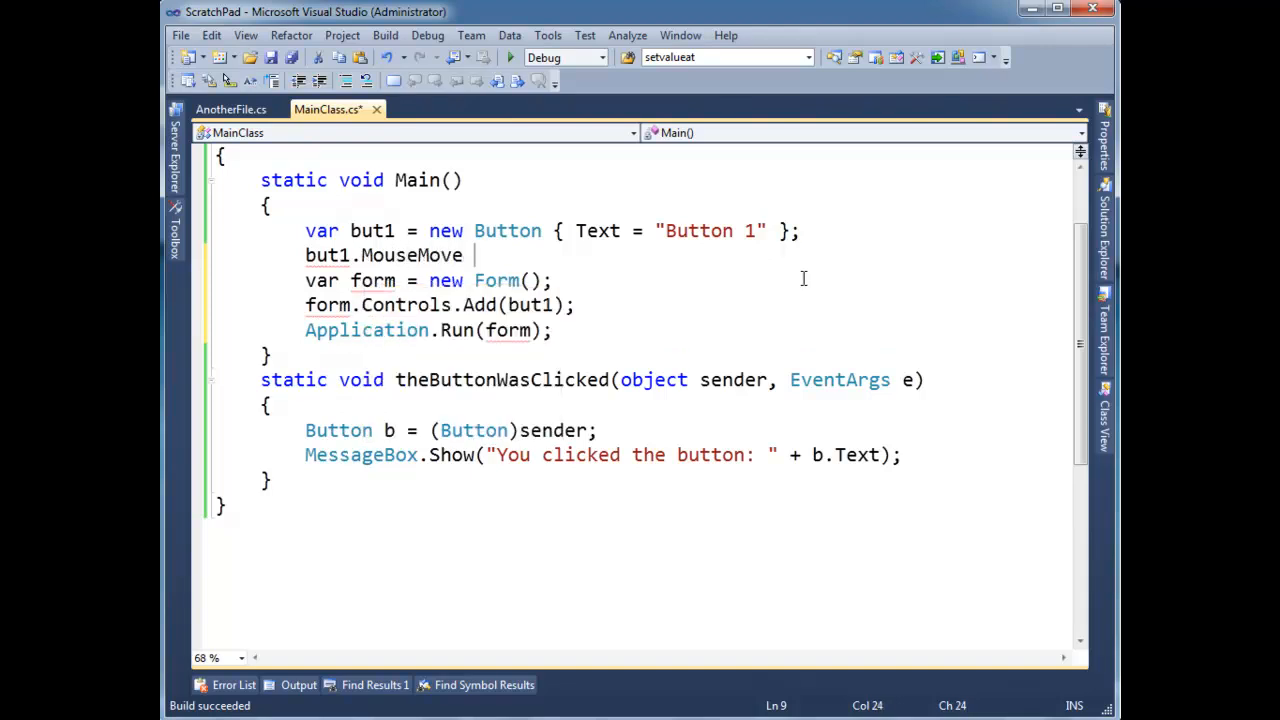
pyautogui.write('+=')
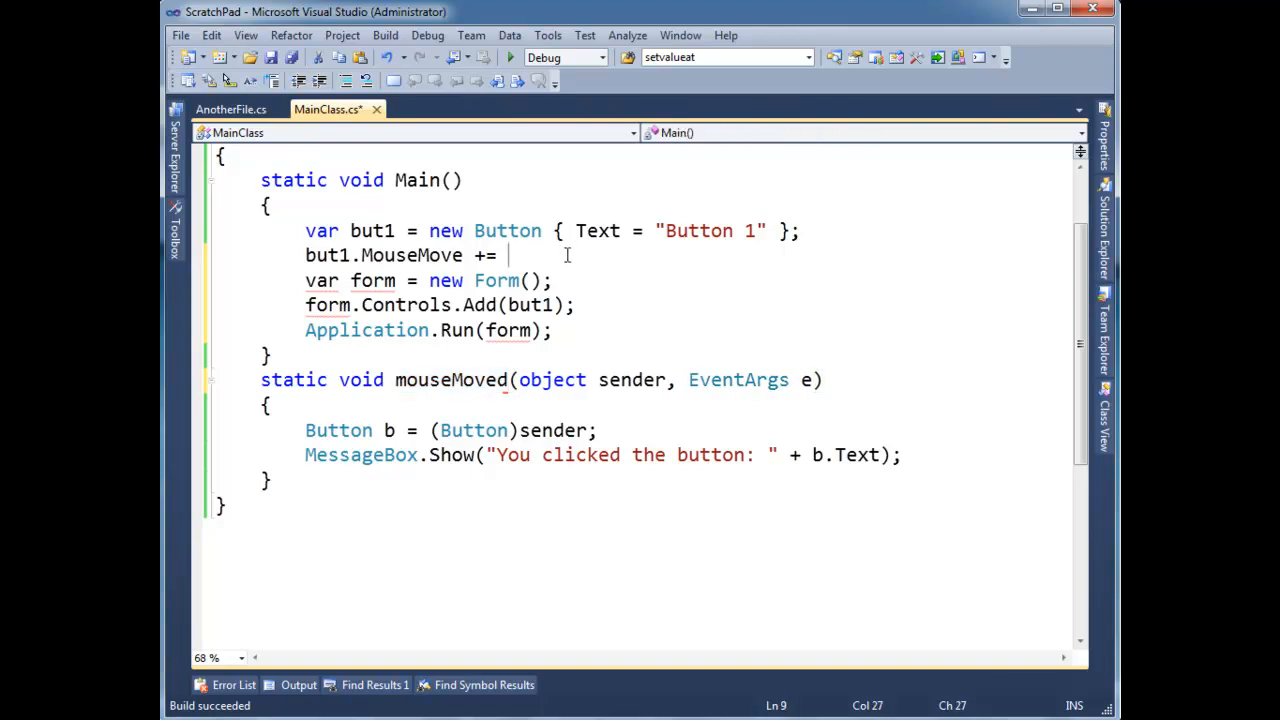
pyautogui.write('mouseMoved;')
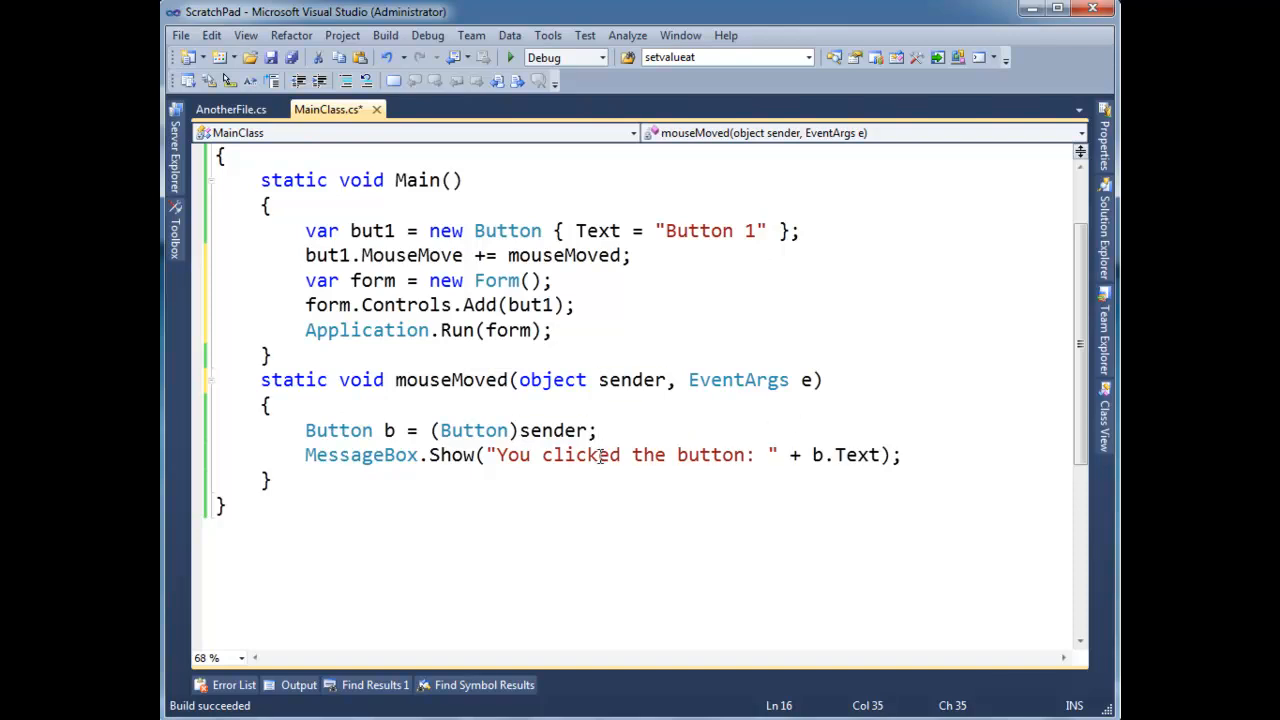
pyautogui.write('moved the mouse')
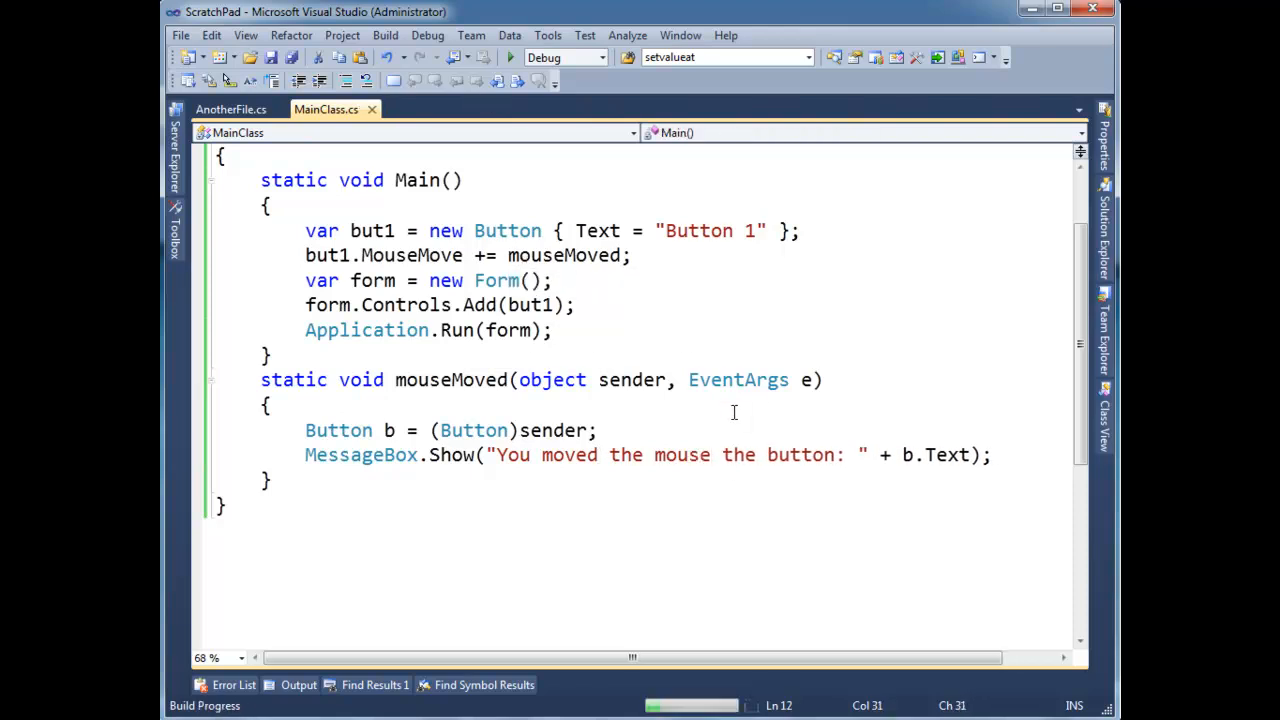
# Focus and move the running form, then dismiss the mouse-moved message for Button 1
pyautogui.click(510, 57)
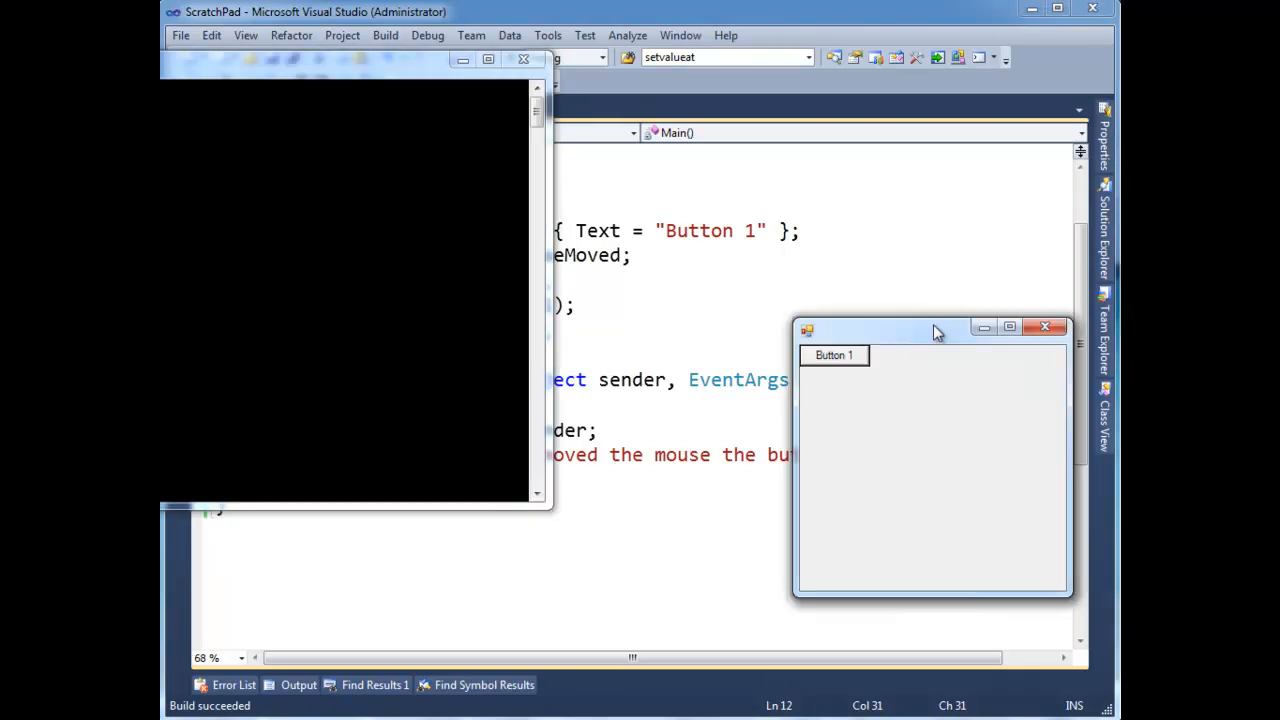
pyautogui.moveTo(930, 328); pyautogui.dragTo(800, 218)
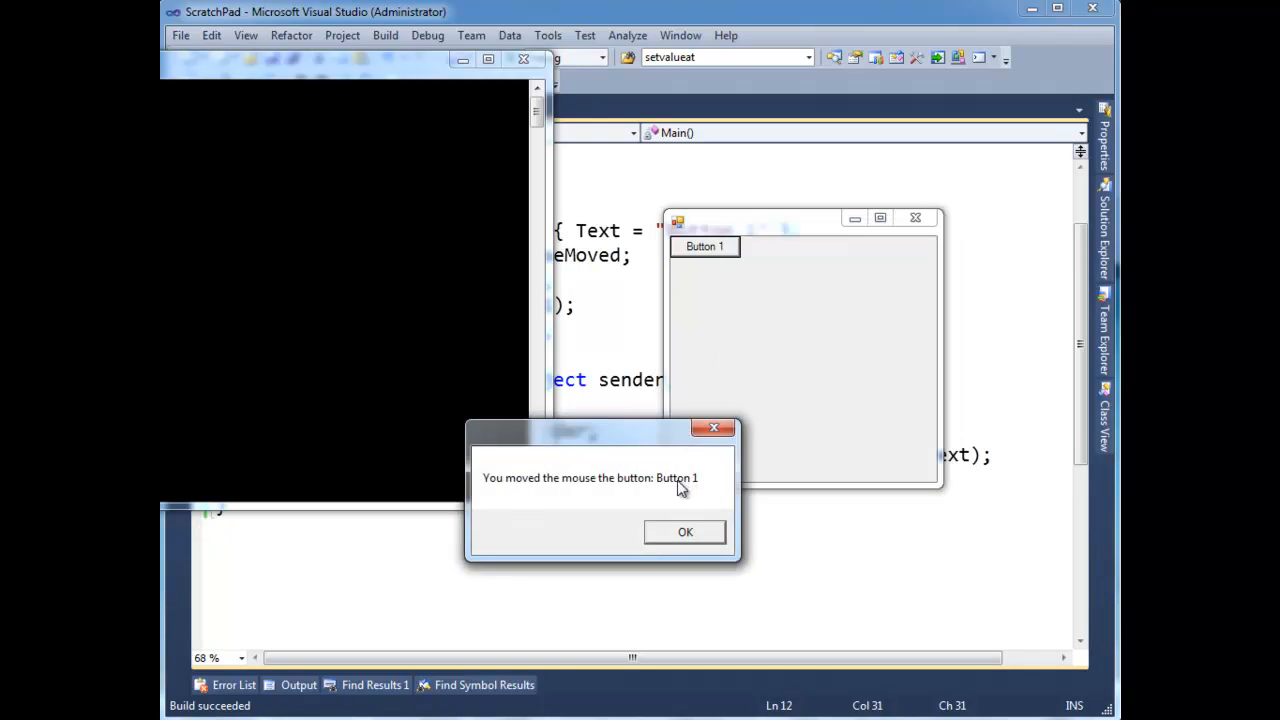
pyautogui.click(685, 531)
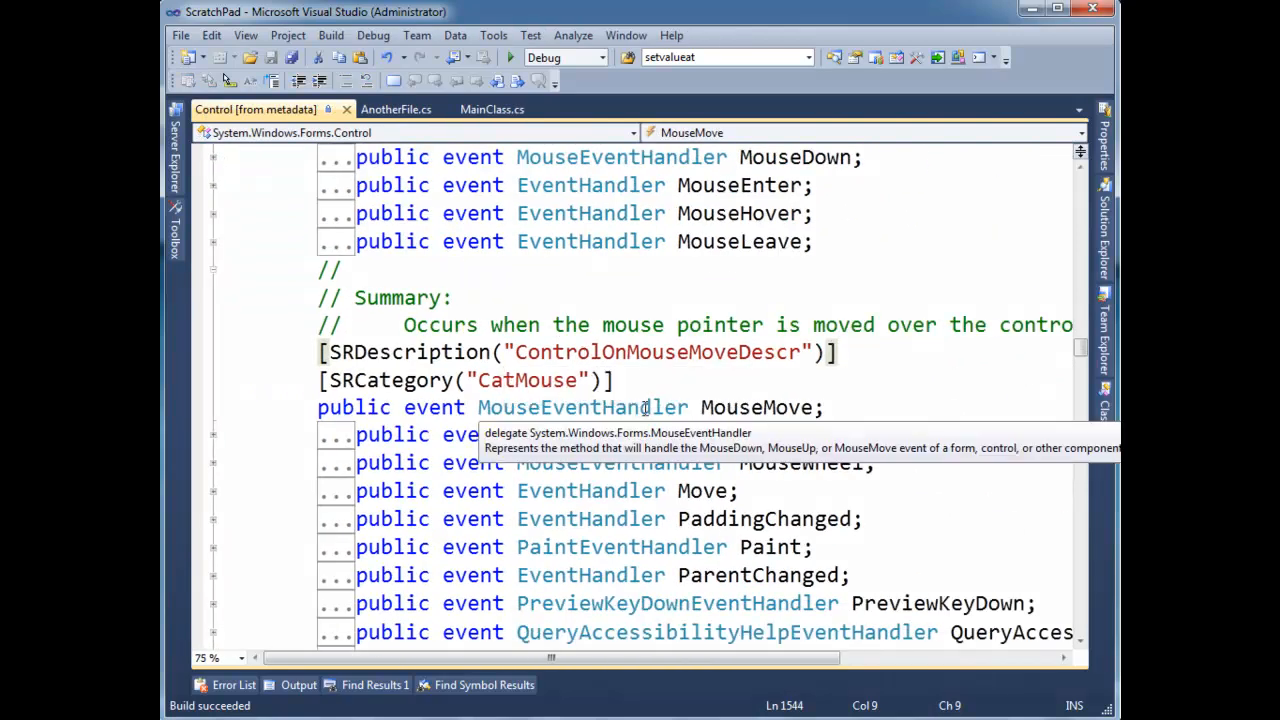
# View MouseEventHandler's definition to confirm its delegate takes object sender and MouseEventArgs e
pyautogui.doubleClick(582, 407)
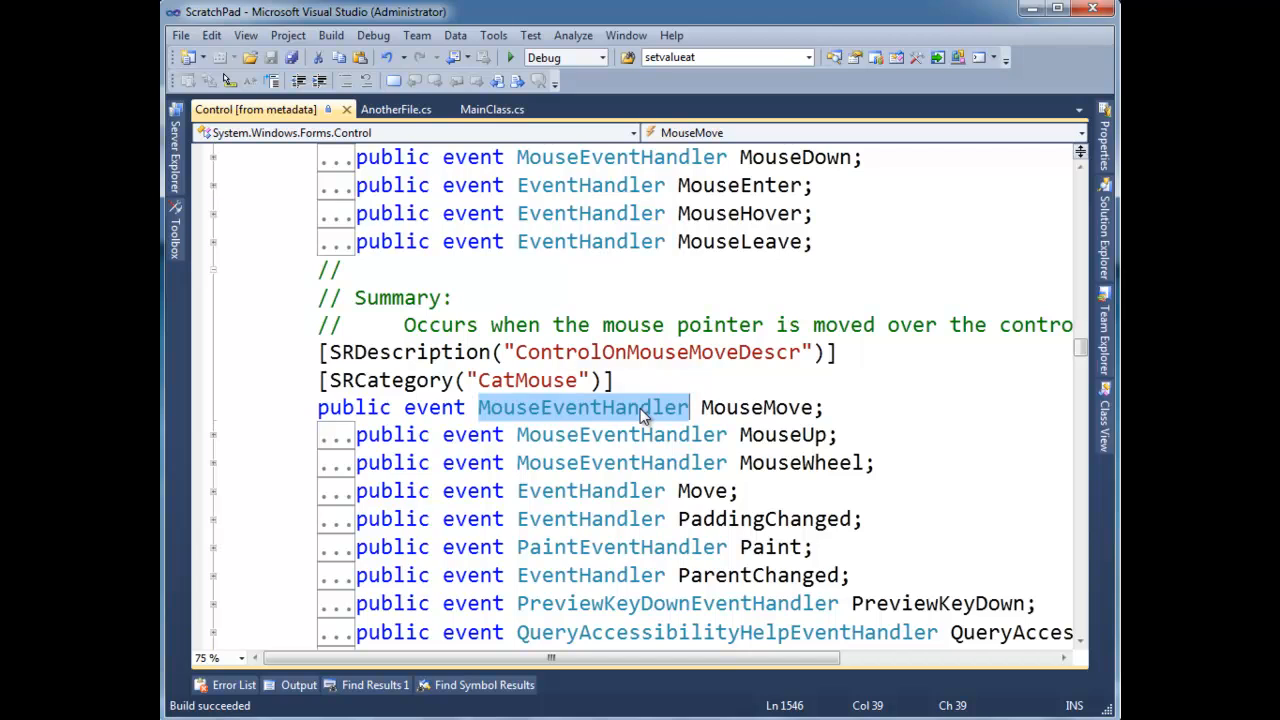
pyautogui.click(492, 109)
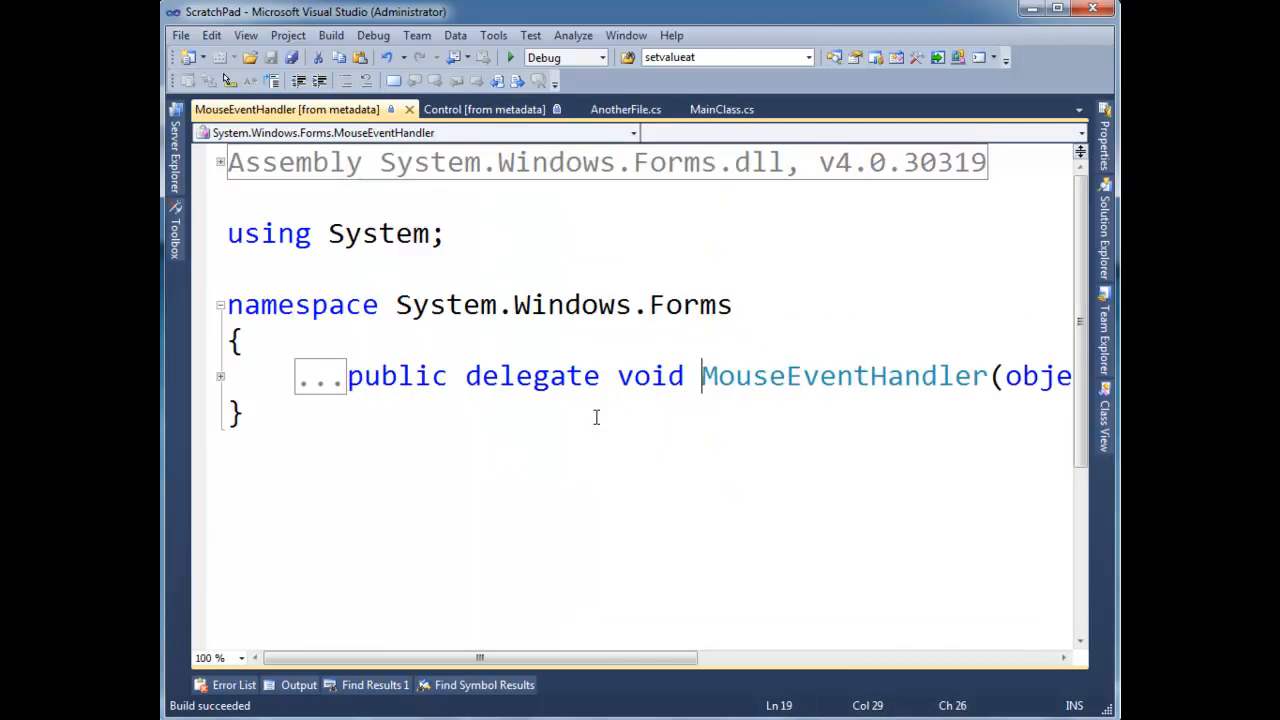
pyautogui.scroll(-3)
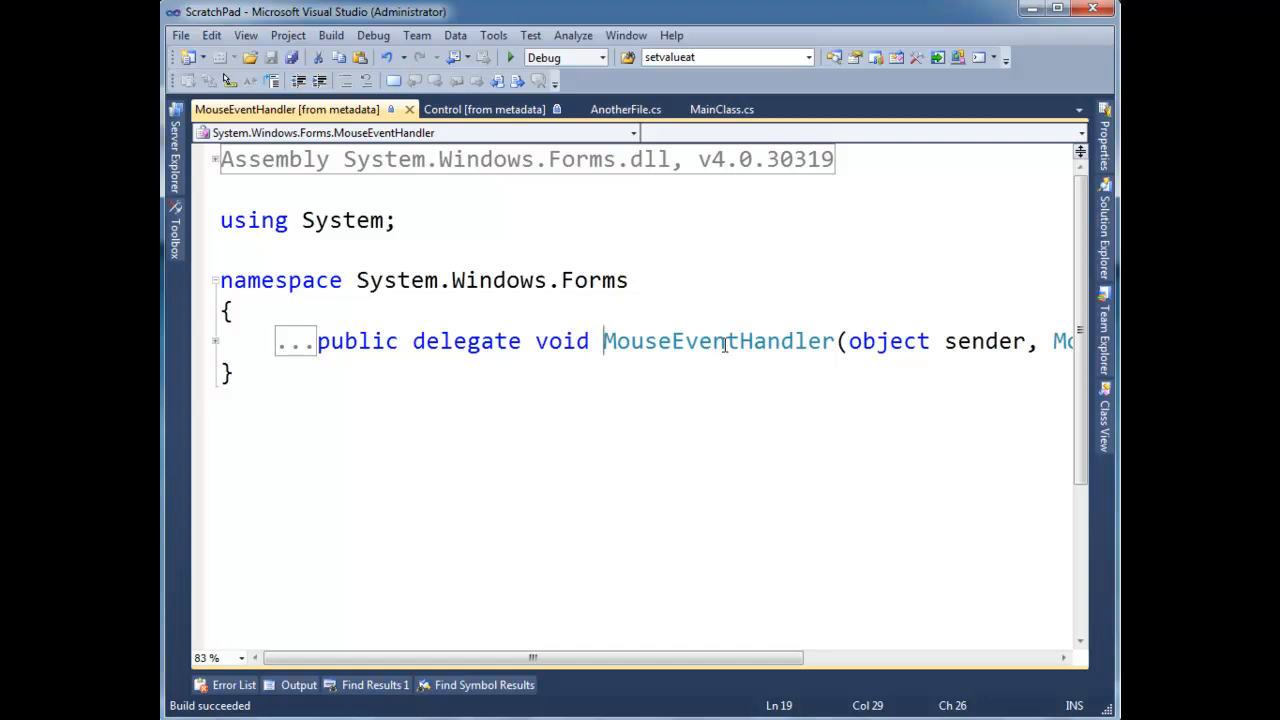
pyautogui.doubleClick(717, 341)
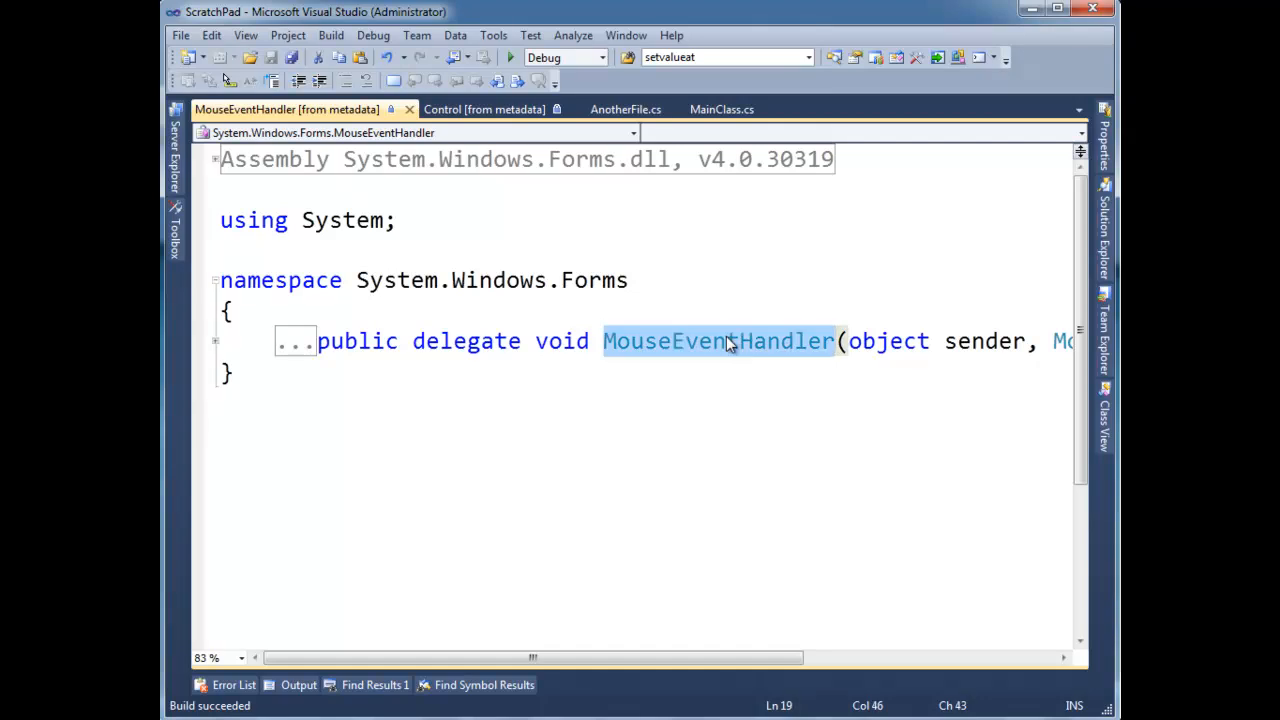
pyautogui.click(728, 341)
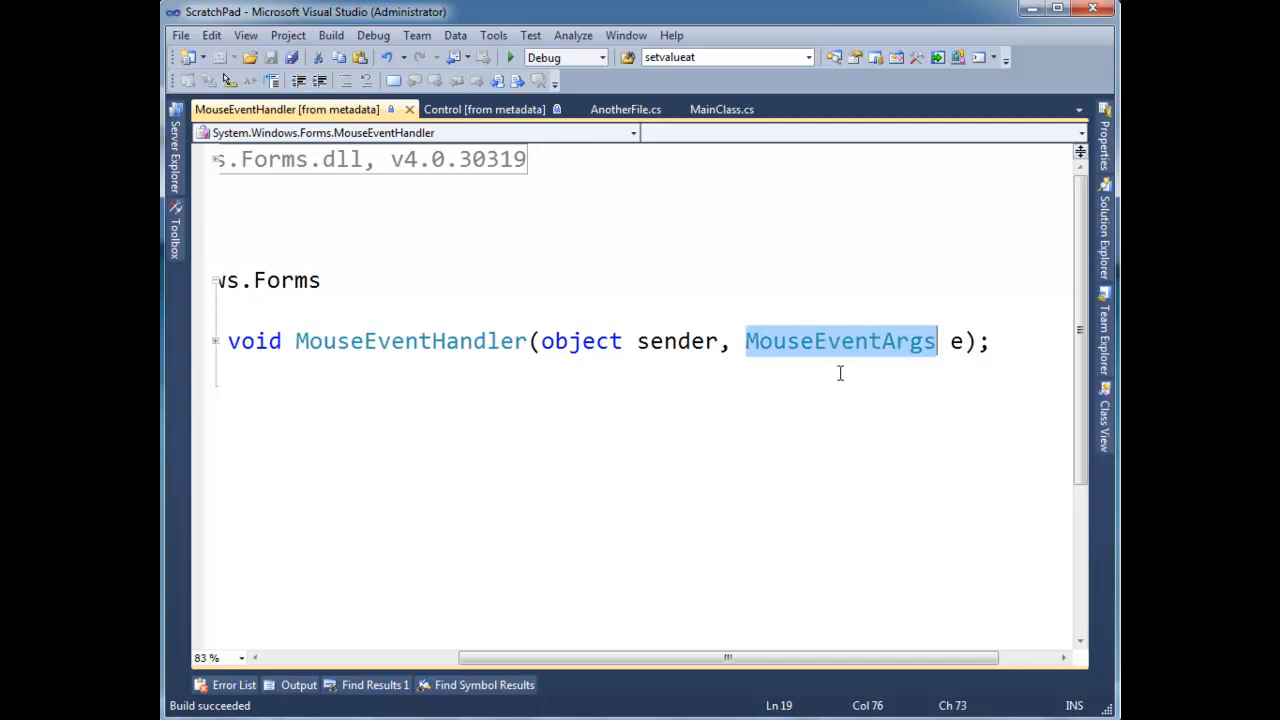
pyautogui.moveTo(830, 368)
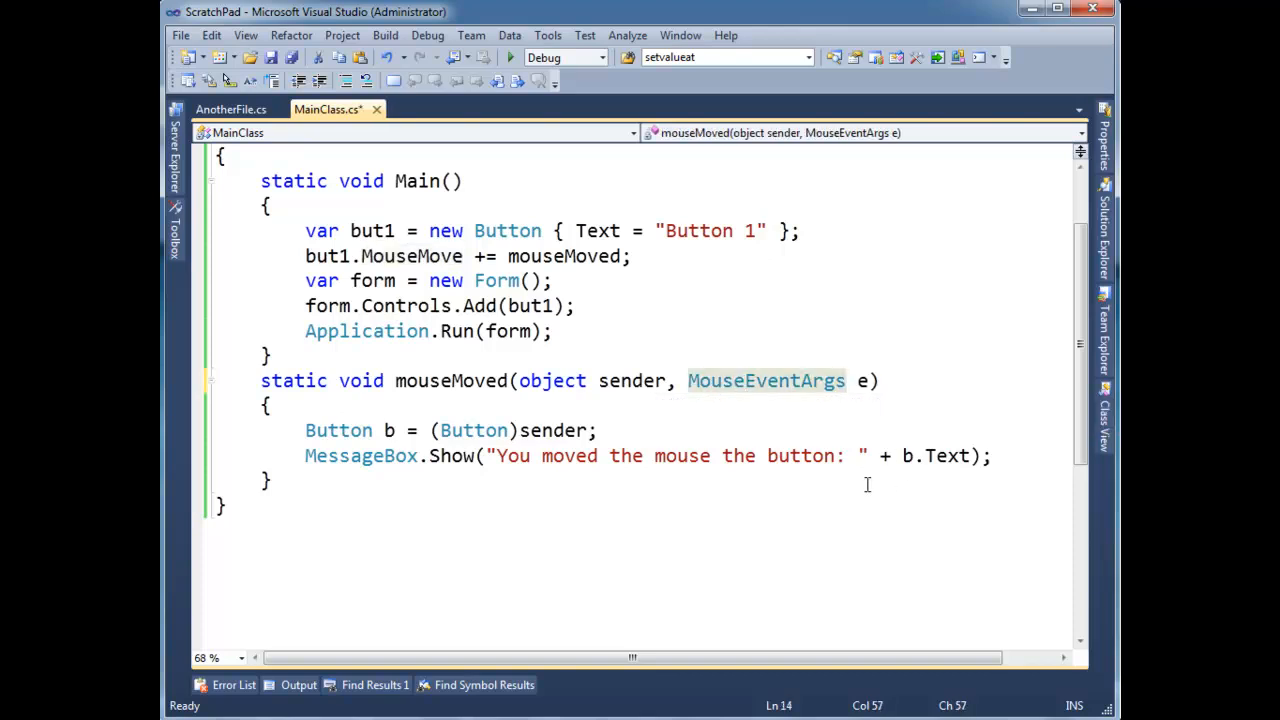
# Replace 'the button' in the message with e.Location, giving "You moved the mouse: " + e.Location
pyautogui.click(596, 430)
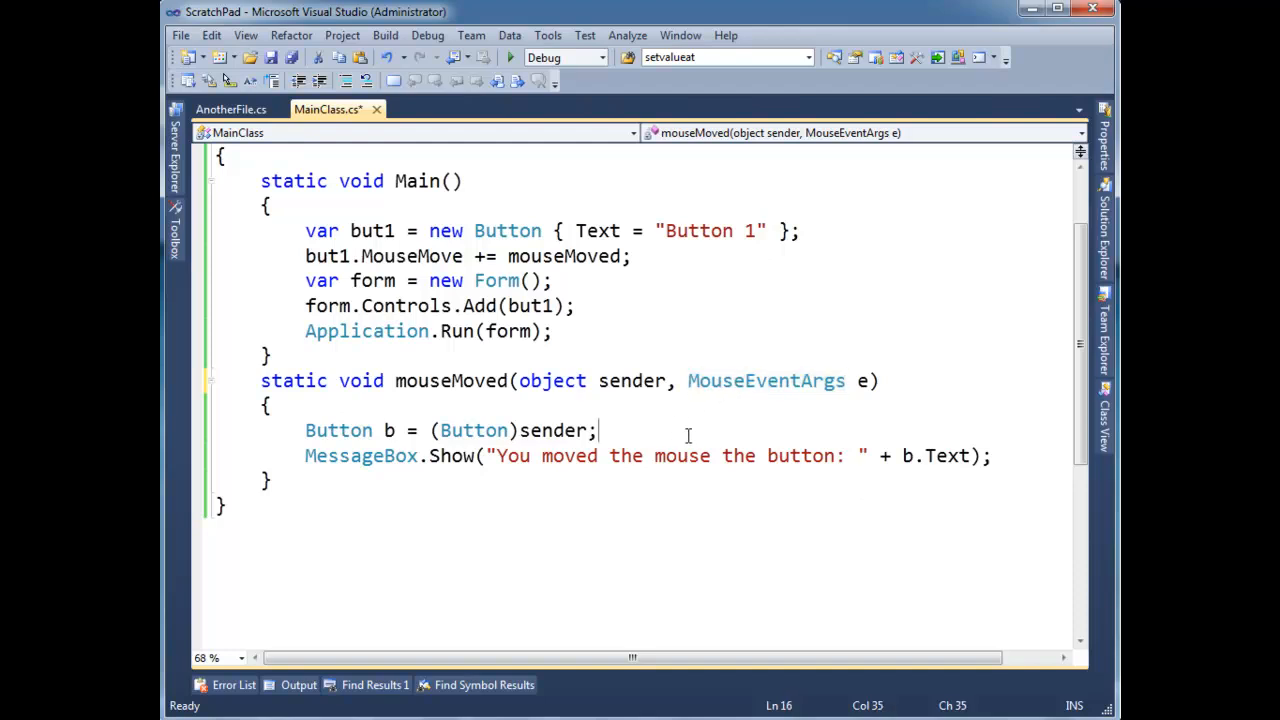
pyautogui.moveTo(719, 437)
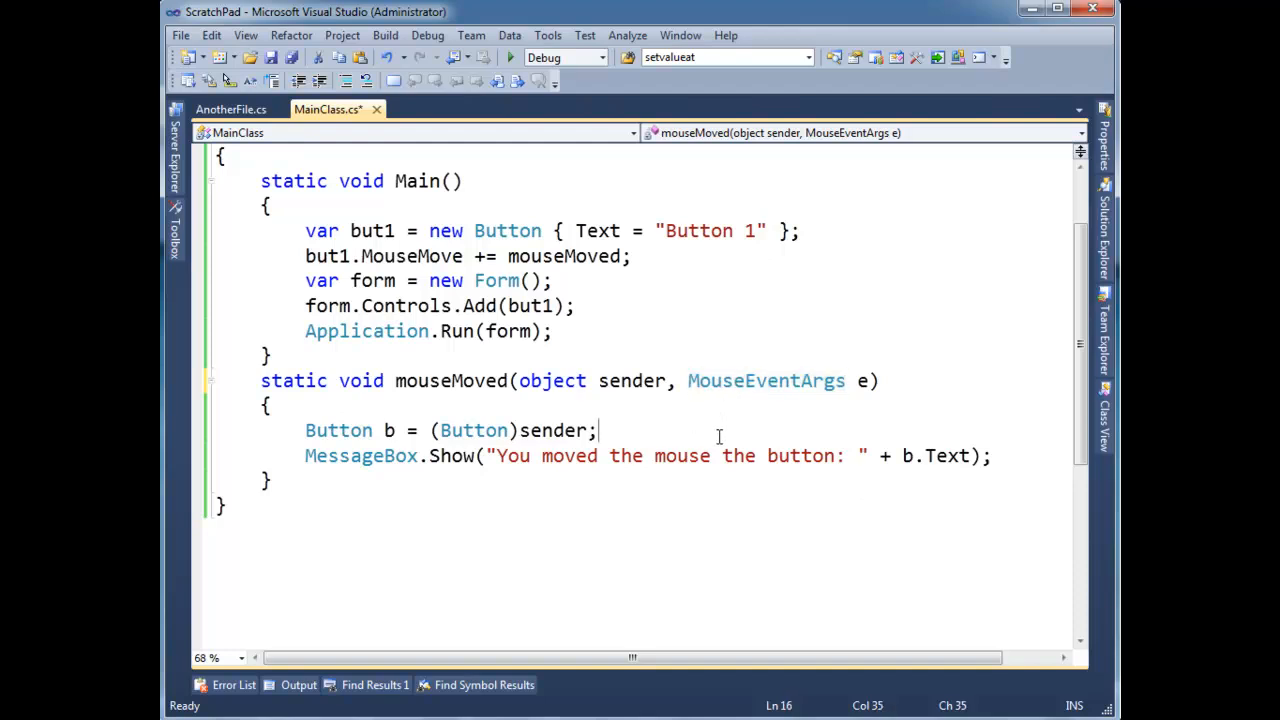
pyautogui.click(270, 405)
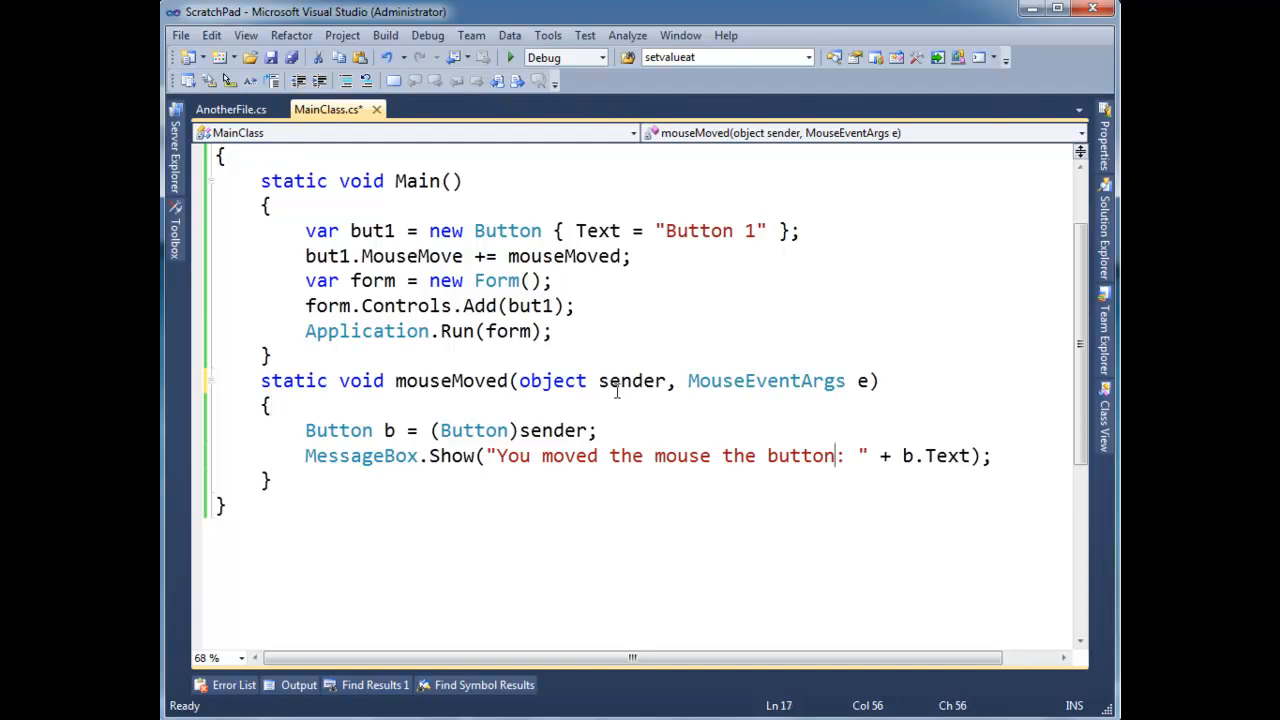
pyautogui.press('Backspace')
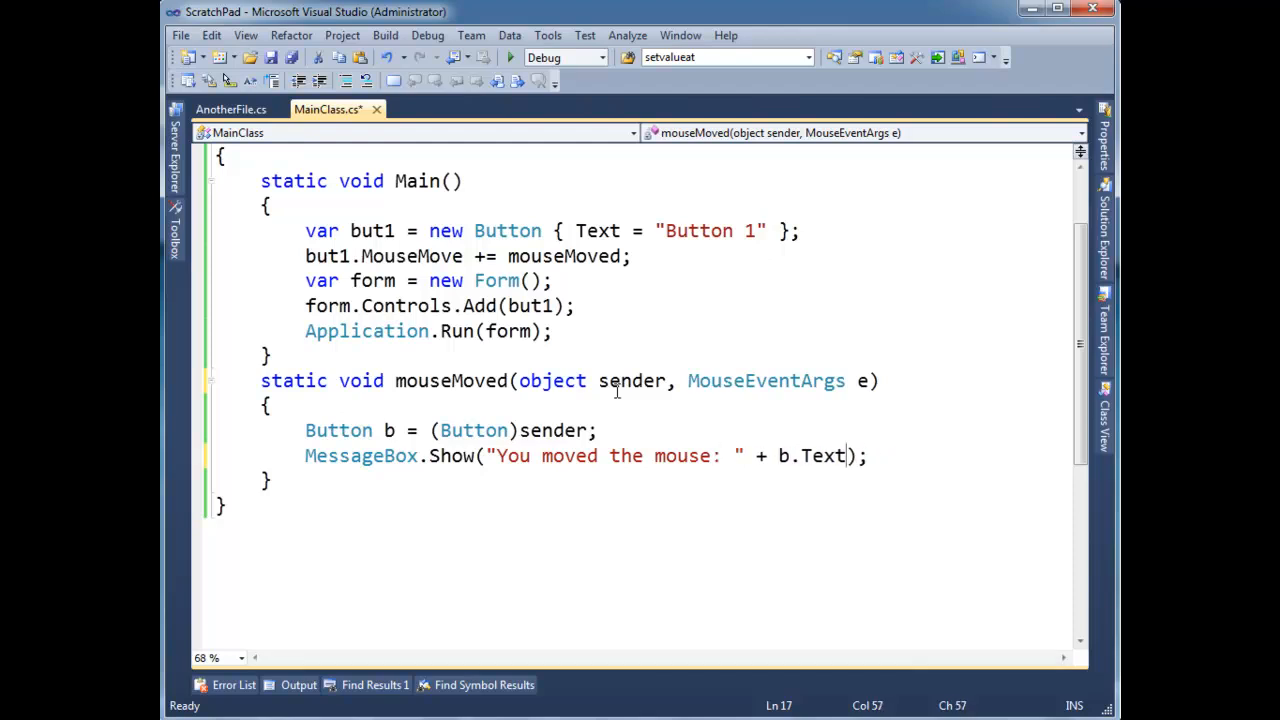
pyautogui.write('e.')
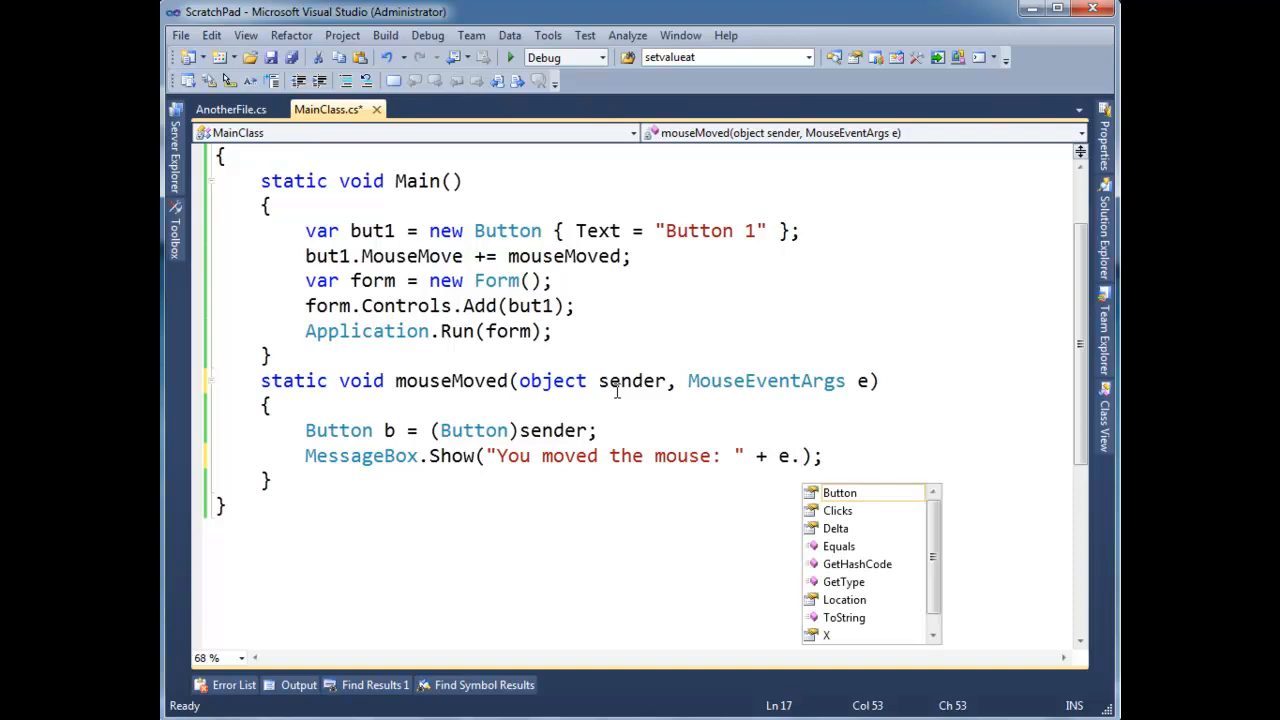
pyautogui.write('Location')
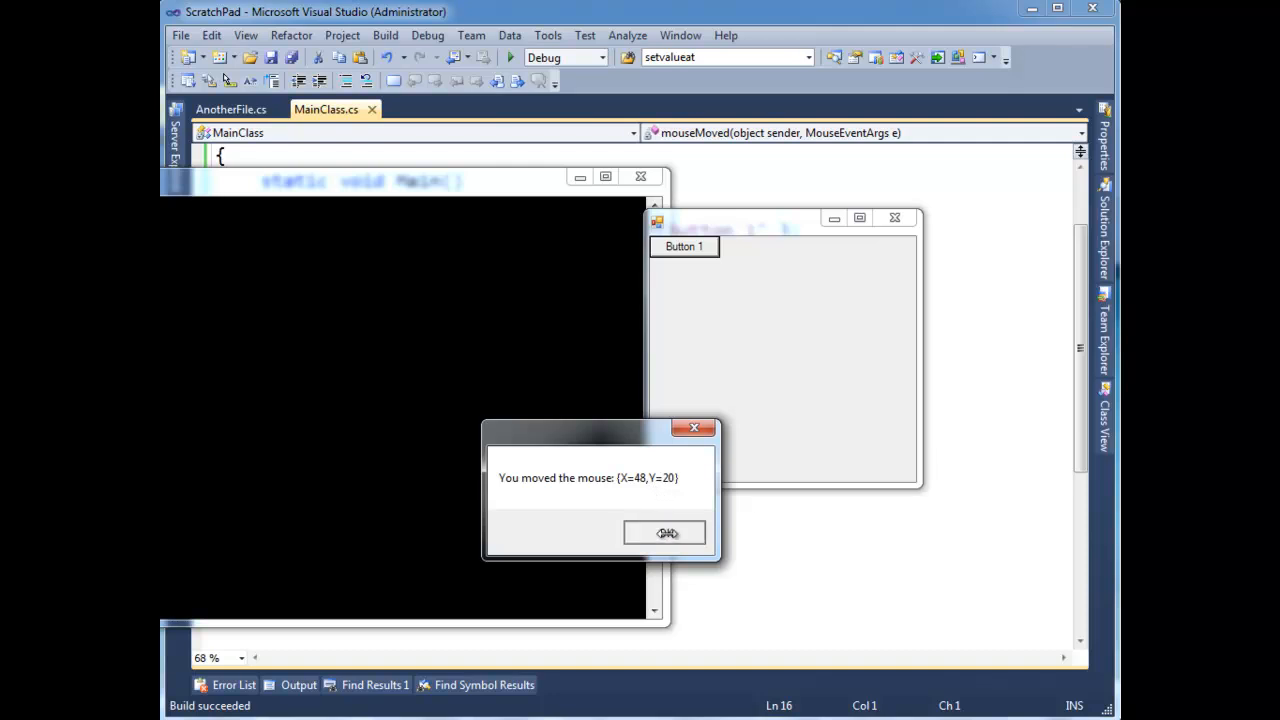
# Dismiss the "You moved the mouse: {X=48,Y=20}" message box
pyautogui.click(665, 532)
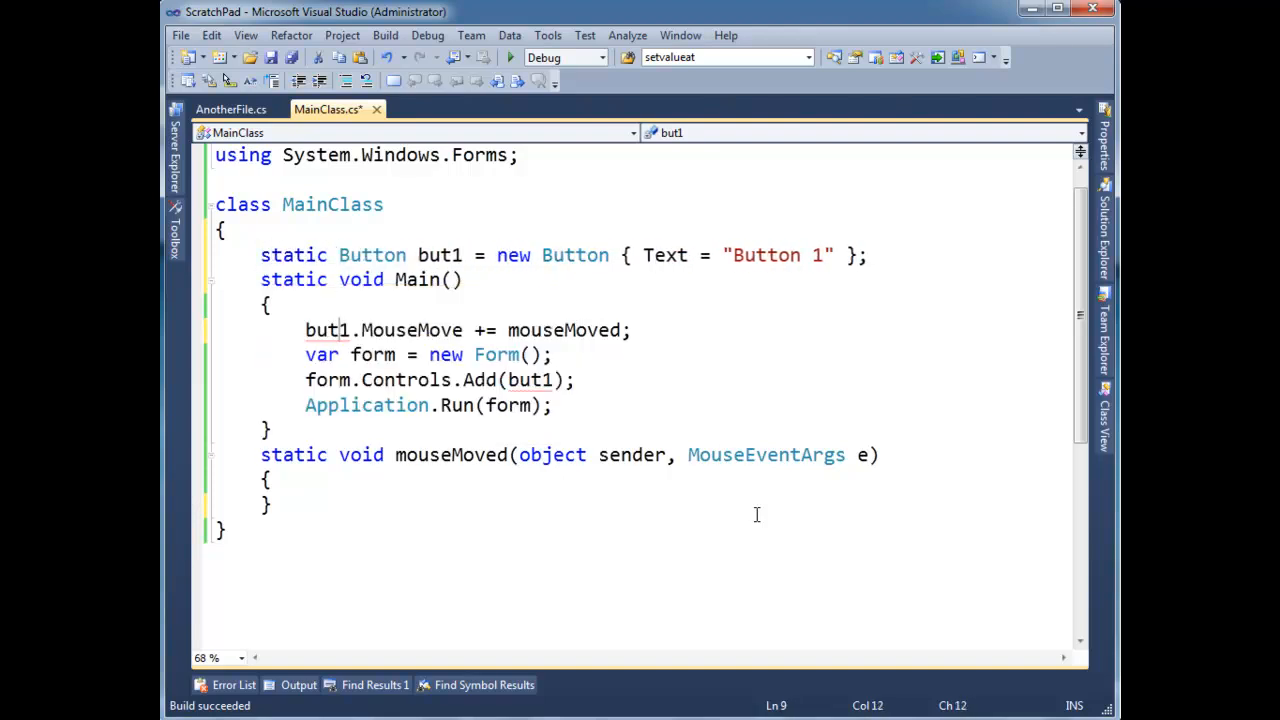
# Declare a static Random rand = new Random(); field in MainClass
pyautogui.write('b')
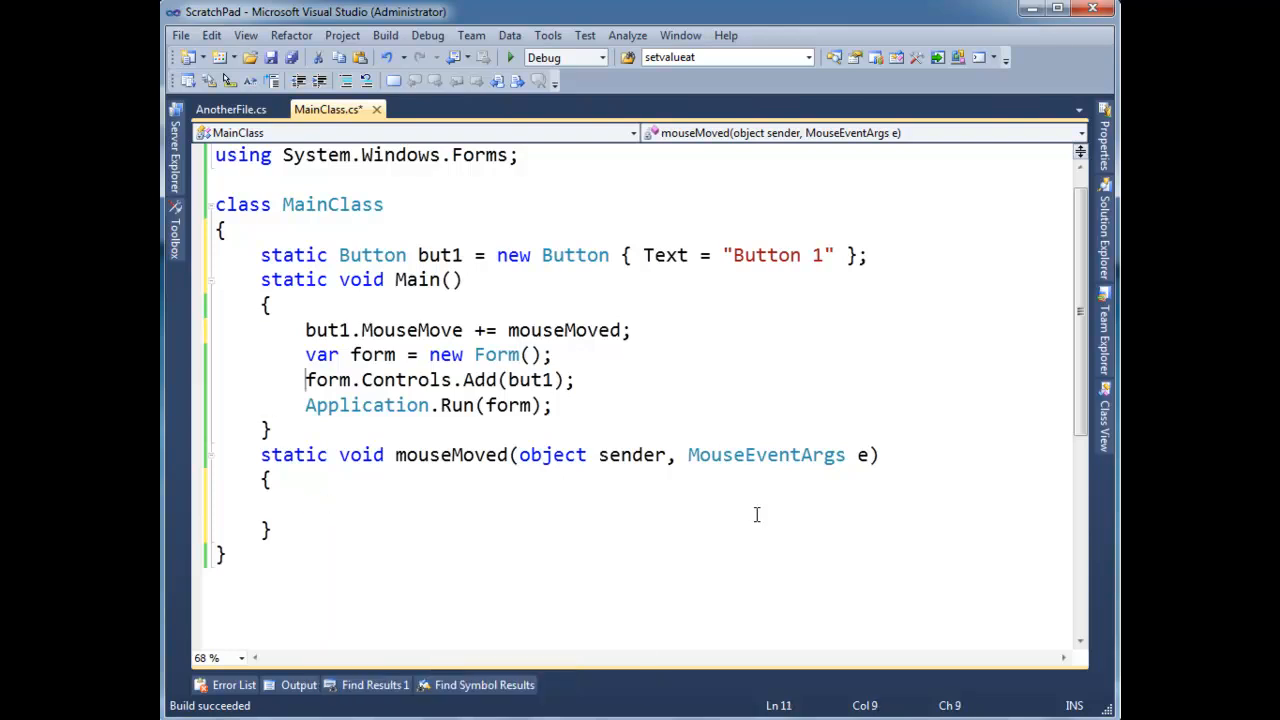
pyautogui.write('static Random rand =')
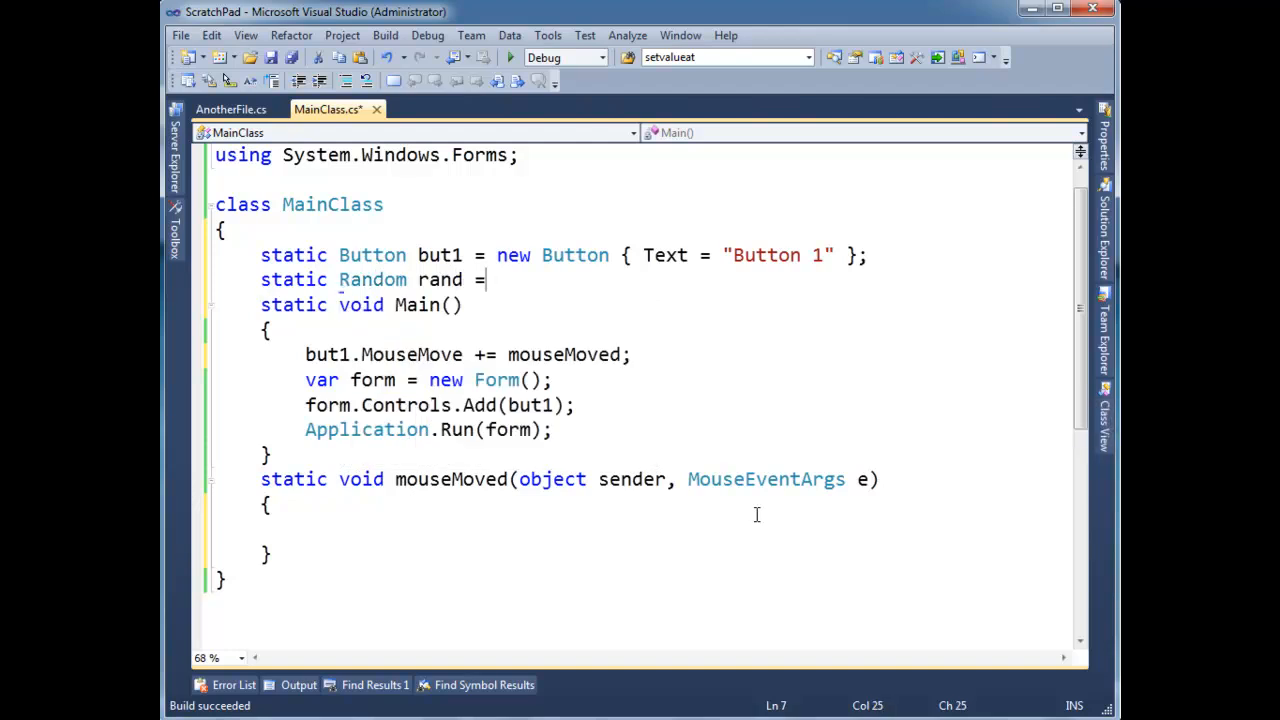
pyautogui.write('new Random();')
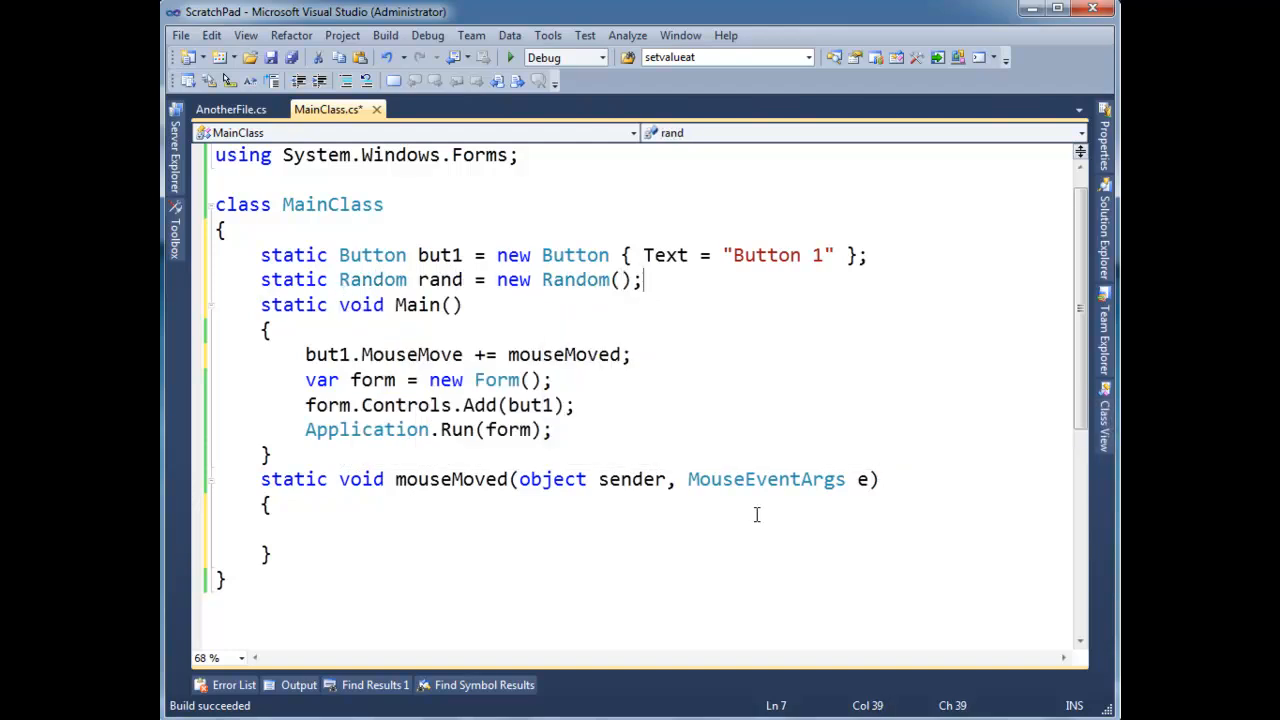
# In mouseMoved, set but1.Top and but1.Left to rand.Next() % 200
pyautogui.click(306, 530)
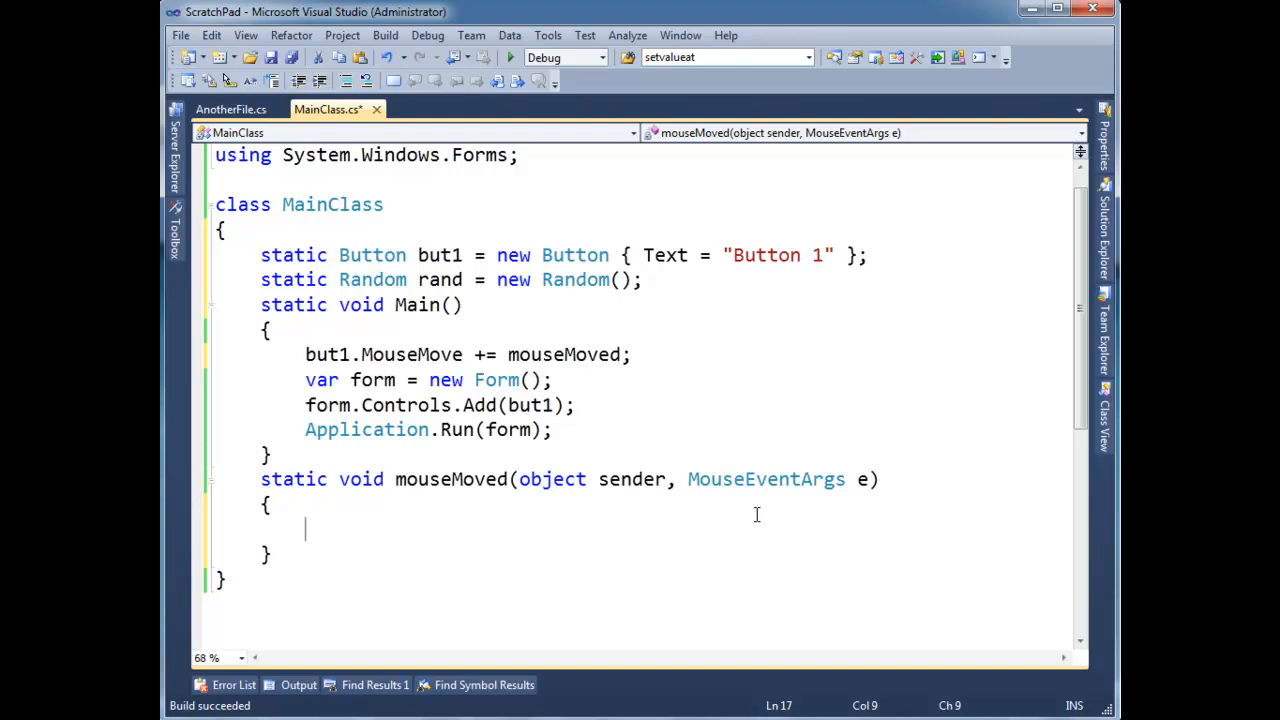
pyautogui.write('but1.')
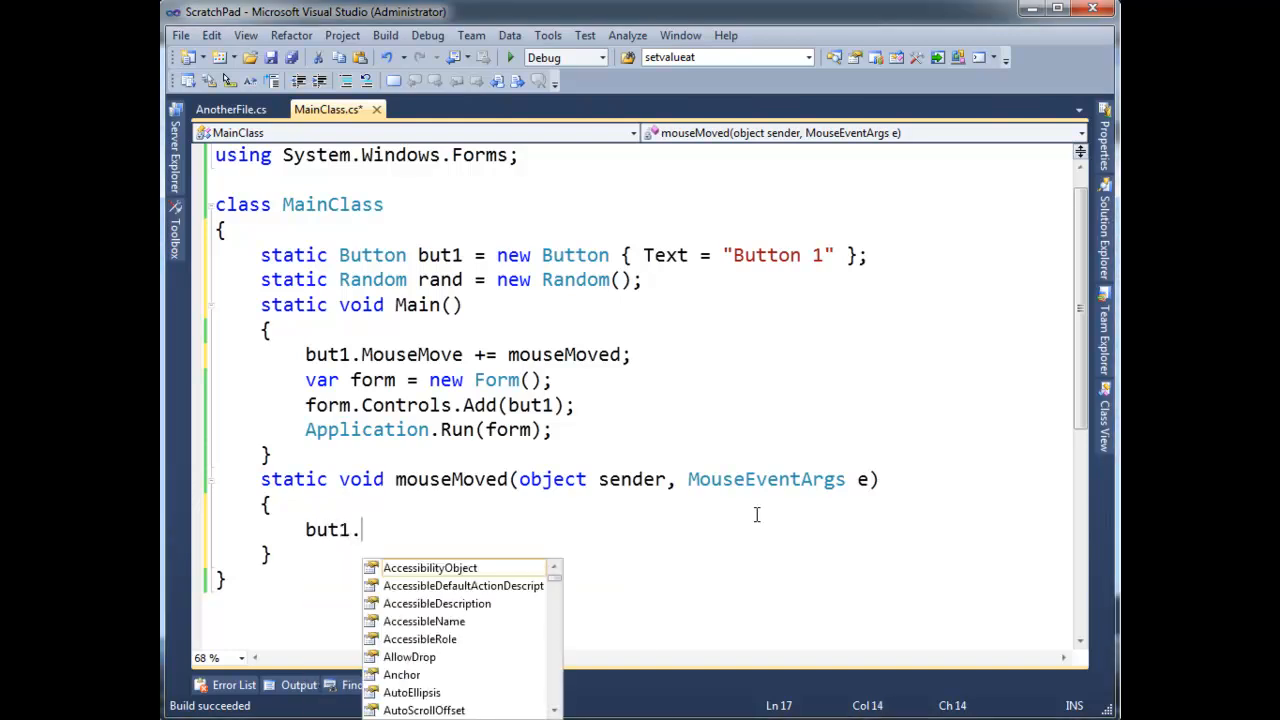
pyautogui.write('x')
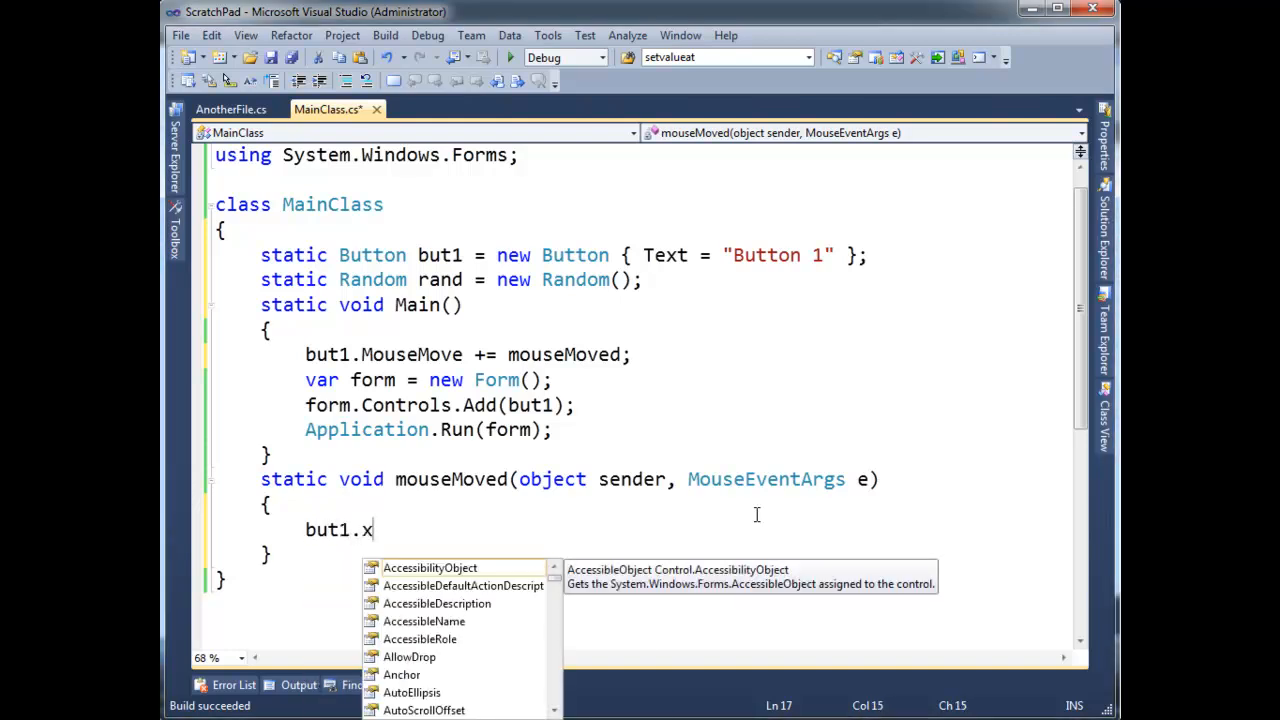
pyautogui.write('Top =')
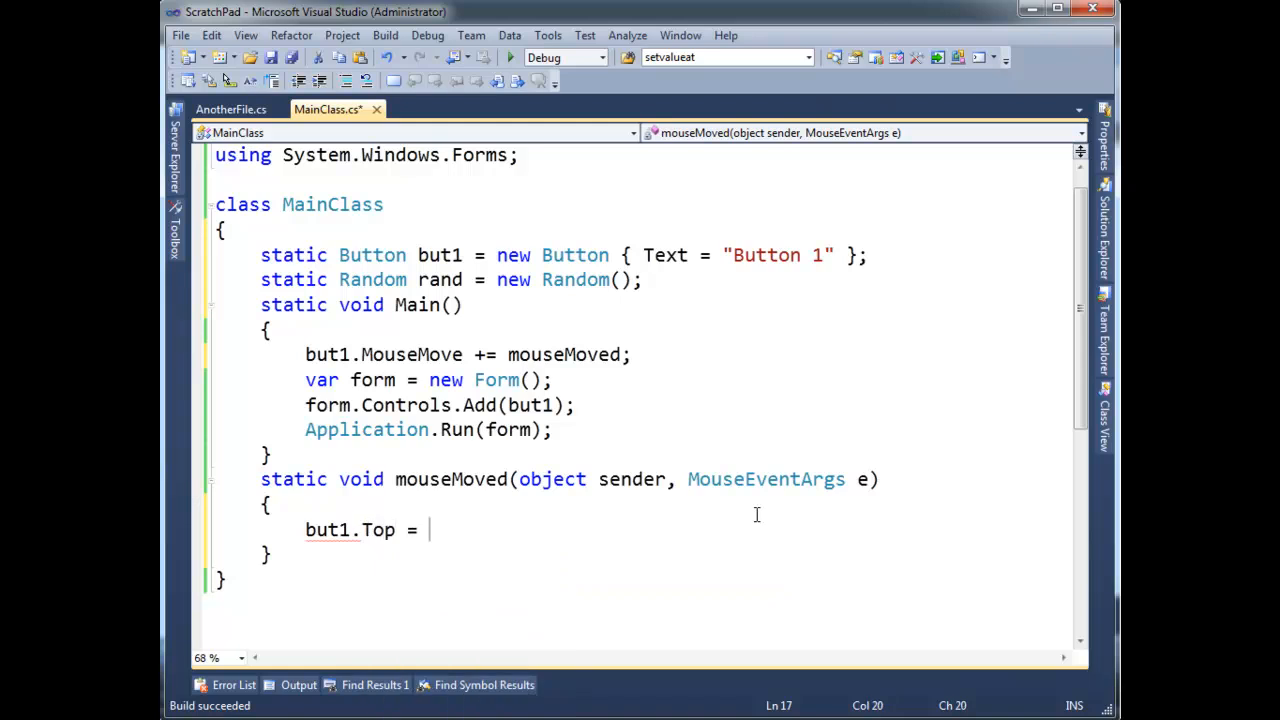
pyautogui.write('rand.Next(')
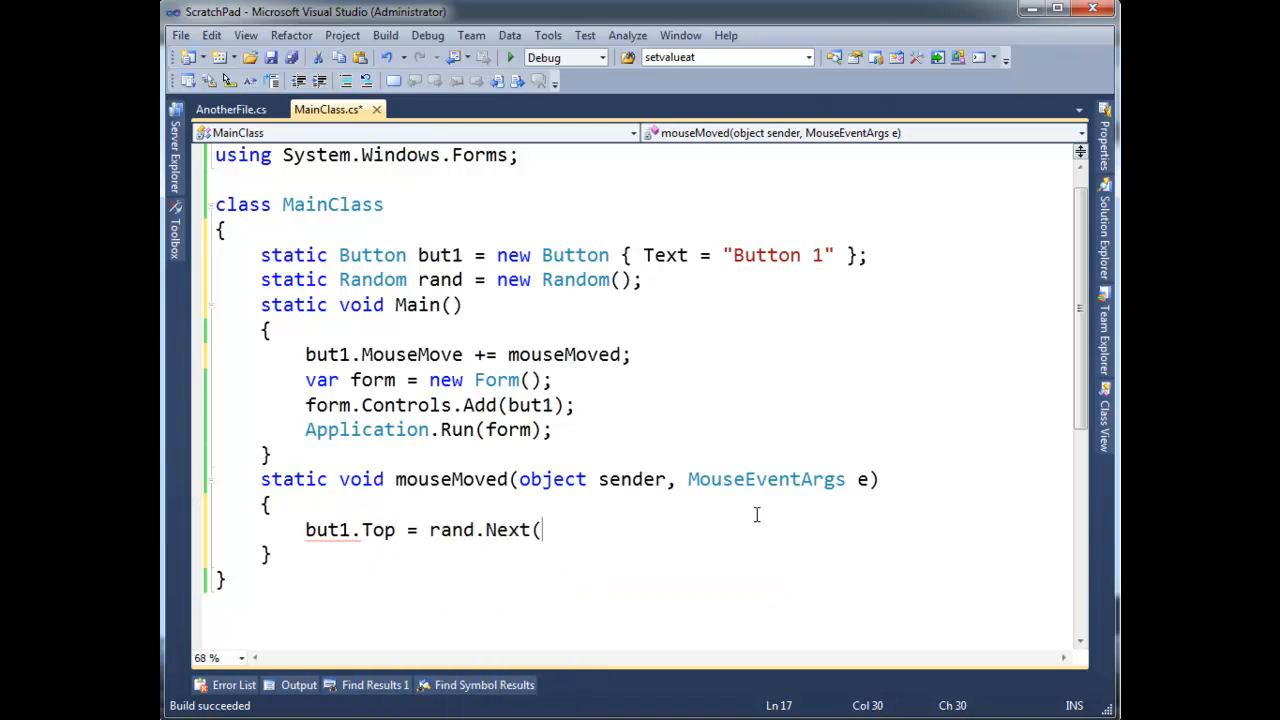
pyautogui.write(') % 200;')
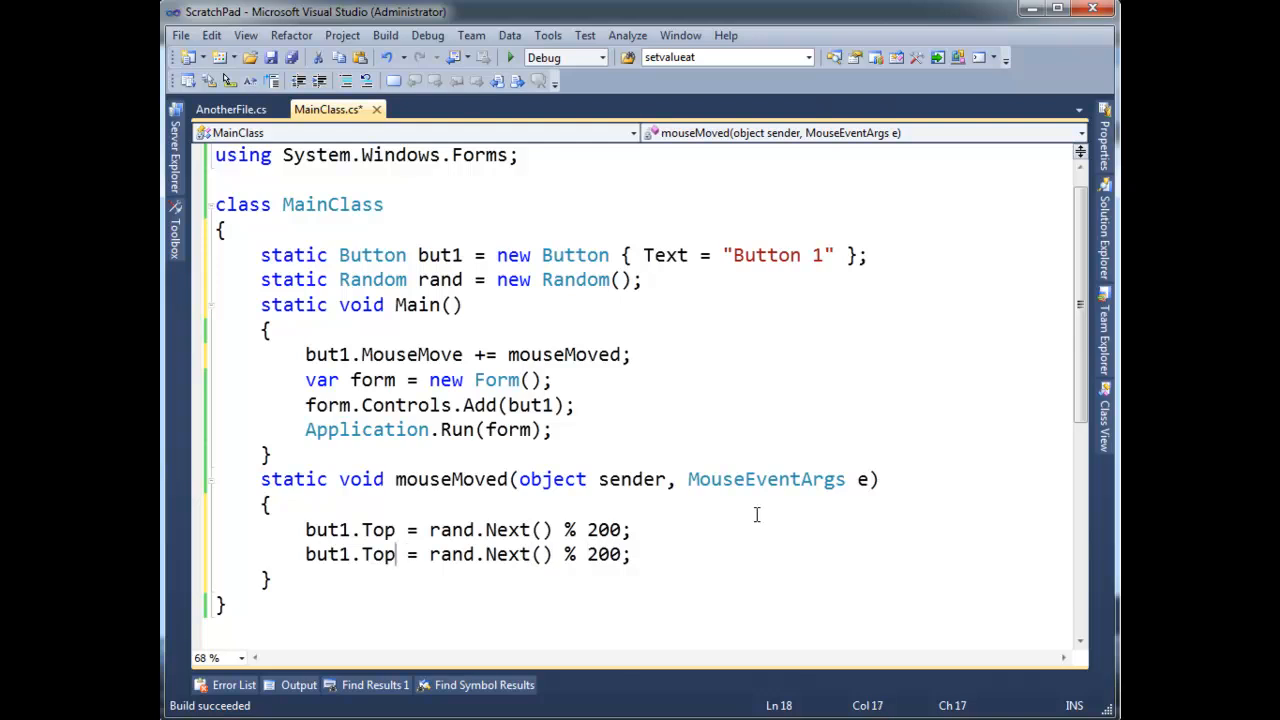
pyautogui.write('Left')
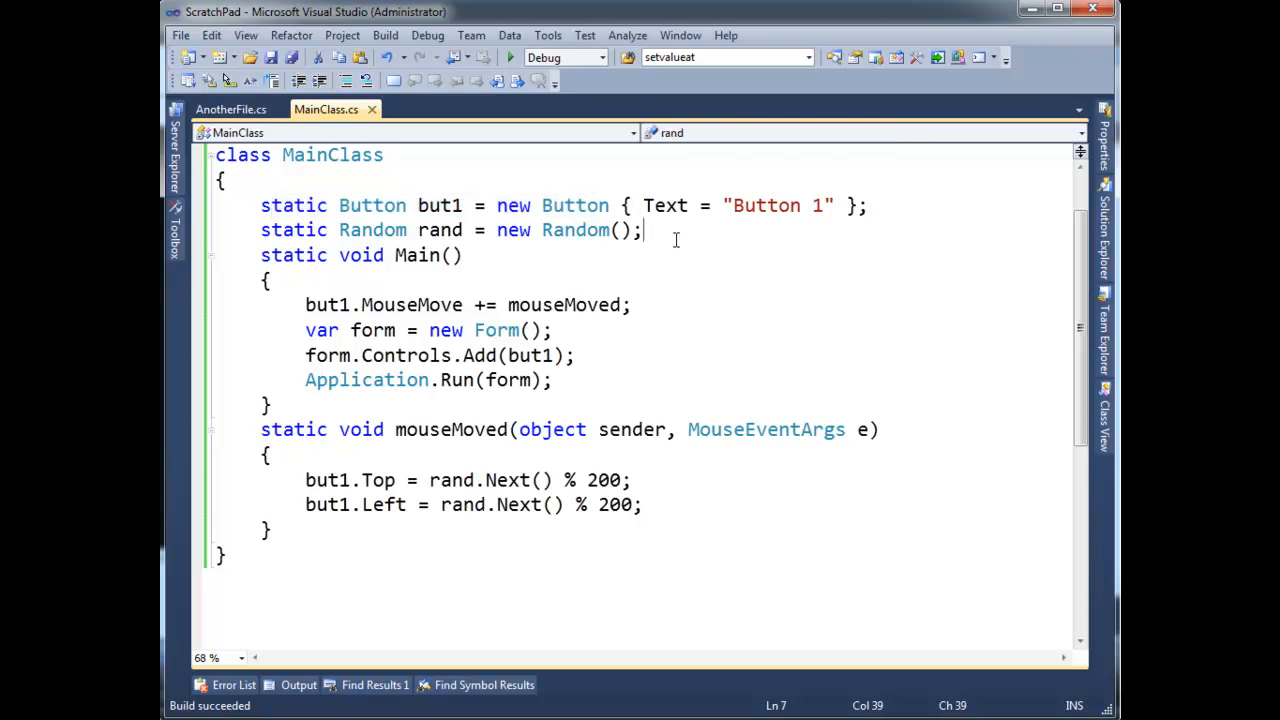
pyautogui.moveTo(645, 230); pyautogui.dragTo(260, 205)
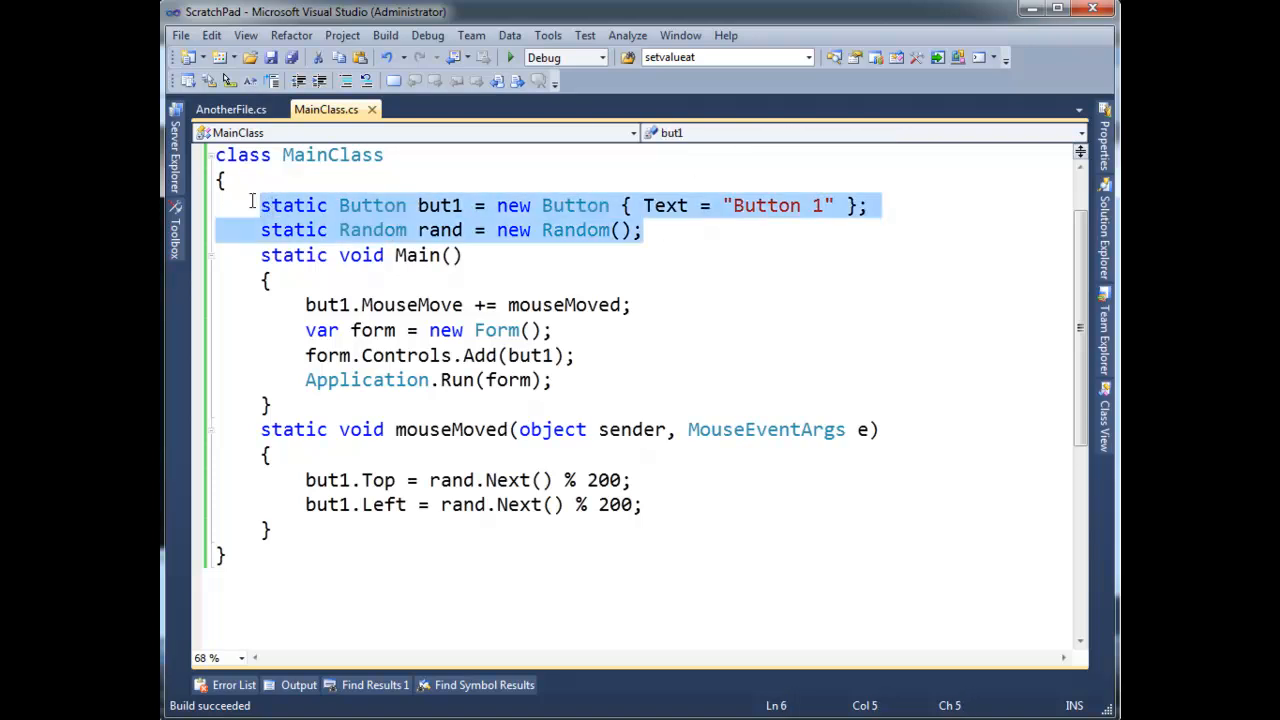